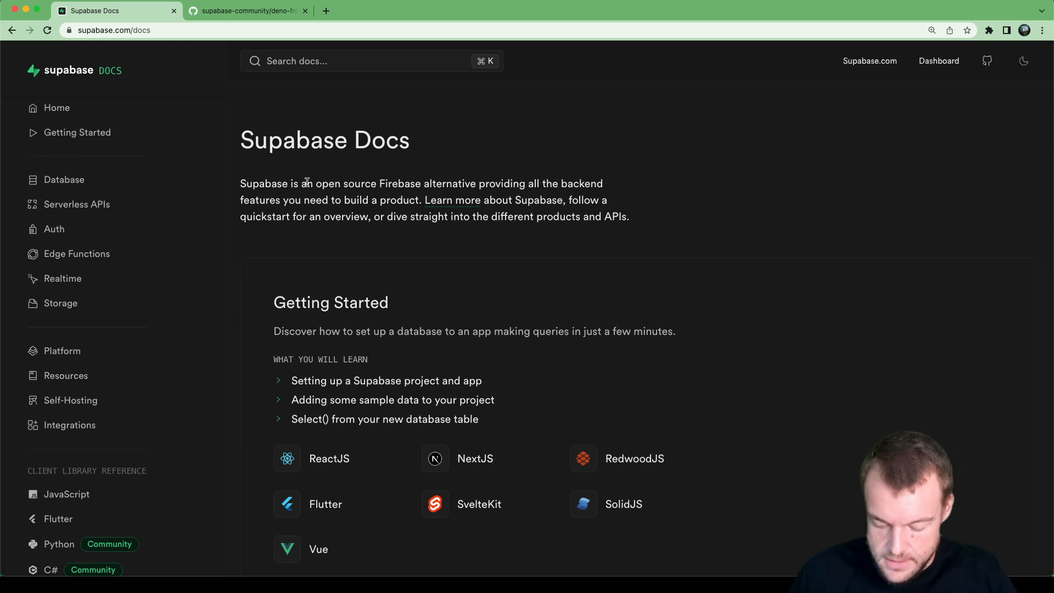
# Ask Supabase AI 'how can I build my own chatgpt?' from the docs search dialog.
pyautogui.click(372, 60)
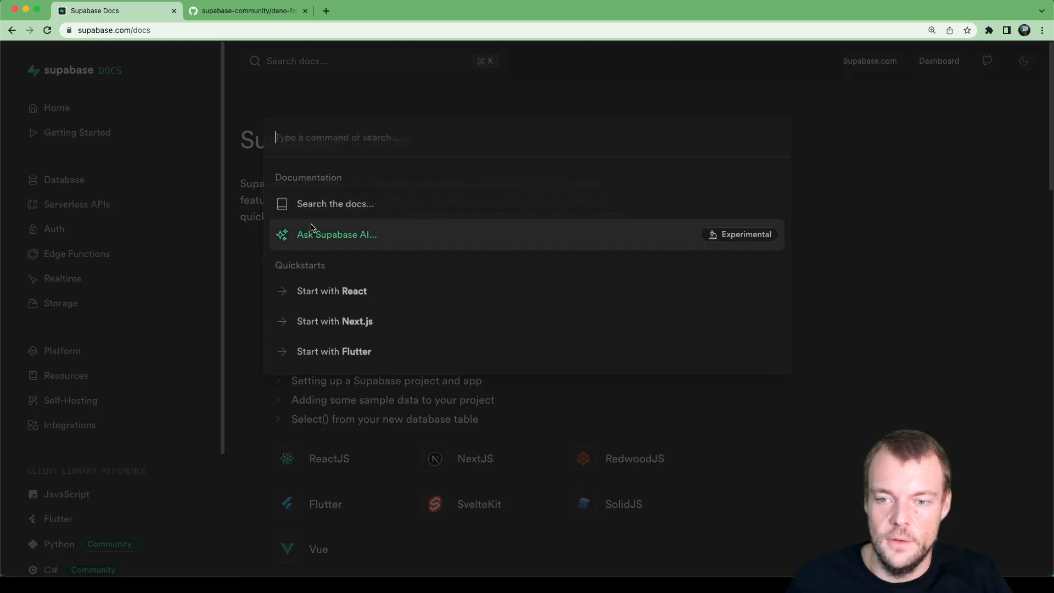
pyautogui.click(336, 233)
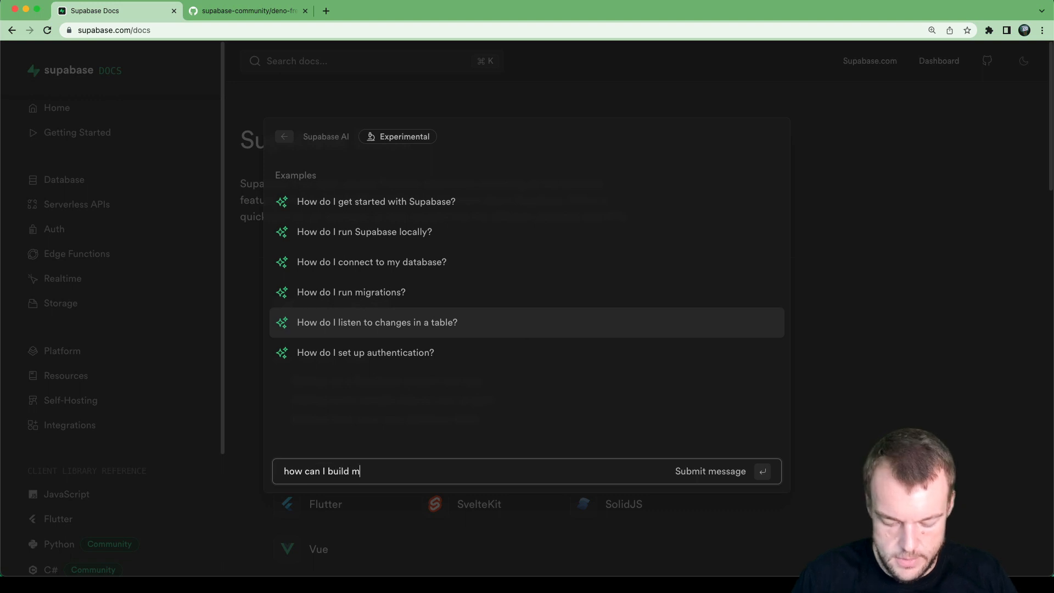
pyautogui.write('y own chatgpt')
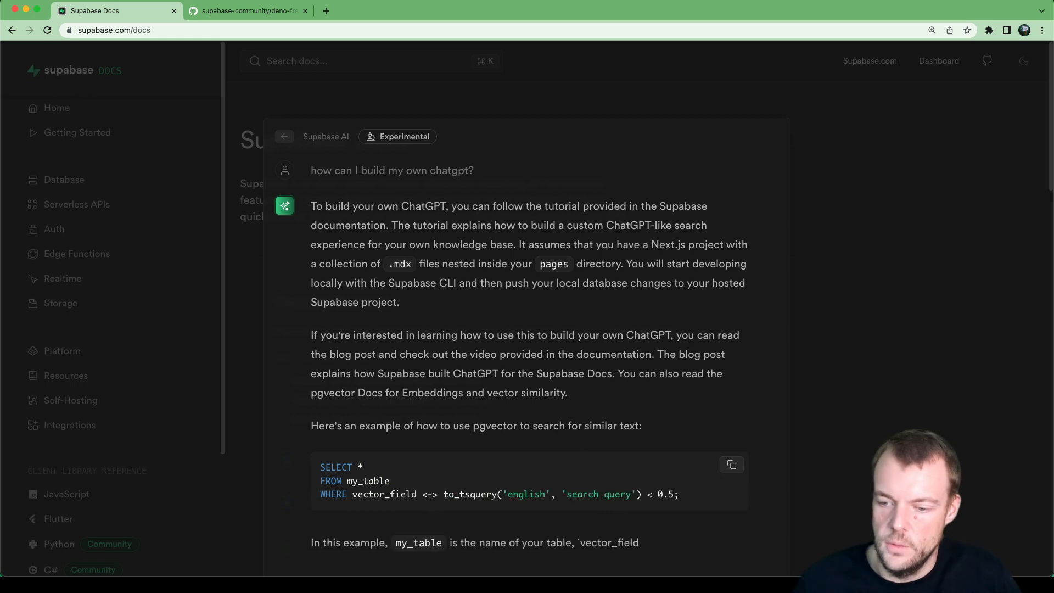
# Read through the AI answer's tutorial summary and pgvector SQL example.
pyautogui.scroll(-3)
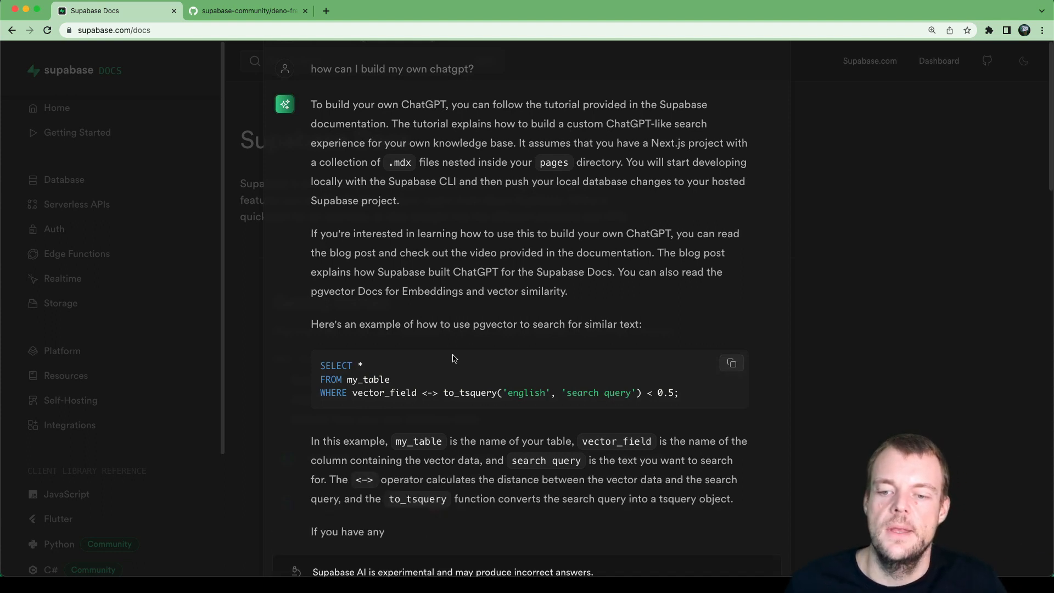
pyautogui.scroll(-3)
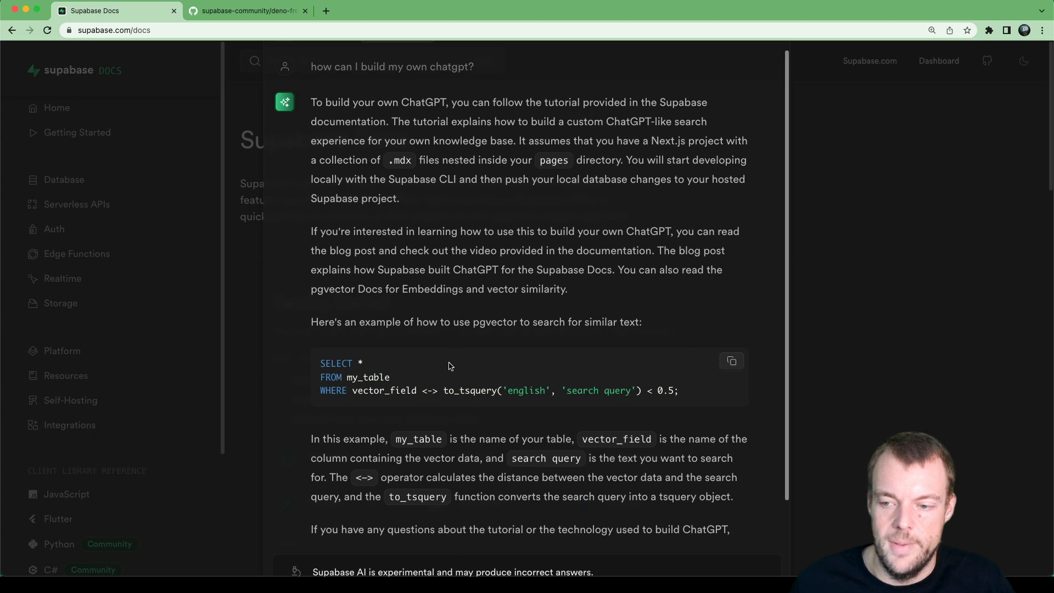
pyautogui.scroll(-3)
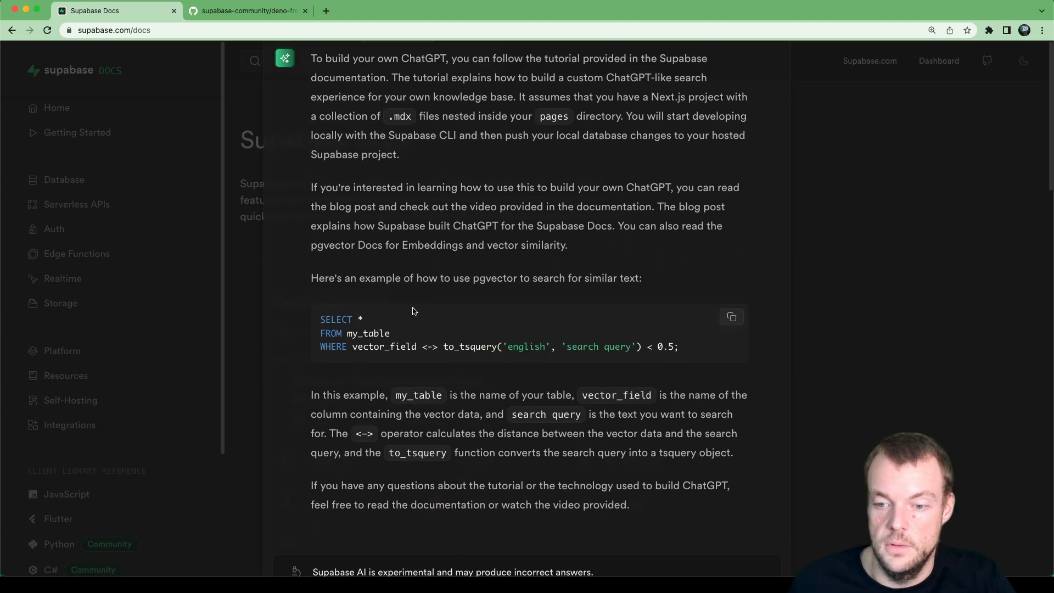
pyautogui.scroll(-3)
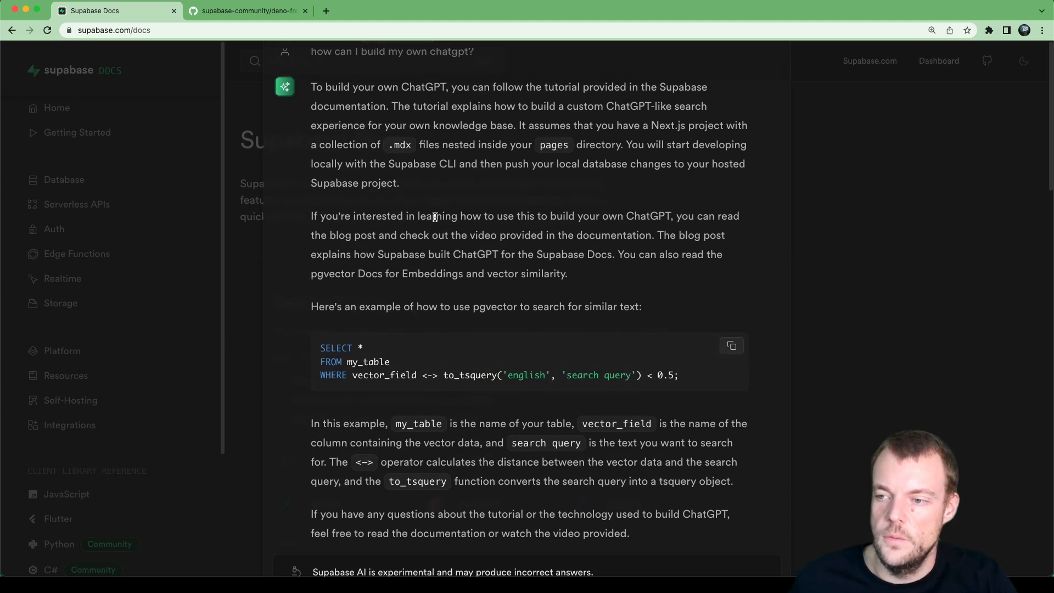
pyautogui.scroll(-3)
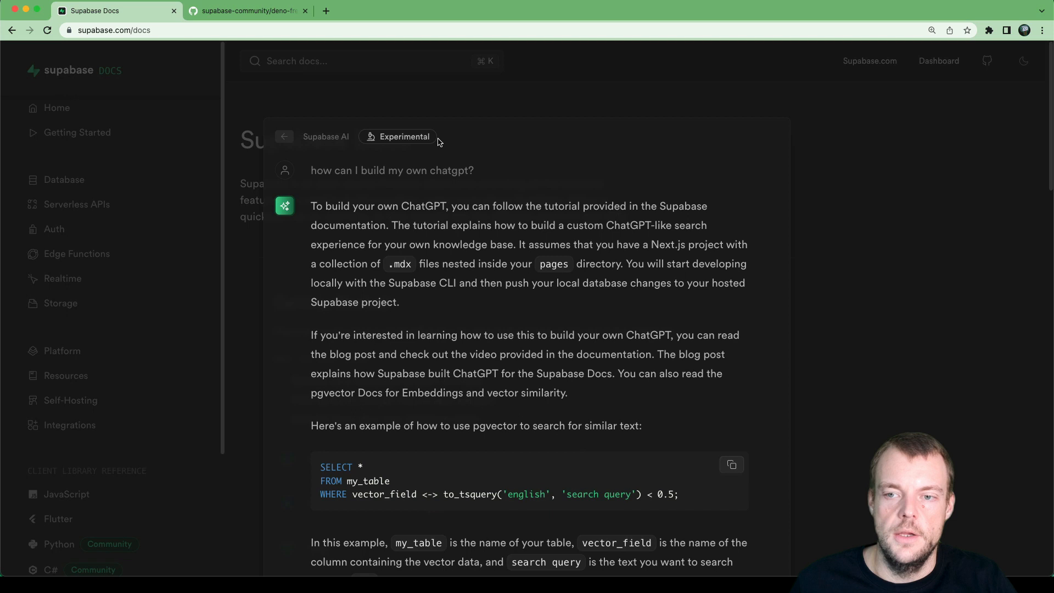
pyautogui.moveTo(689, 78)
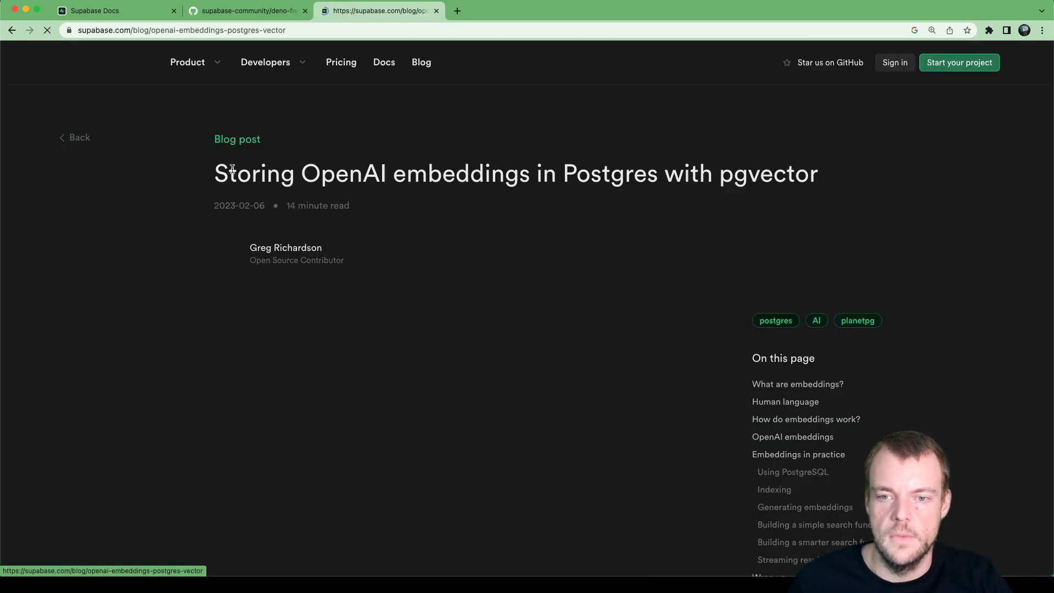
# Skim the pgvector embeddings blog post, then move to the template GitHub repository tab.
pyautogui.scroll(-3)
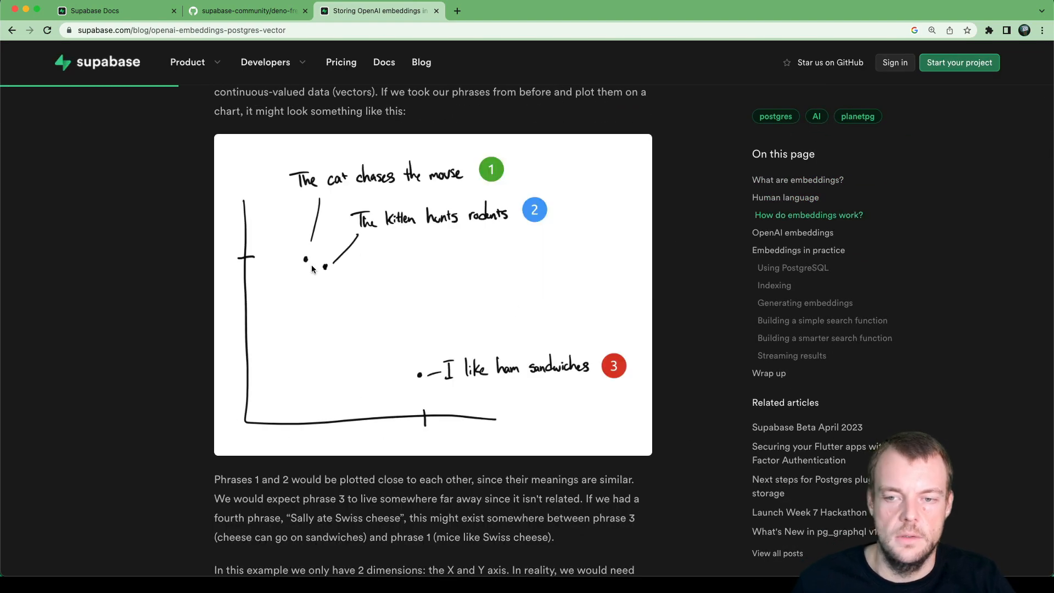
pyautogui.scroll(-3)
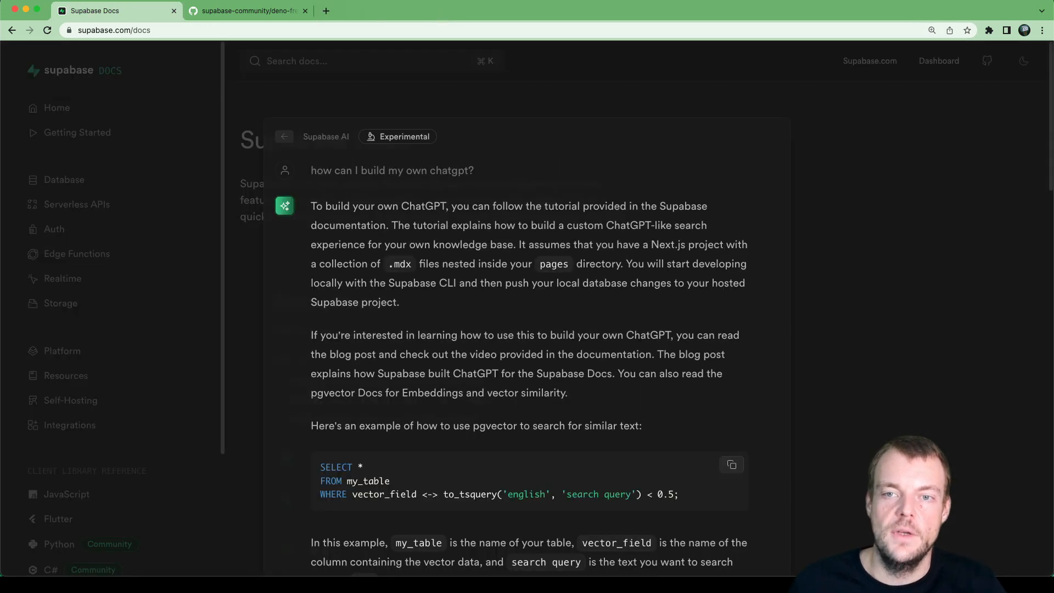
pyautogui.click(248, 11)
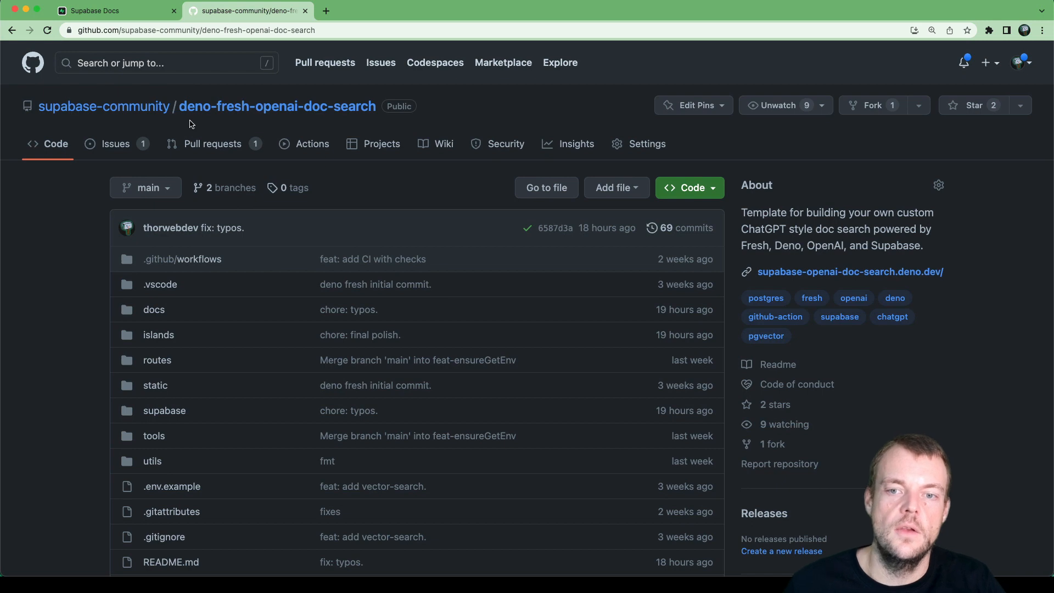
pyautogui.moveTo(203, 144)
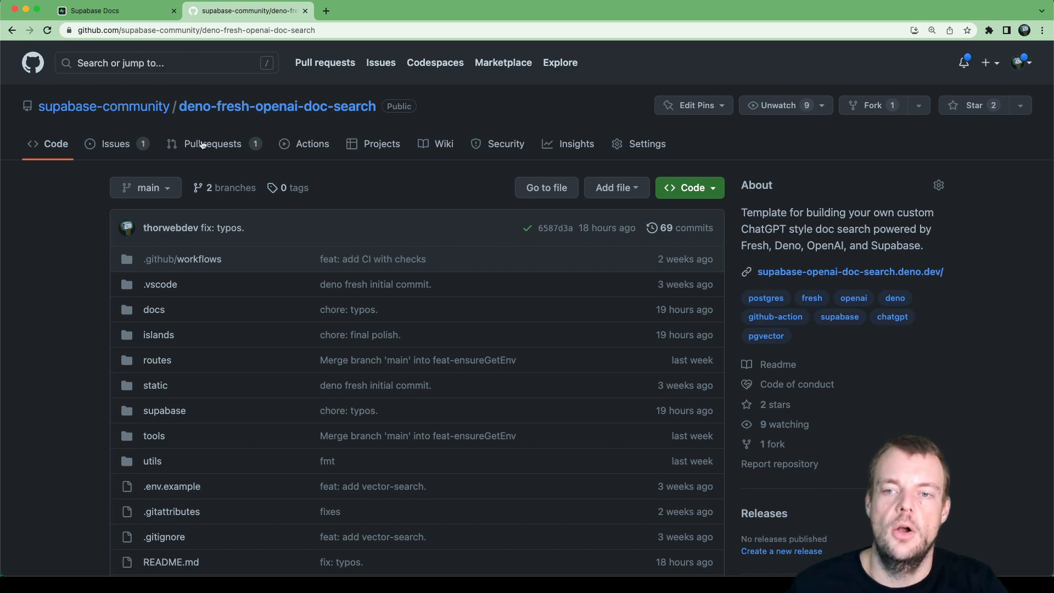
# Scroll through the supabase-community/deno-fresh-openai-doc-search repository page.
pyautogui.scroll(-3)
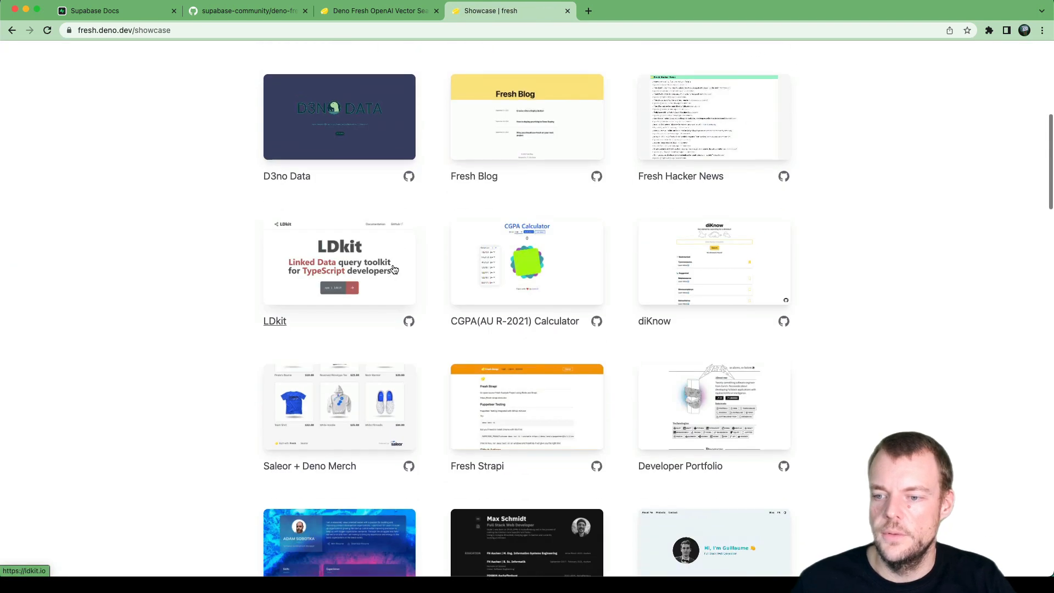
# Browse the Fresh showcase page, go to the Fresh home page and scroll its features.
pyautogui.scroll(3)
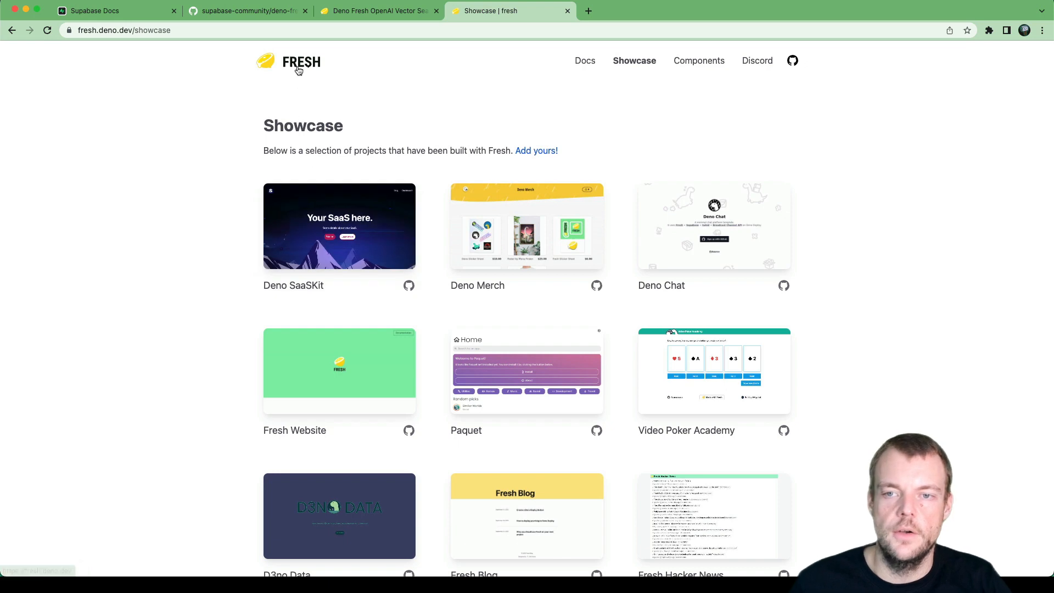
pyautogui.click(288, 62)
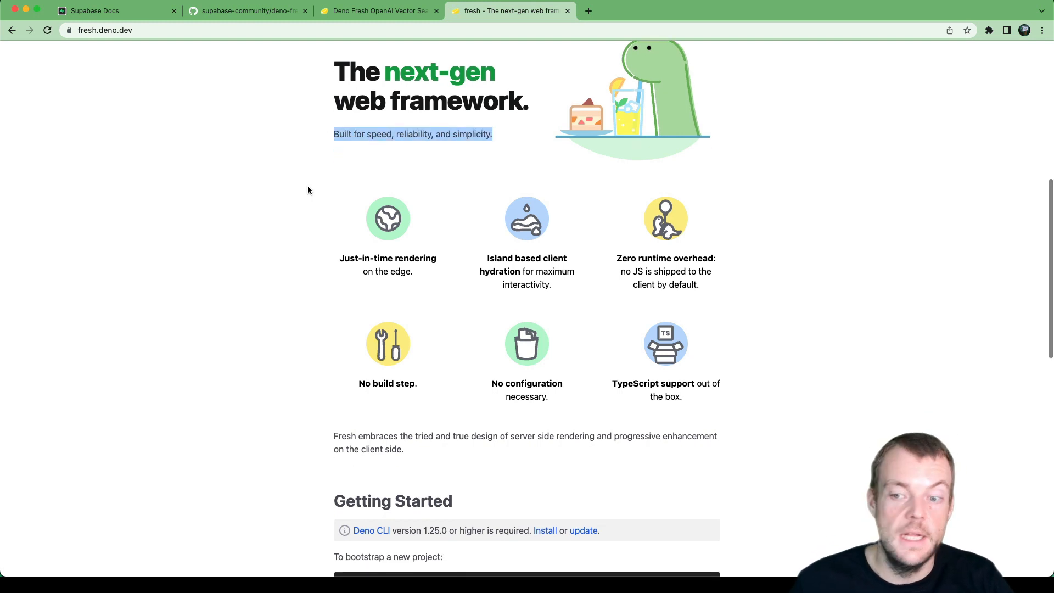
pyautogui.moveTo(338, 231)
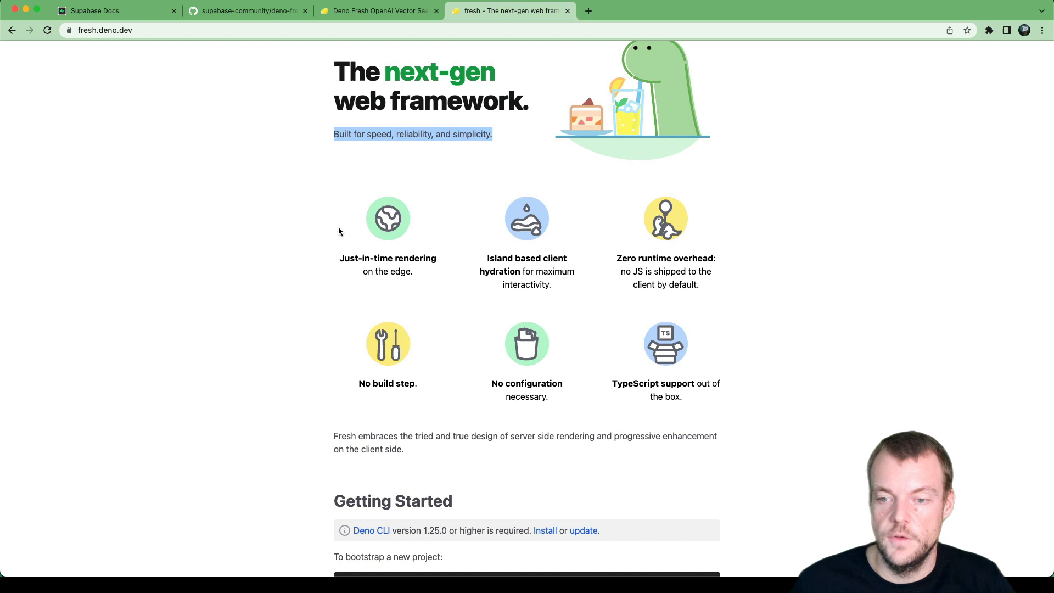
pyautogui.scroll(-3)
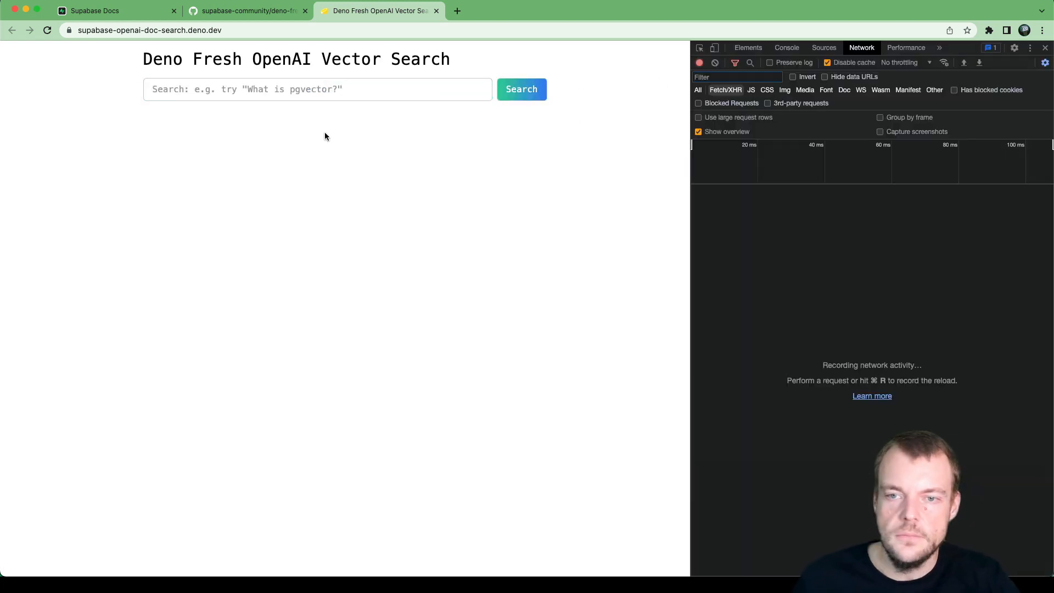
# Search 'what is pgvector' in the demo and inspect the vector-search request's headers and streamed response.
pyautogui.write('what is pgvector')
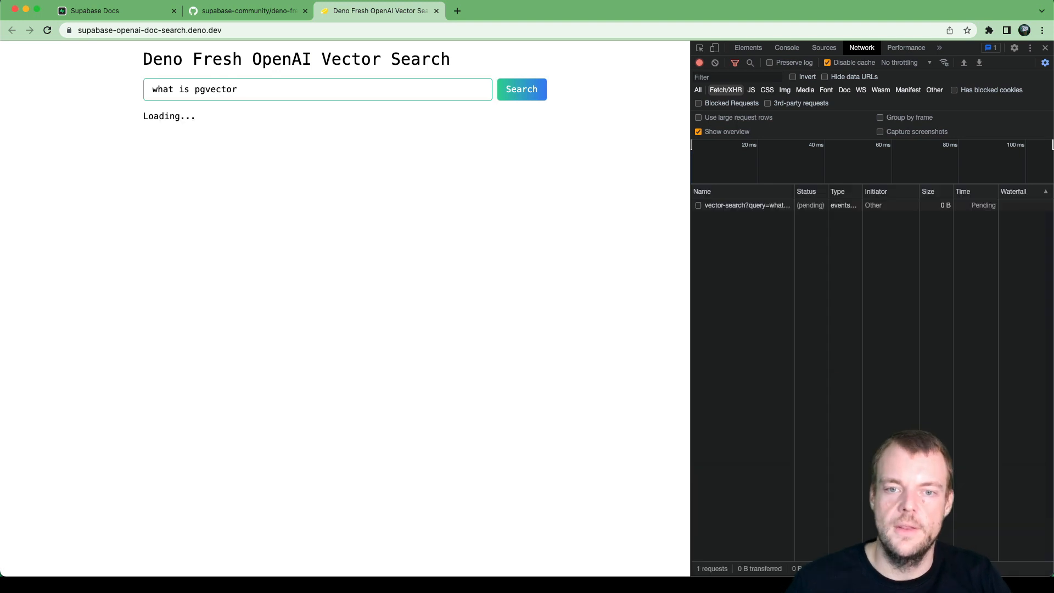
pyautogui.click(746, 204)
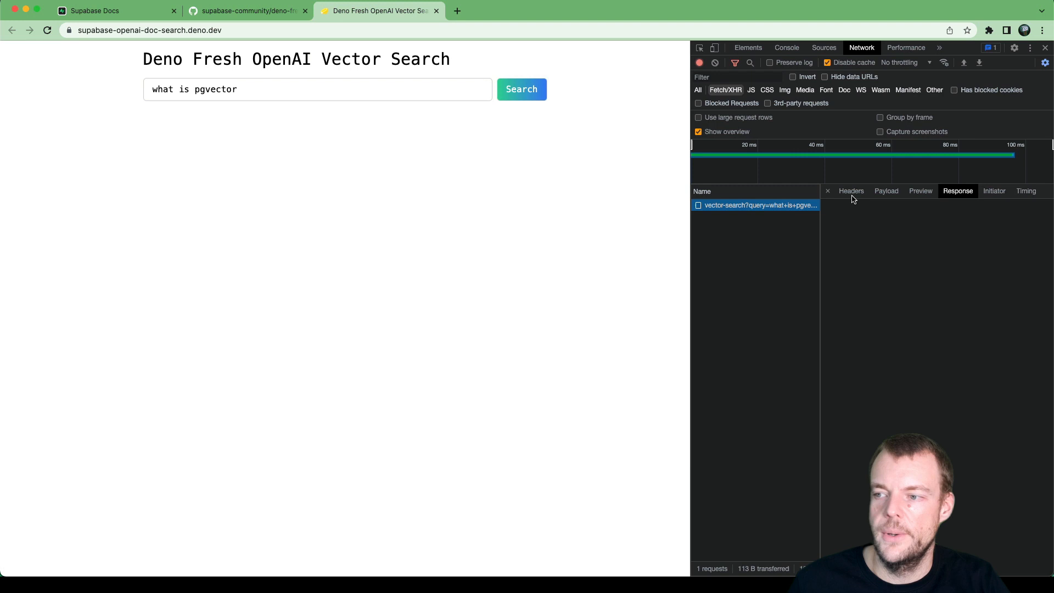
pyautogui.click(851, 191)
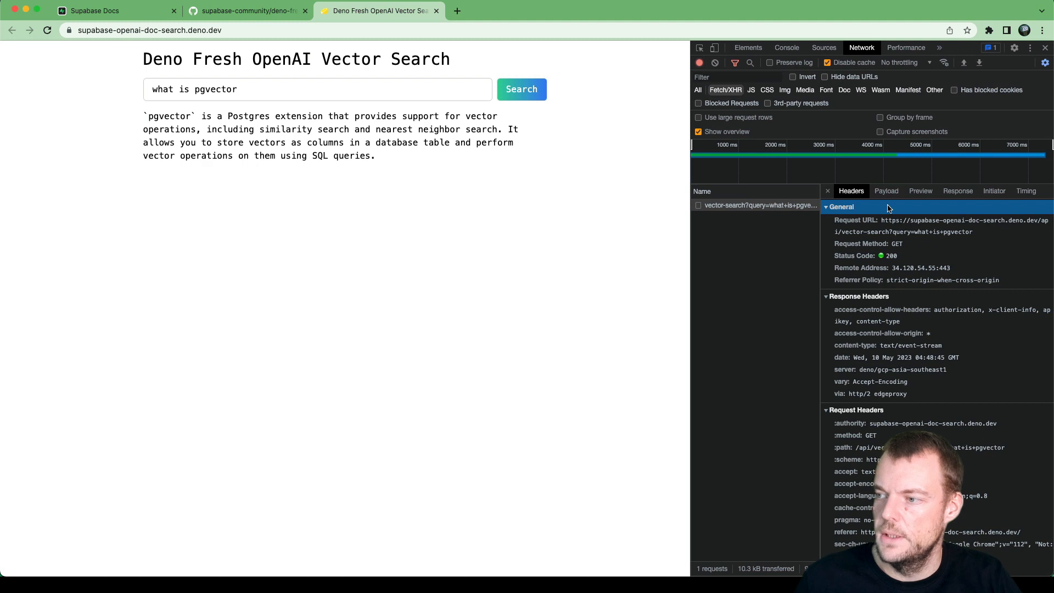
pyautogui.moveTo(961, 225)
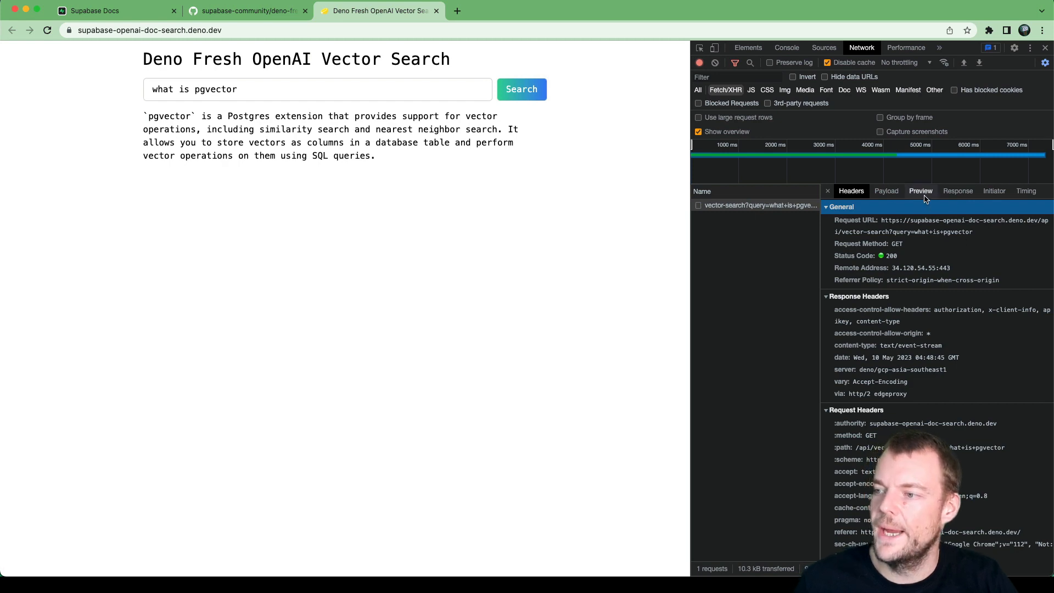
pyautogui.click(957, 191)
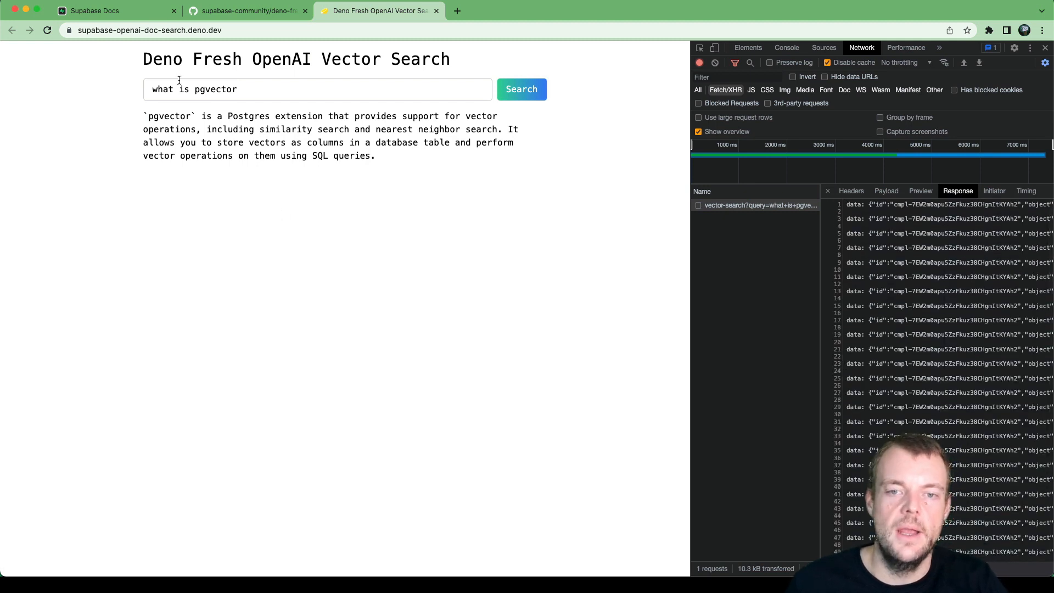
pyautogui.moveTo(143, 116); pyautogui.dragTo(344, 141)
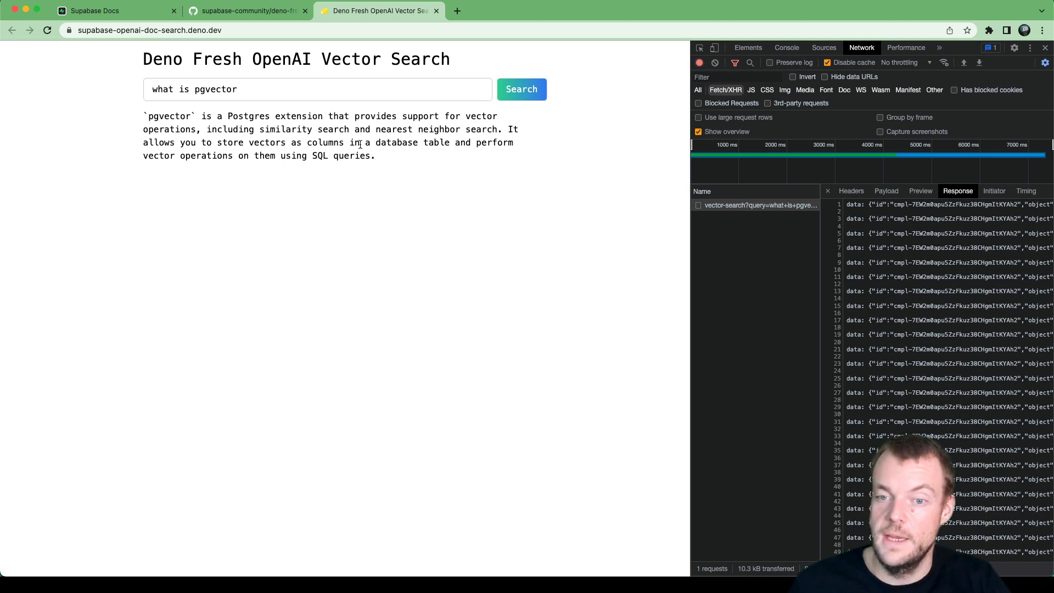
pyautogui.moveTo(461, 158)
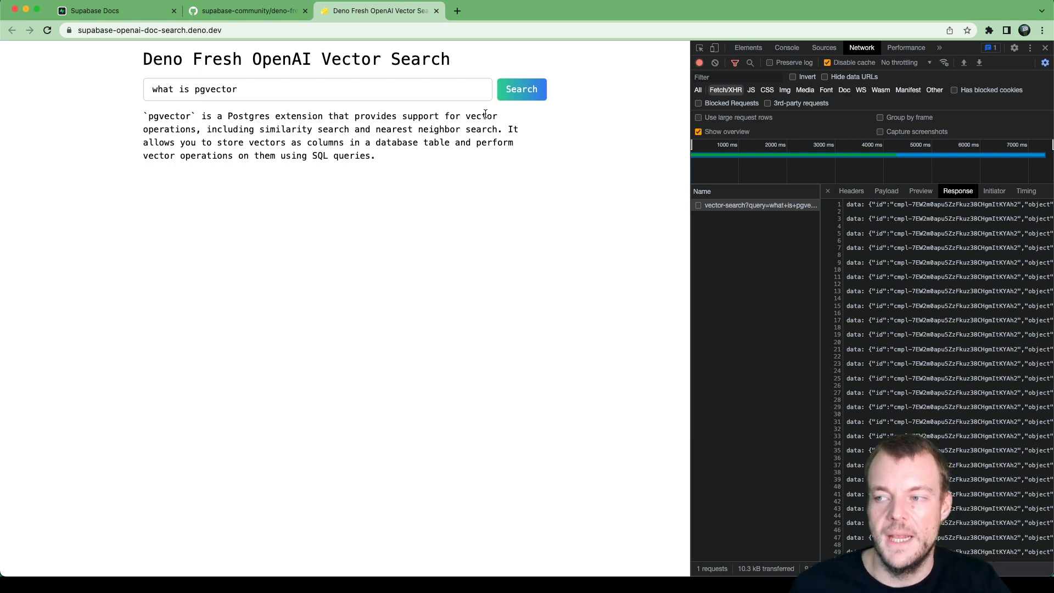
# Switch back to the deno-fresh-openai-doc-search repository tab on GitHub.
pyautogui.click(246, 11)
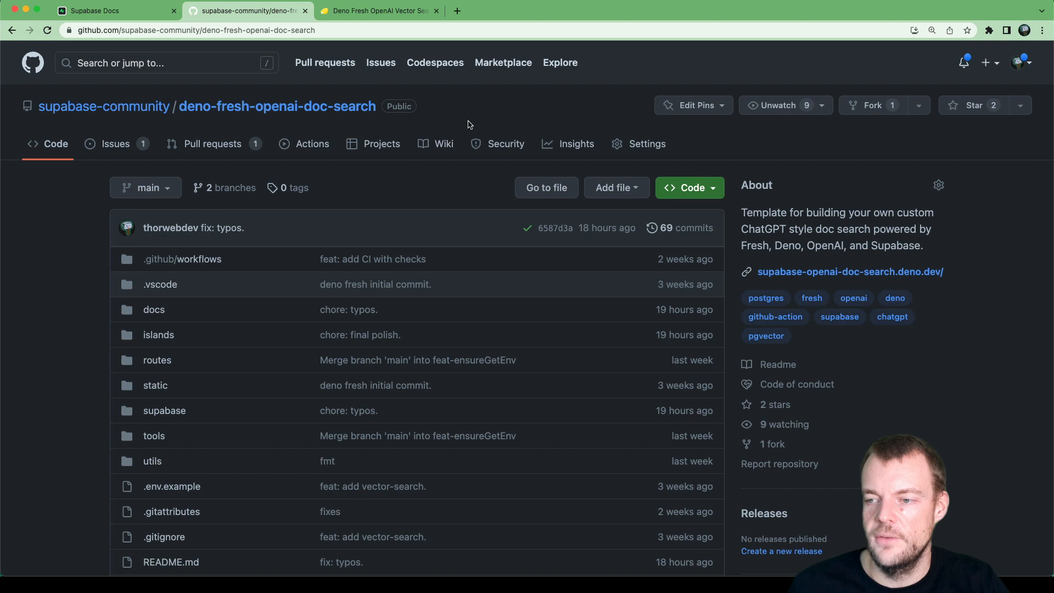
pyautogui.moveTo(616, 187)
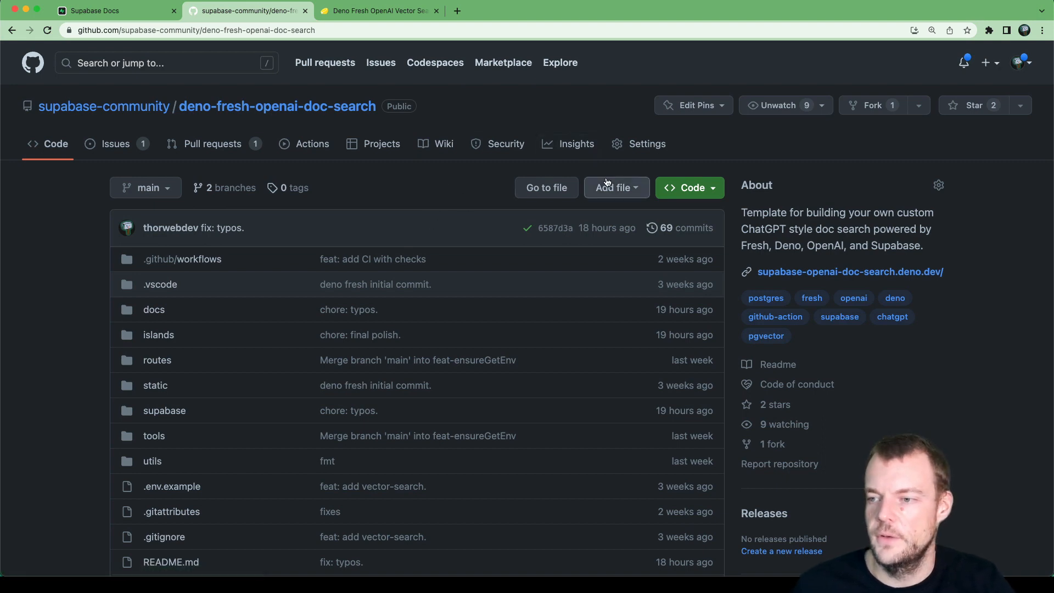
pyautogui.moveTo(688, 188)
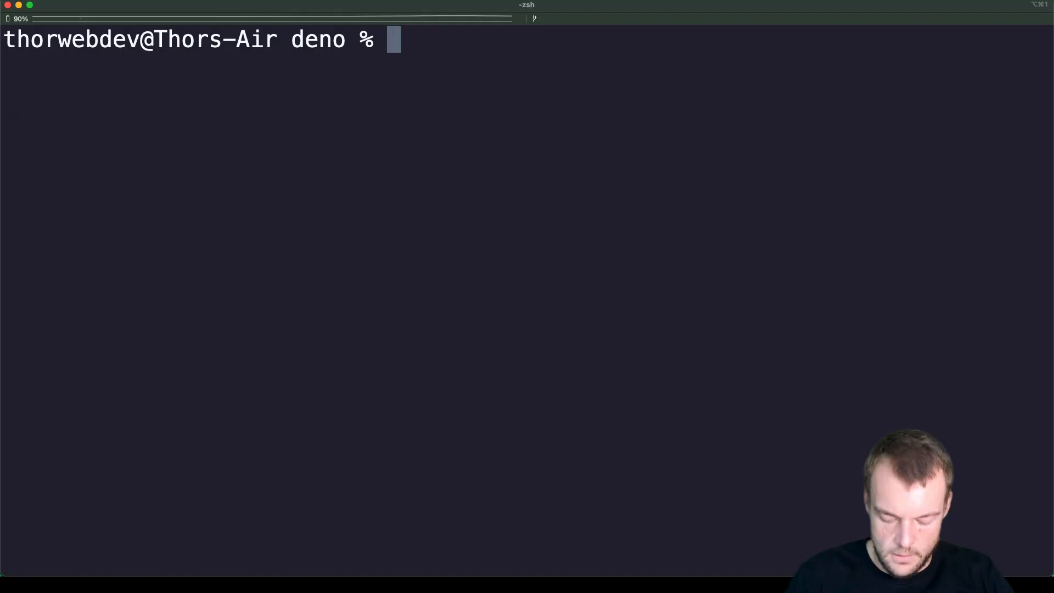
# Clone supabase-community/deno-fresh-openai-doc-search, enter the folder and open it with `code .`.
pyautogui.write('git clone')
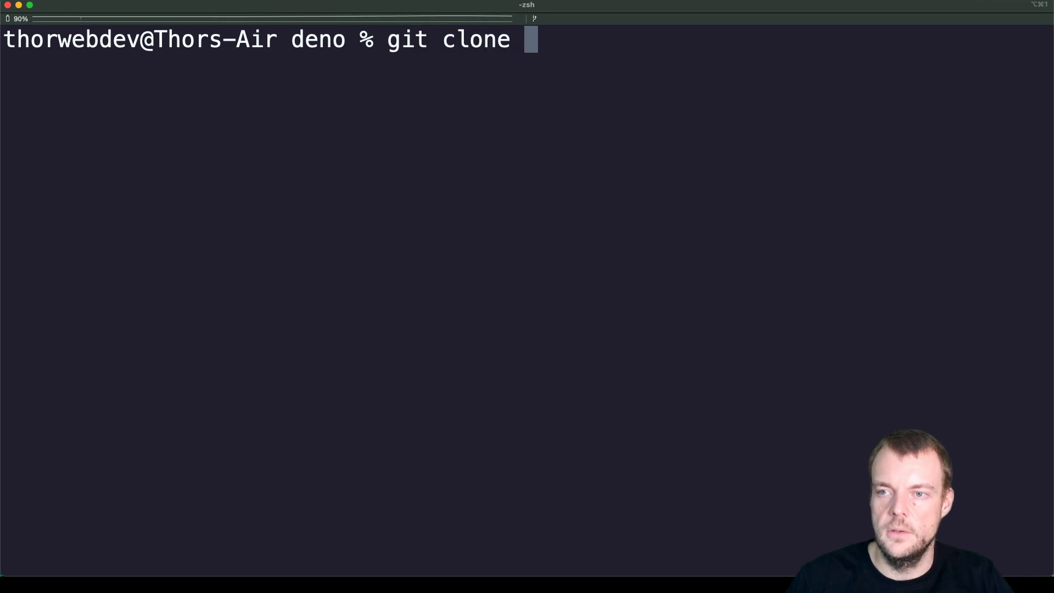
pyautogui.write('git@github.com:supabase-community/deno-fresh-openai-doc-search.git')
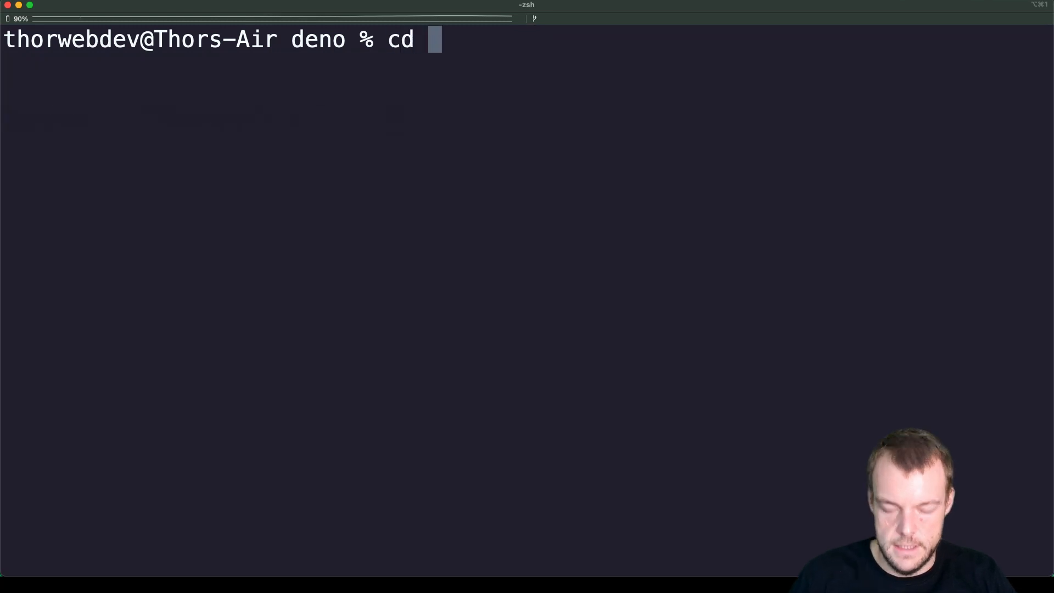
pyautogui.write('deno-fresh-openai-doc-search')
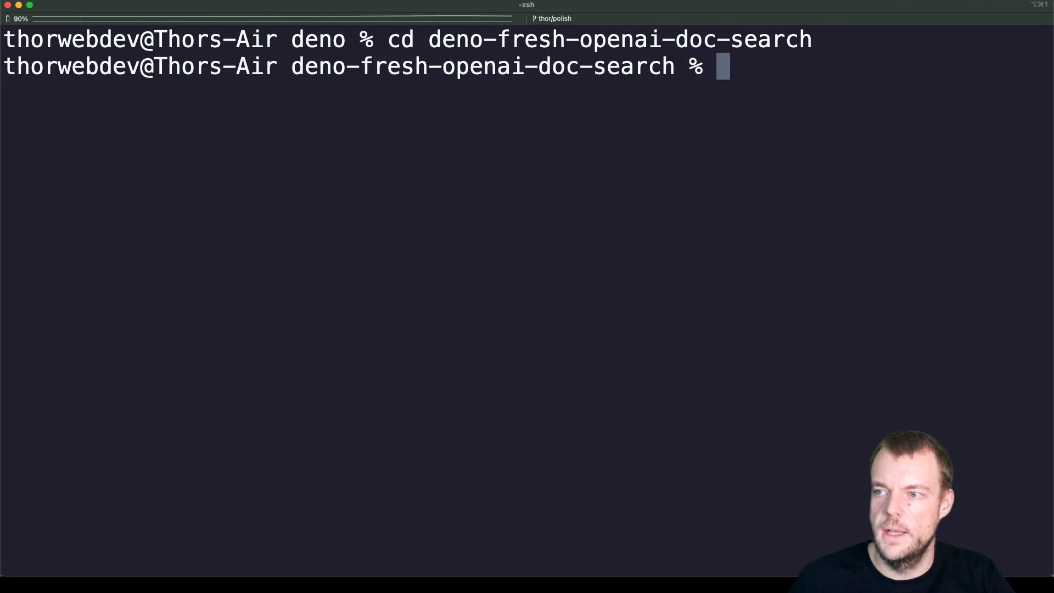
pyautogui.write('code')
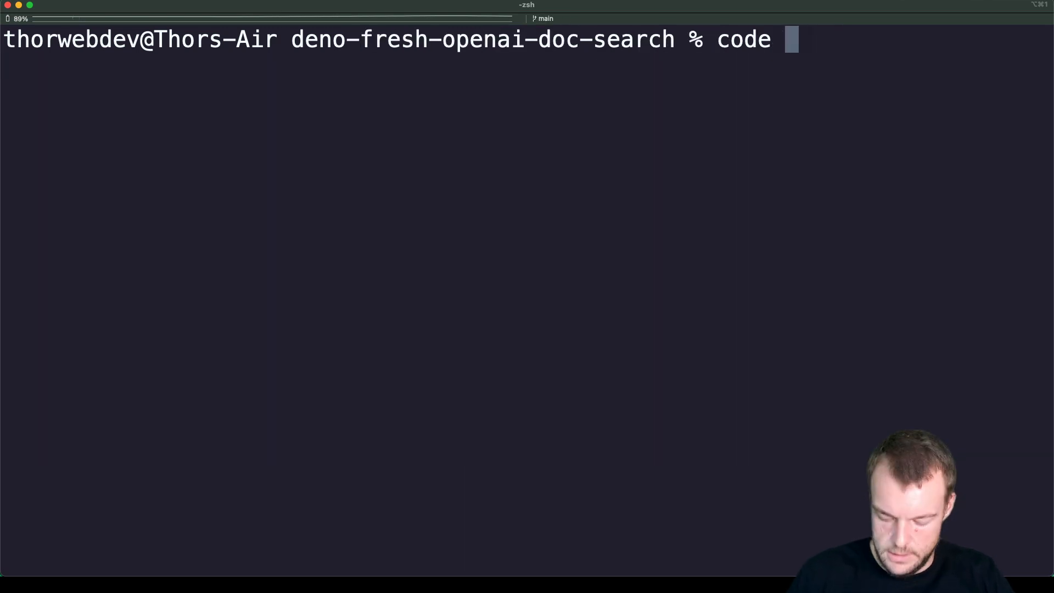
pyautogui.write('.')
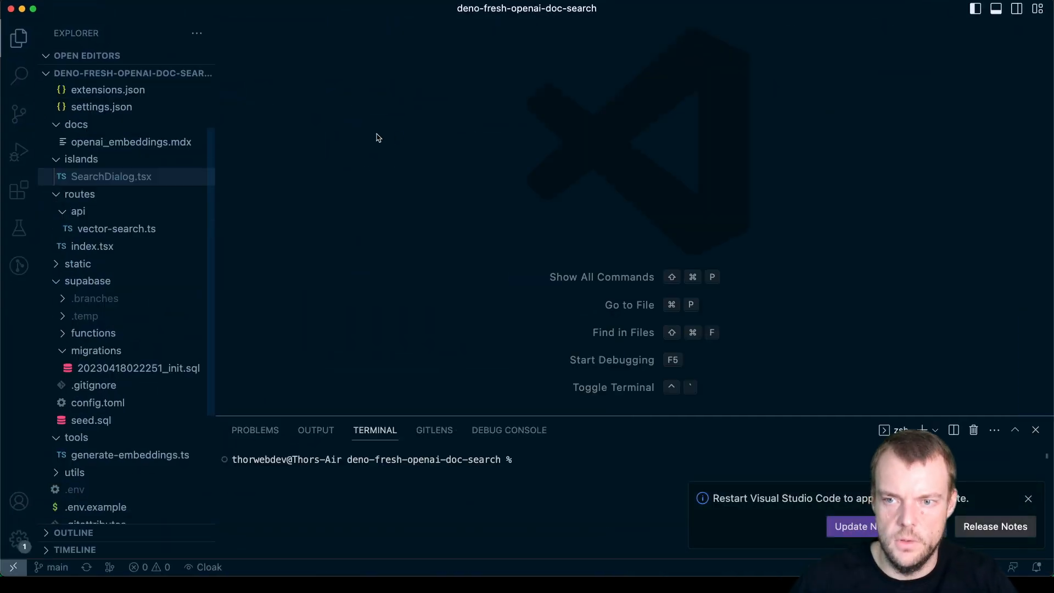
# Review .env.example and copy it to .env in the integrated terminal.
pyautogui.scroll(-3)
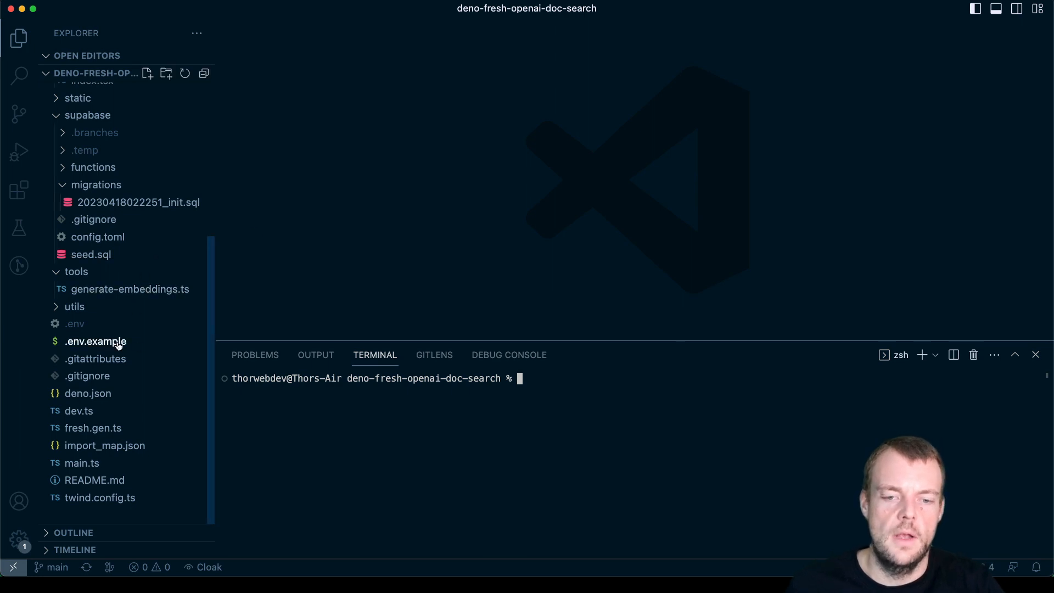
pyautogui.click(96, 341)
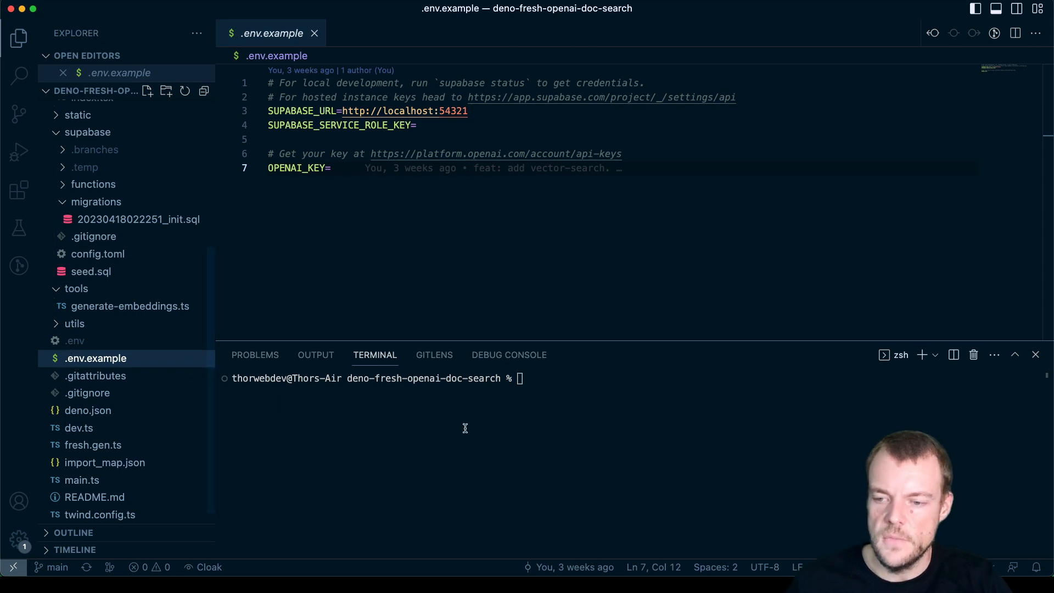
pyautogui.write('touc')
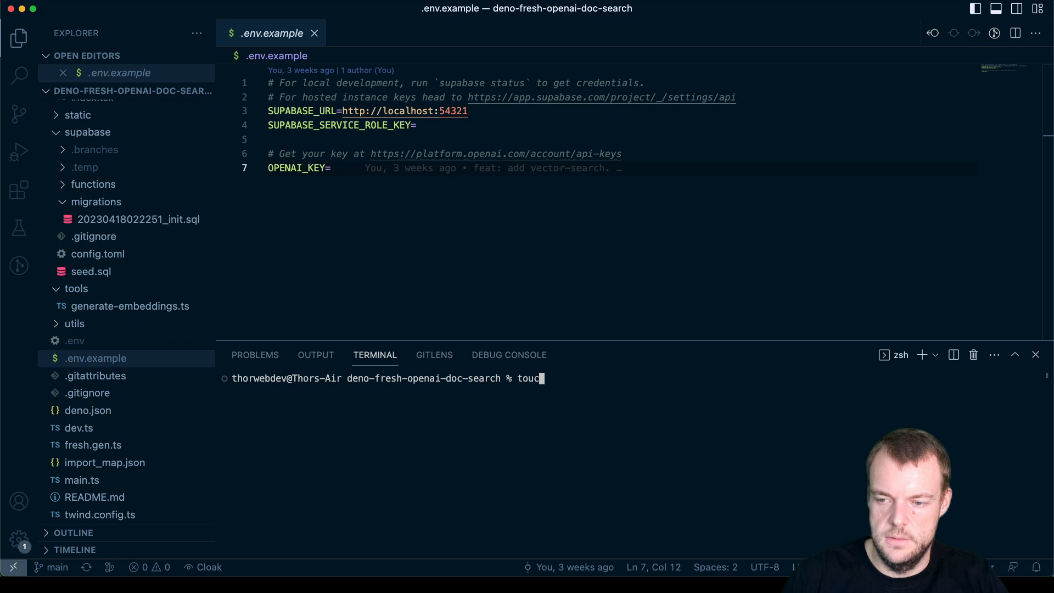
pyautogui.write('cp')
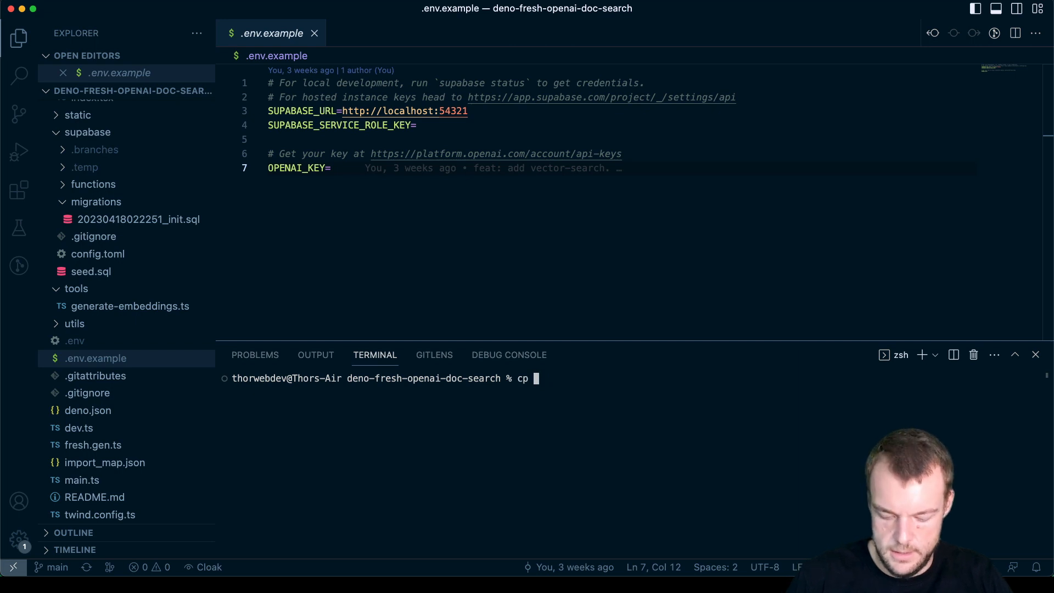
pyautogui.write('.env.example')
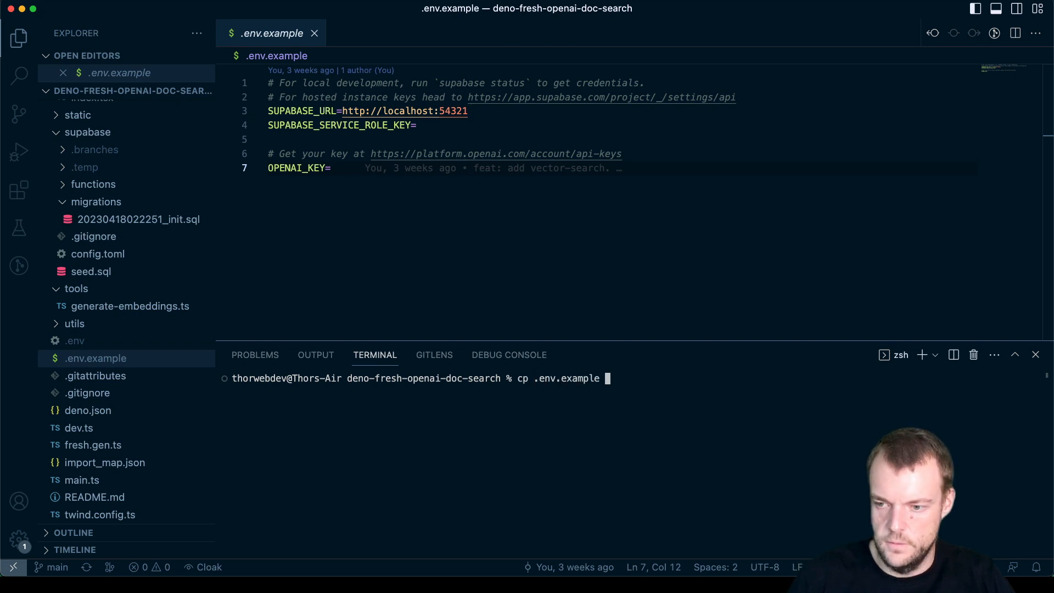
pyautogui.write('.e')
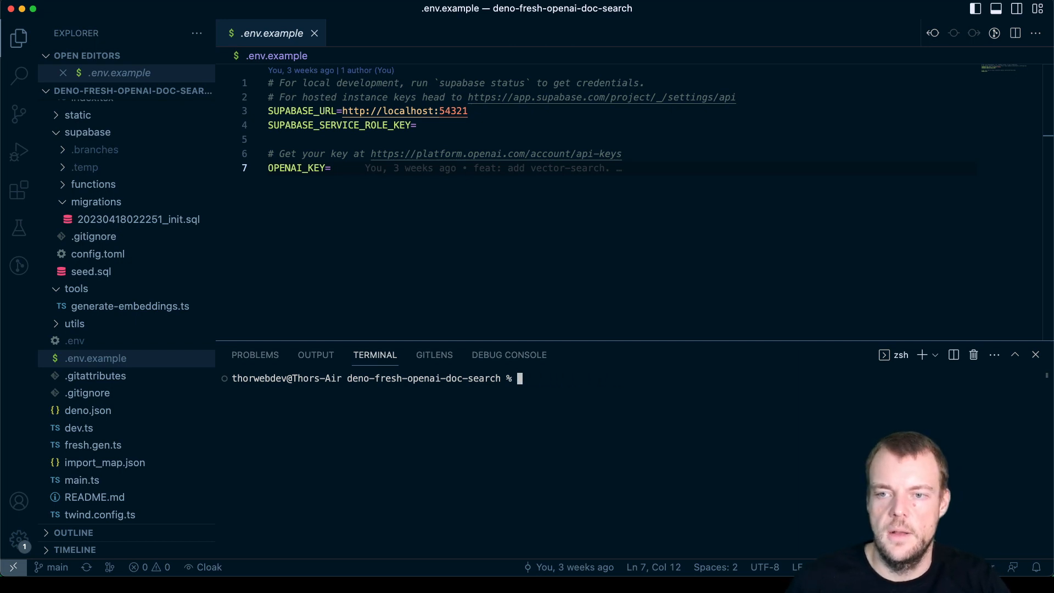
pyautogui.doubleClick(353, 111)
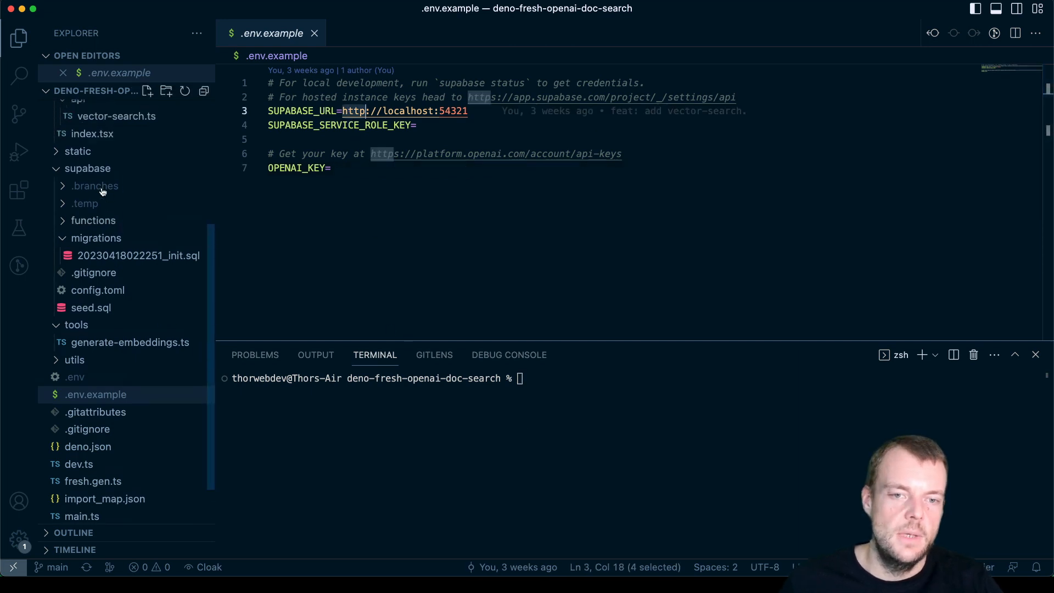
# Review the Supabase config.toml and run `supabase start` for the local stack.
pyautogui.click(97, 290)
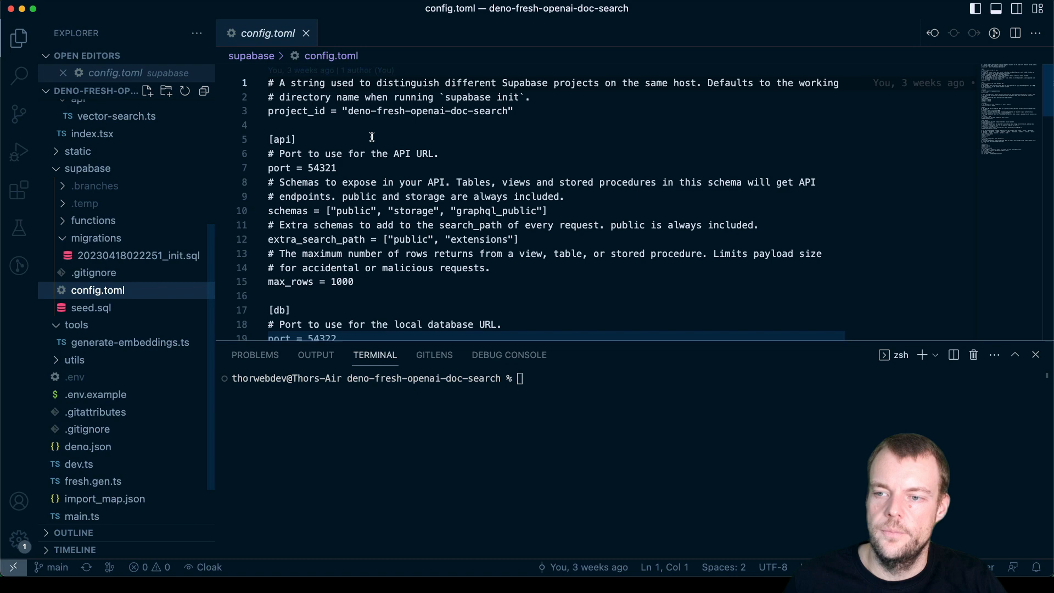
pyautogui.scroll(-3)
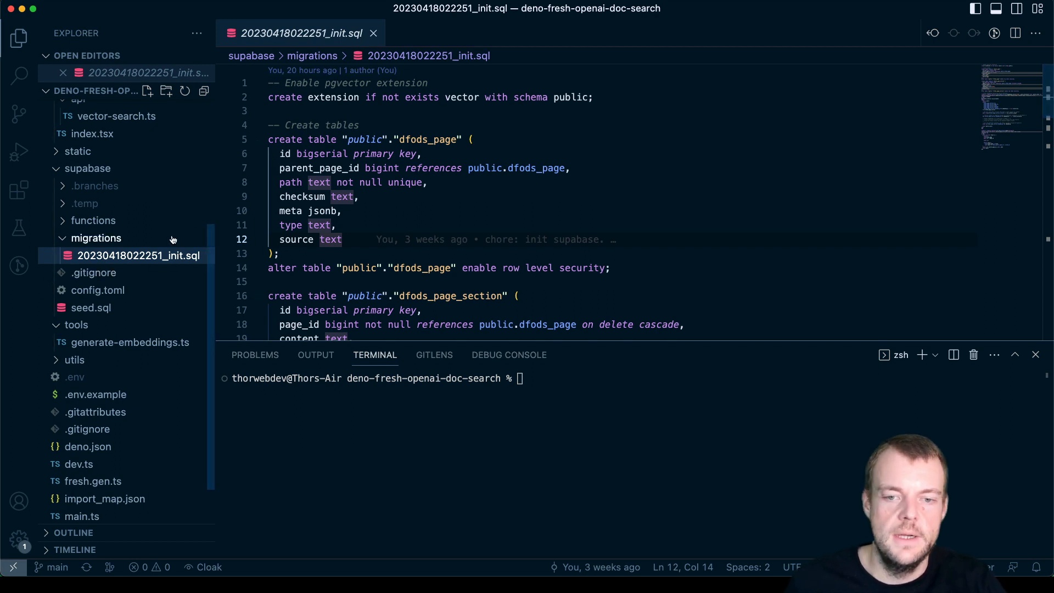
pyautogui.write('supabase start')
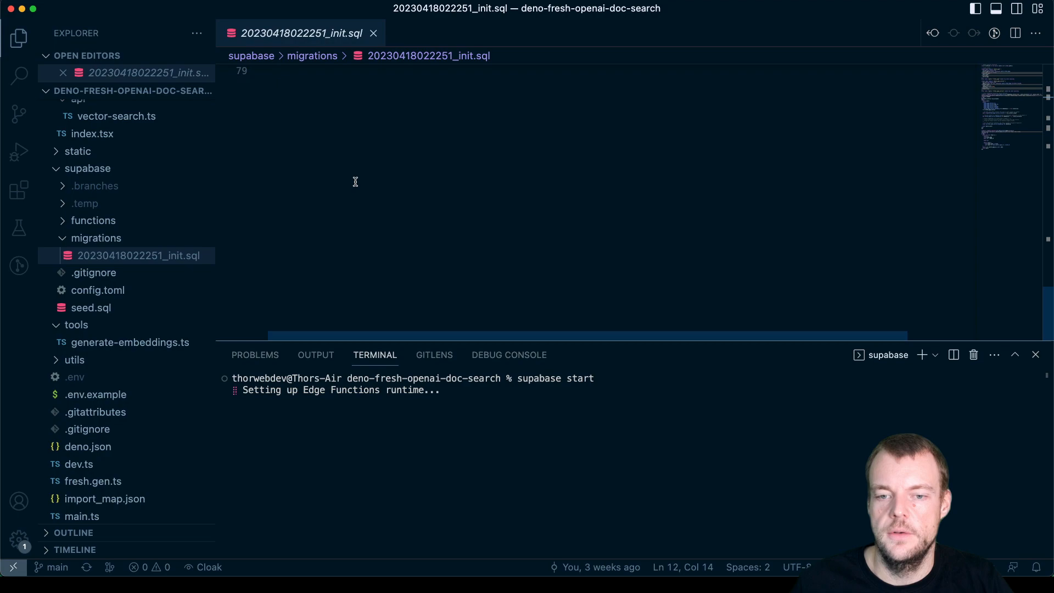
# Open seed.sql and scroll its seed data while local Supabase finishes starting.
pyautogui.click(92, 307)
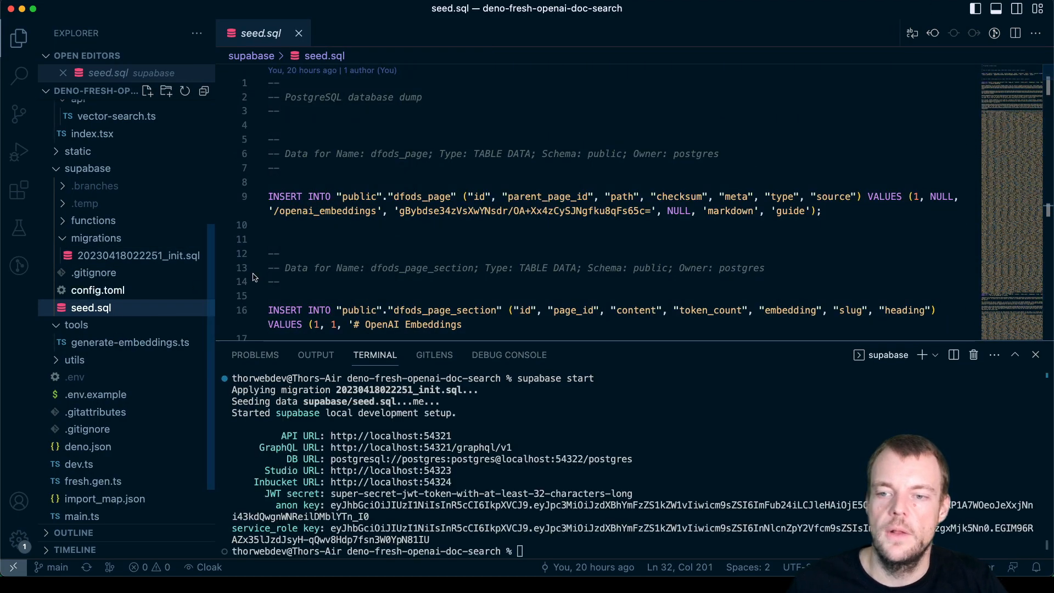
pyautogui.scroll(-3)
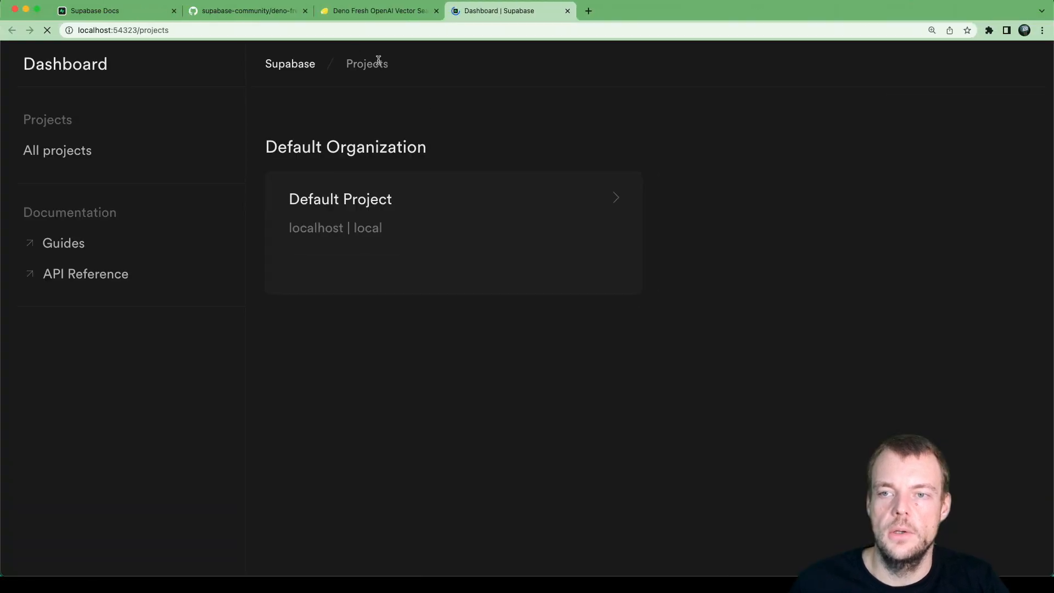
# Open the Default Project's table editor and view the dfods_page and dfods_page_section rows.
pyautogui.click(340, 199)
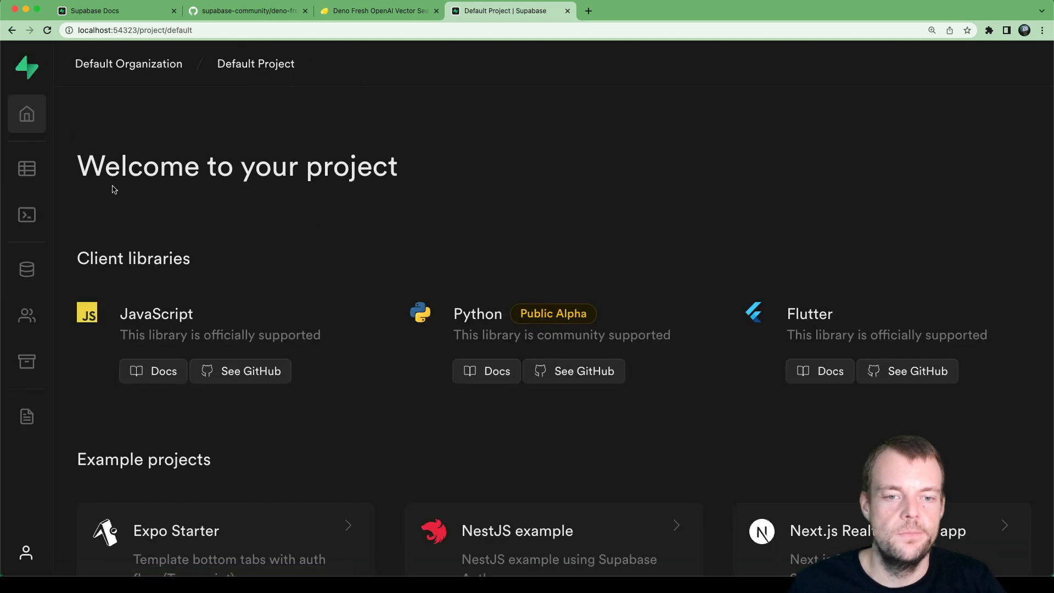
pyautogui.click(27, 167)
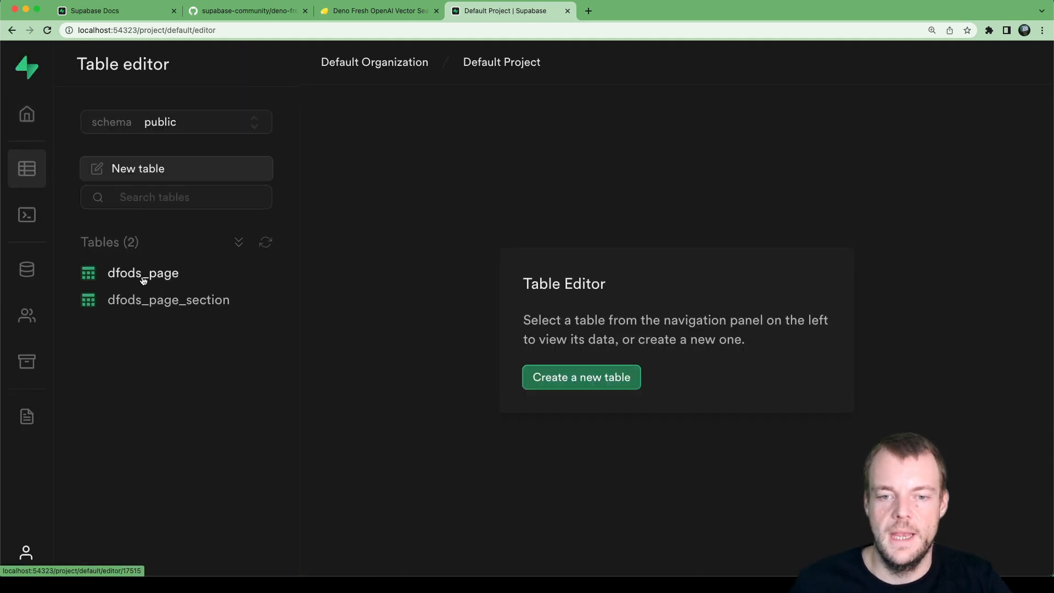
pyautogui.click(142, 273)
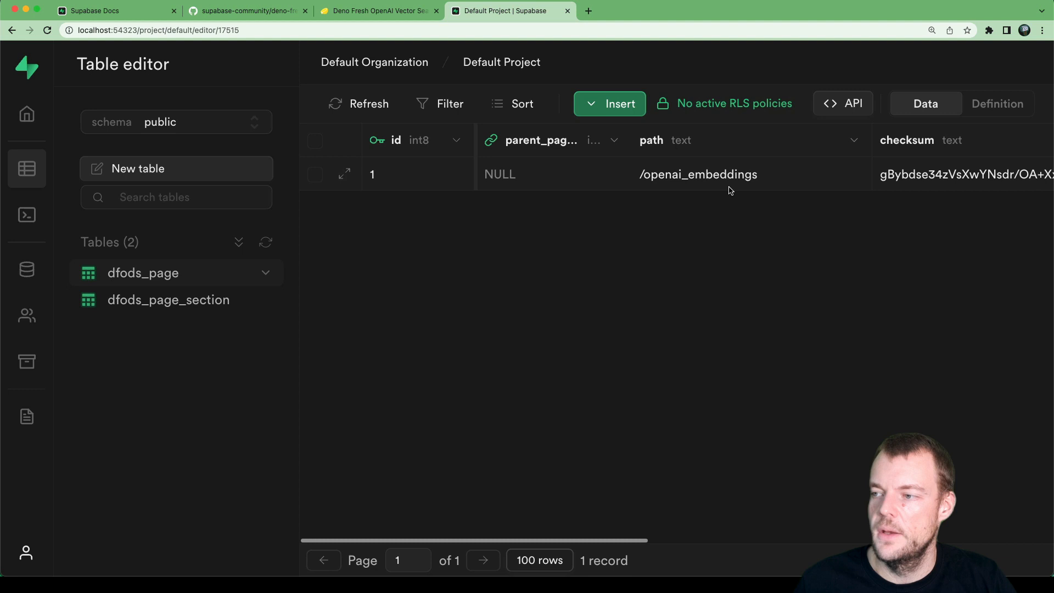
pyautogui.click(168, 299)
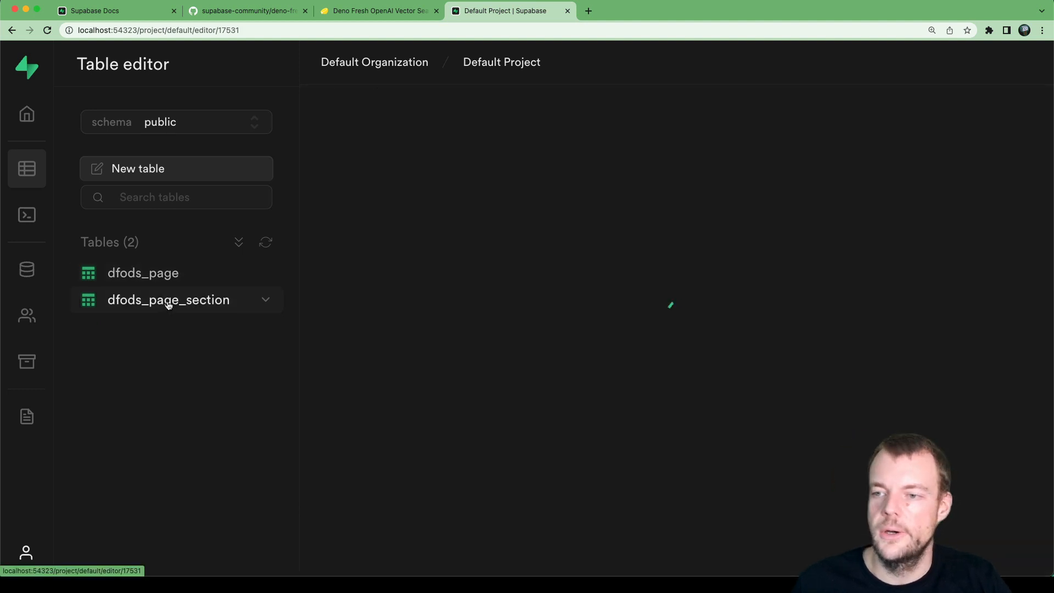
pyautogui.click(168, 299)
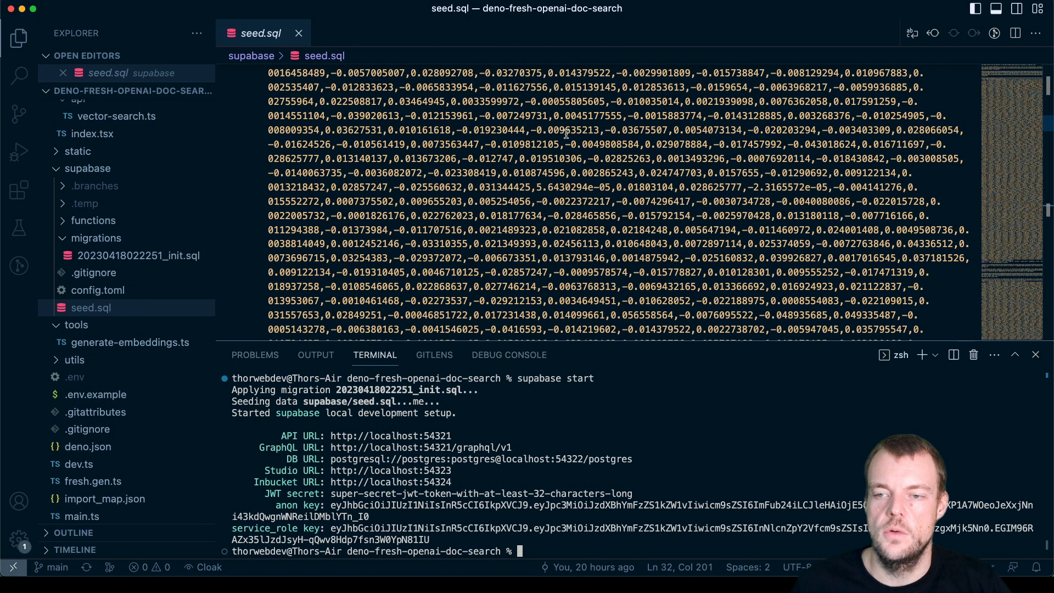
pyautogui.moveTo(607, 417)
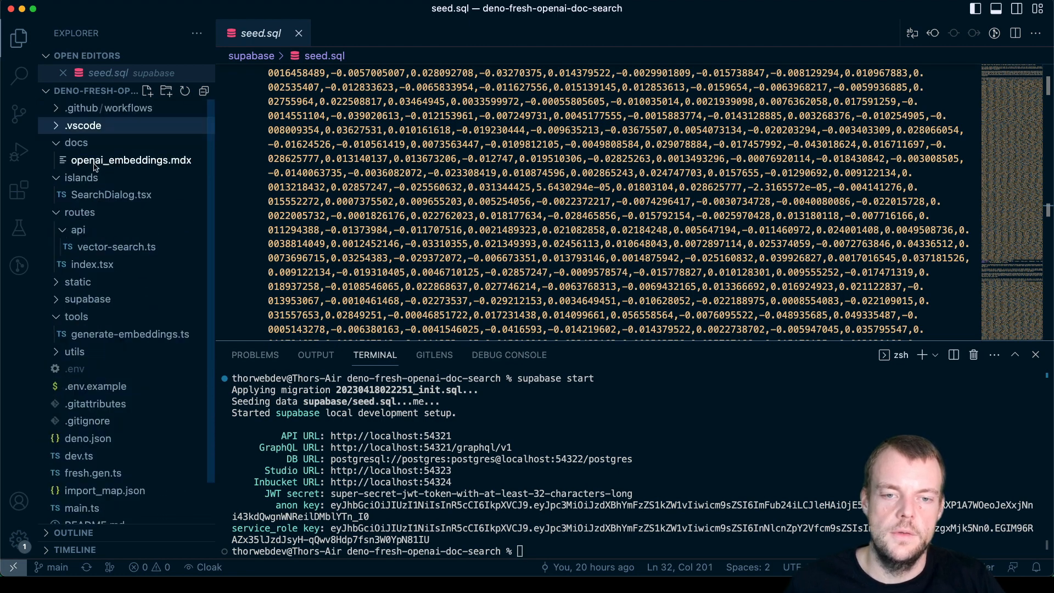
# Review openai_embeddings.mdx, the generate-embeddings.ts script and the embeddings task in deno.json.
pyautogui.click(131, 160)
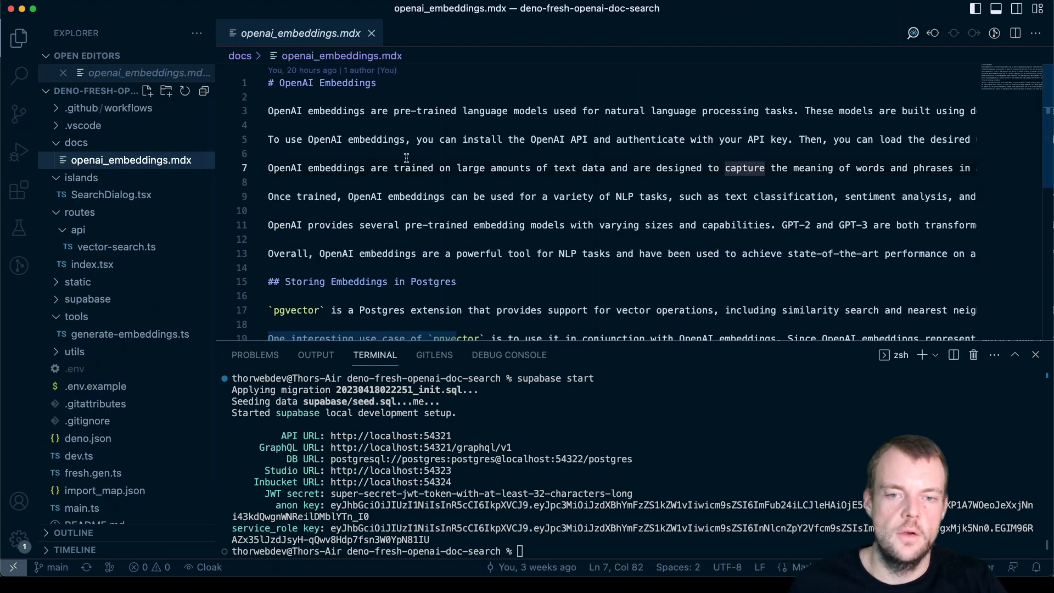
pyautogui.scroll(-3)
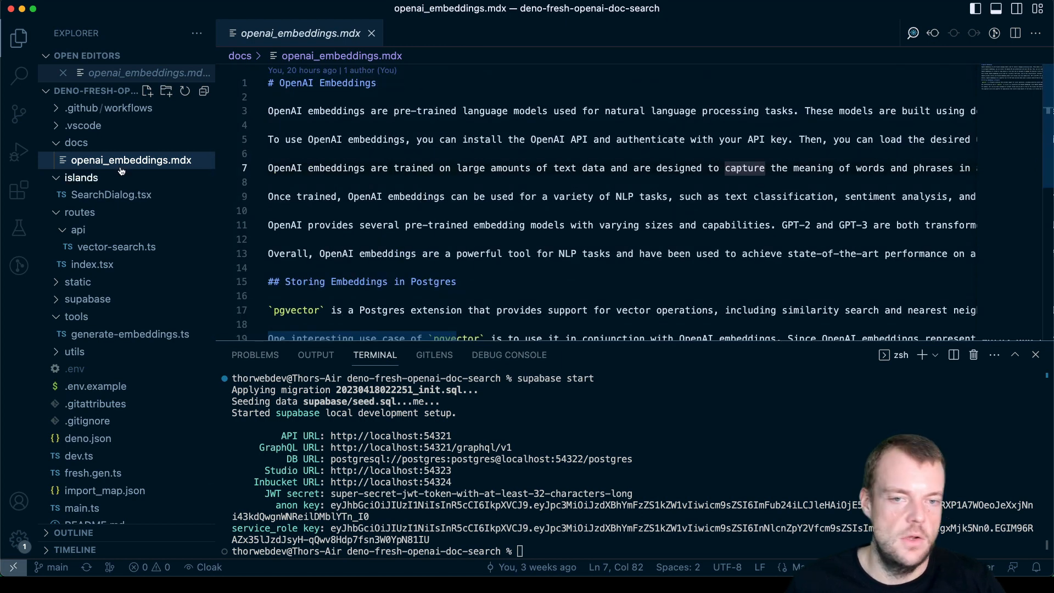
pyautogui.moveTo(131, 160)
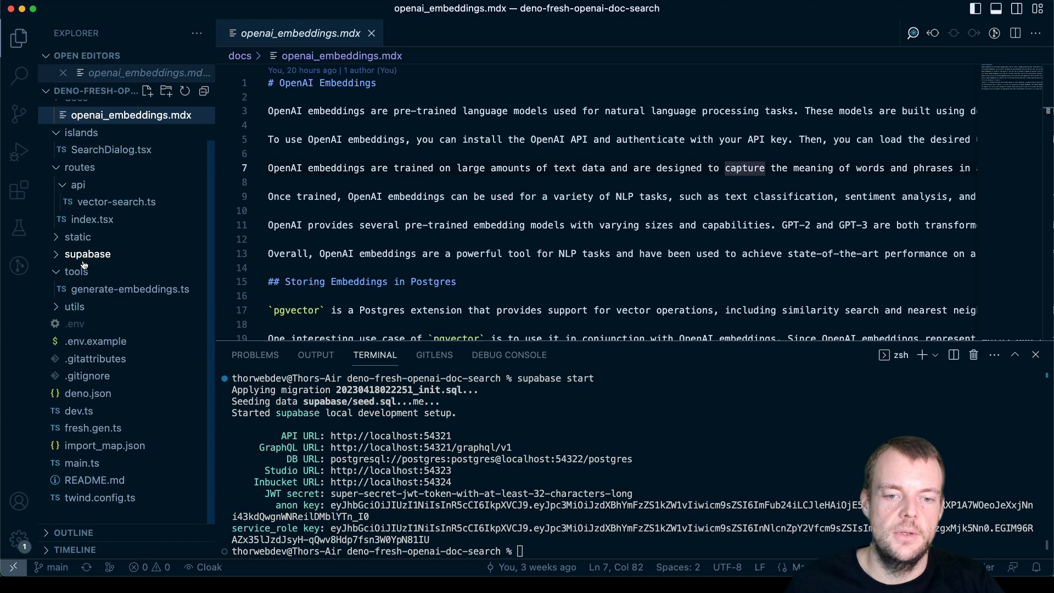
pyautogui.click(131, 288)
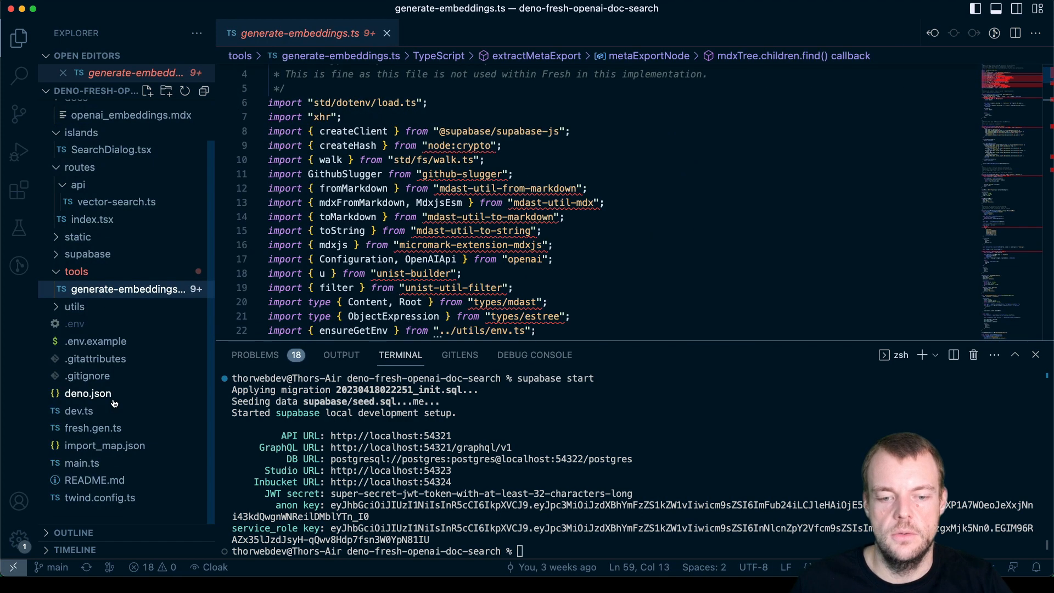
pyautogui.moveTo(87, 393)
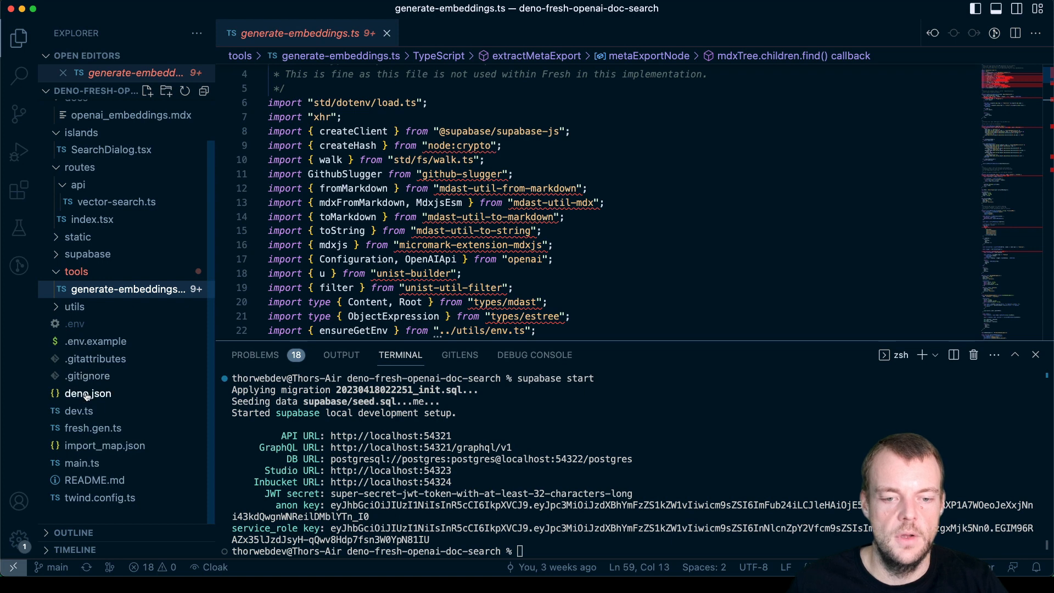
pyautogui.click(87, 393)
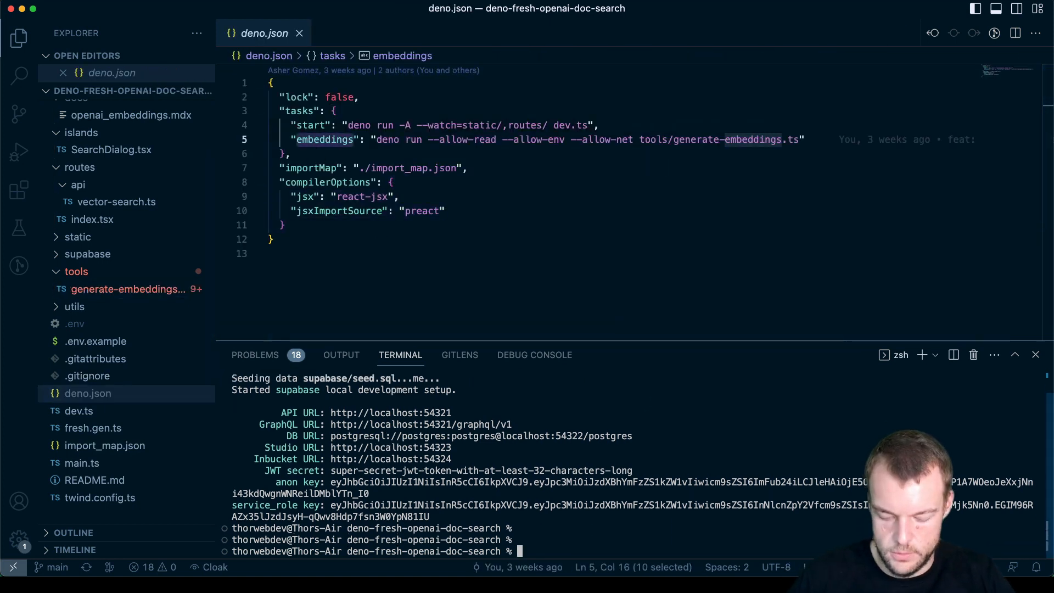
# Run `deno task embeddings`, then `deno task start` to serve the vector search page on localhost:8000.
pyautogui.write('deno')
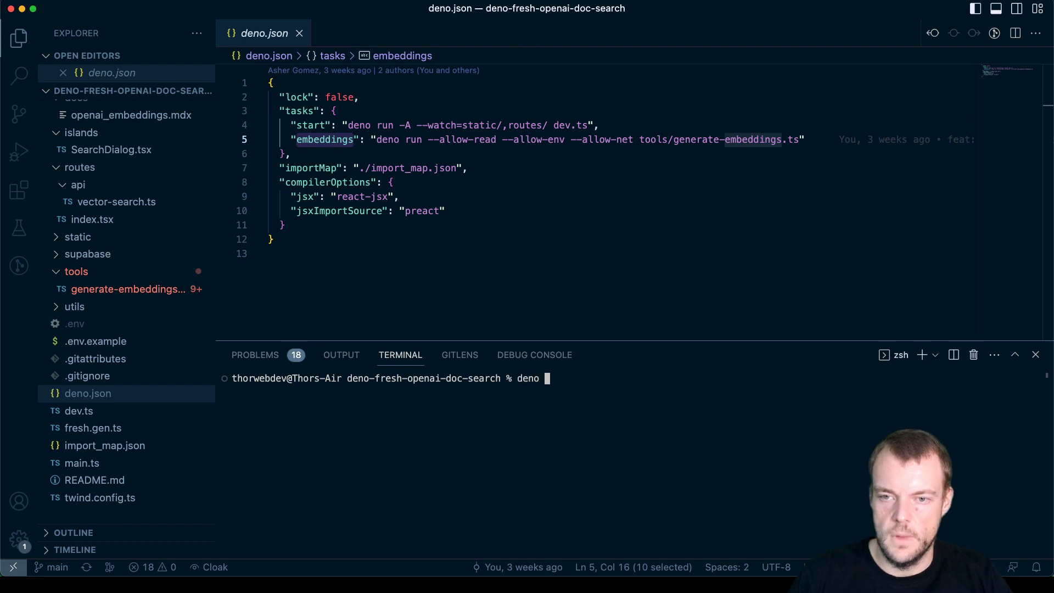
pyautogui.write('task')
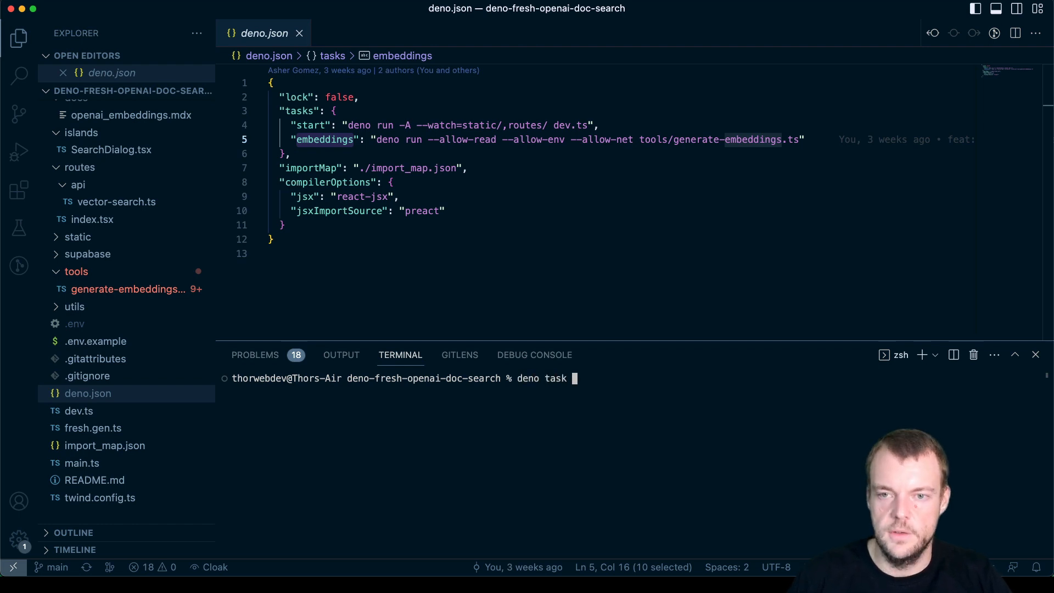
pyautogui.write('embeddings')
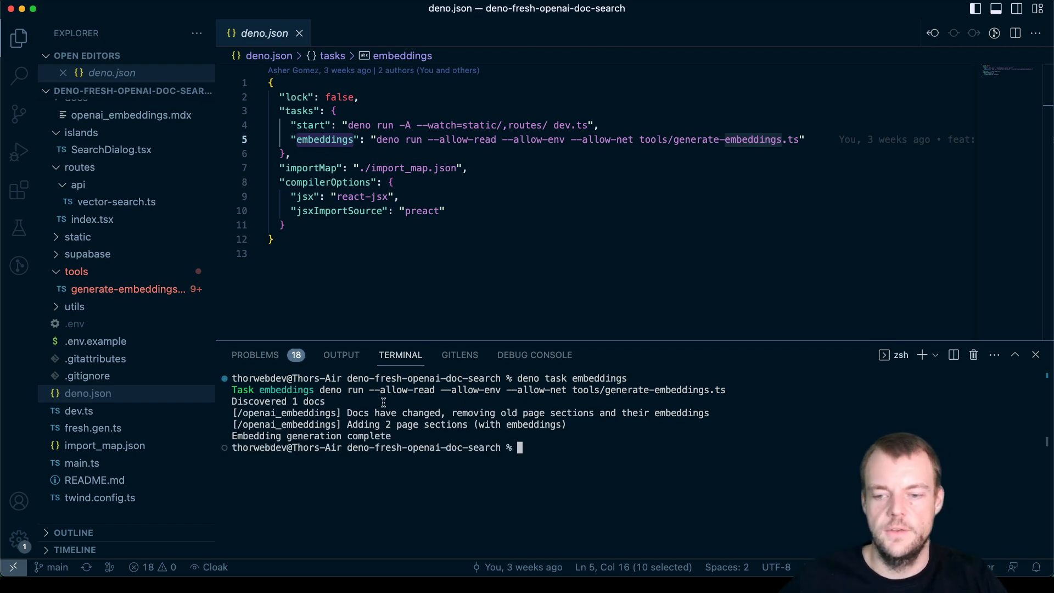
pyautogui.moveTo(427, 397)
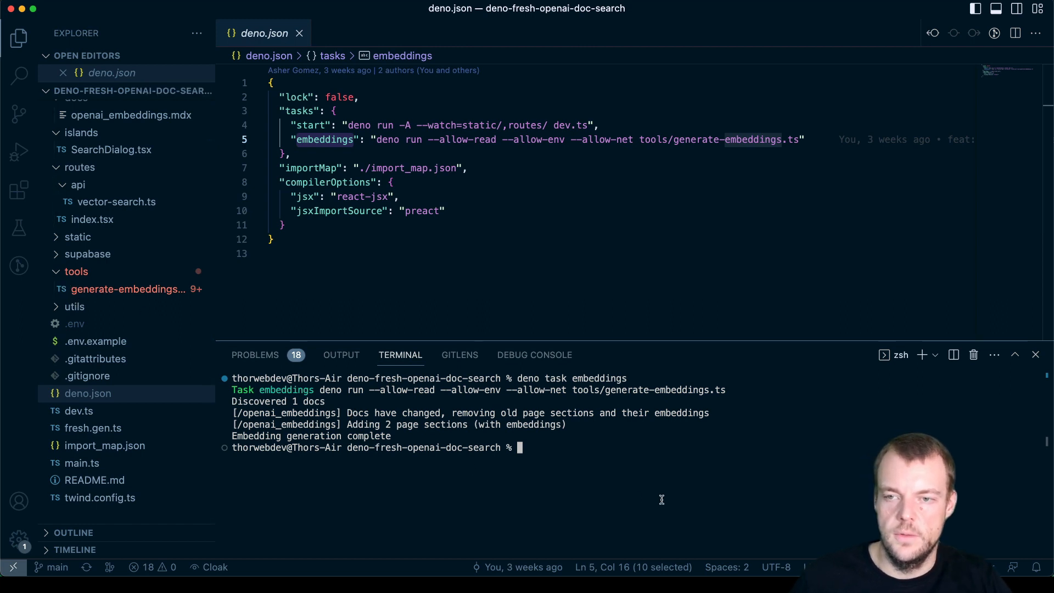
pyautogui.write('deno task')
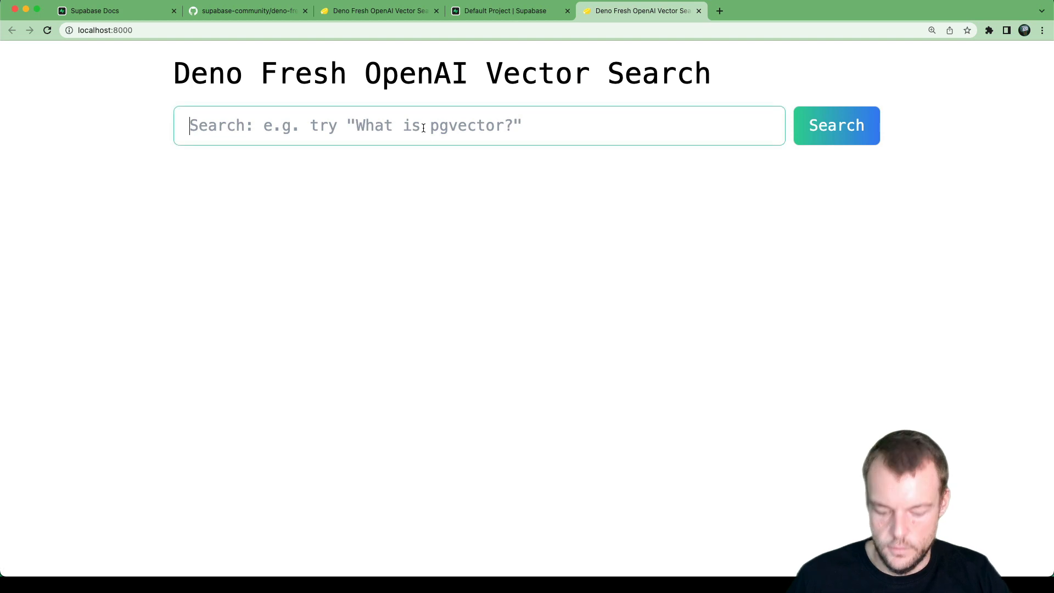
# Search 'what is pgvector' then 'what is supabase' with DevTools Network watching the vector-search request.
pyautogui.write('what is pgvector')
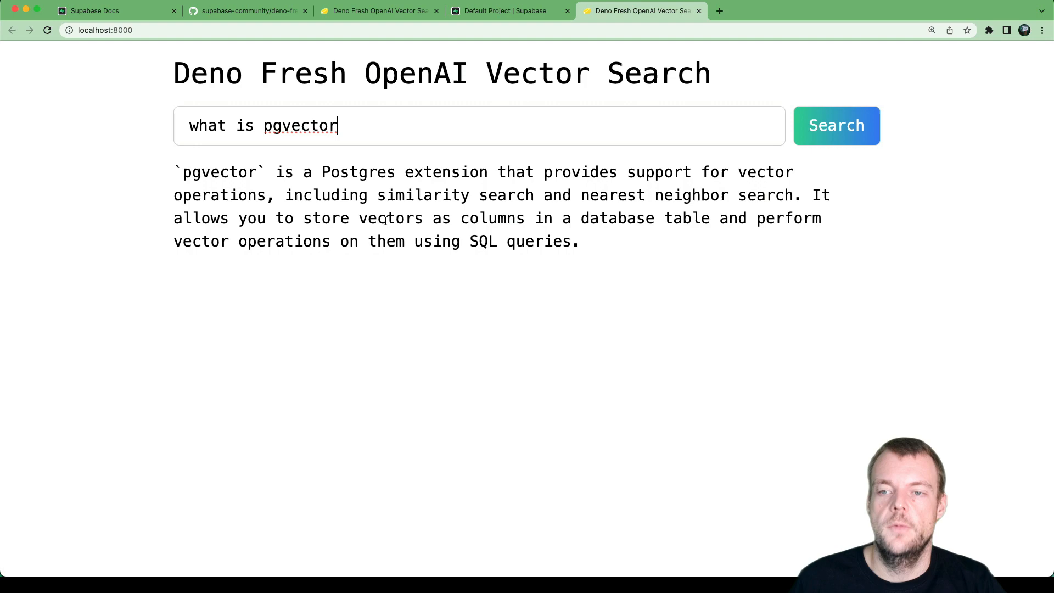
pyautogui.moveTo(454, 210)
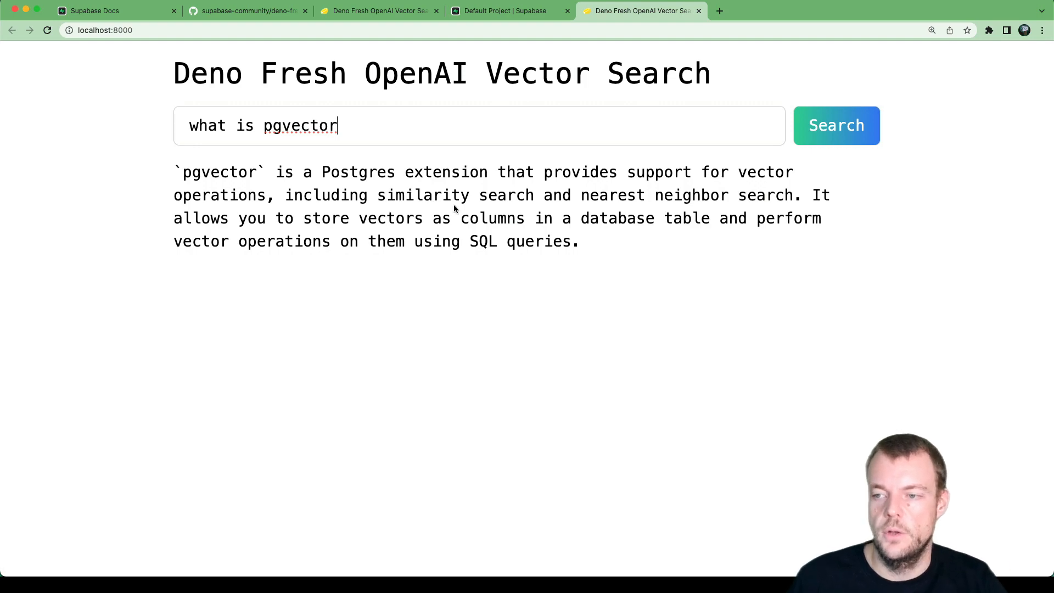
pyautogui.press('F12')
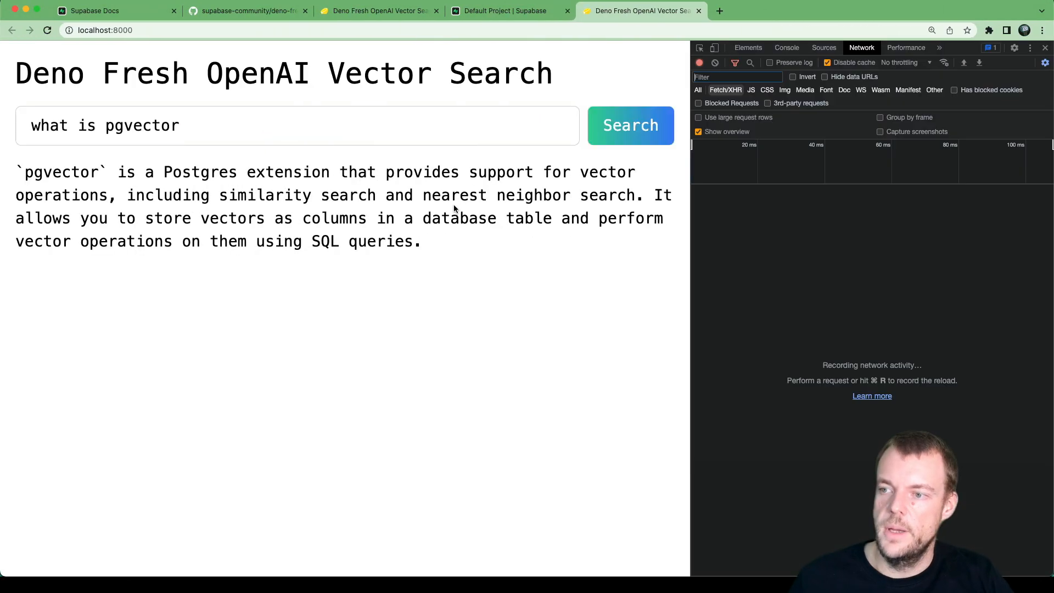
pyautogui.moveTo(338, 169)
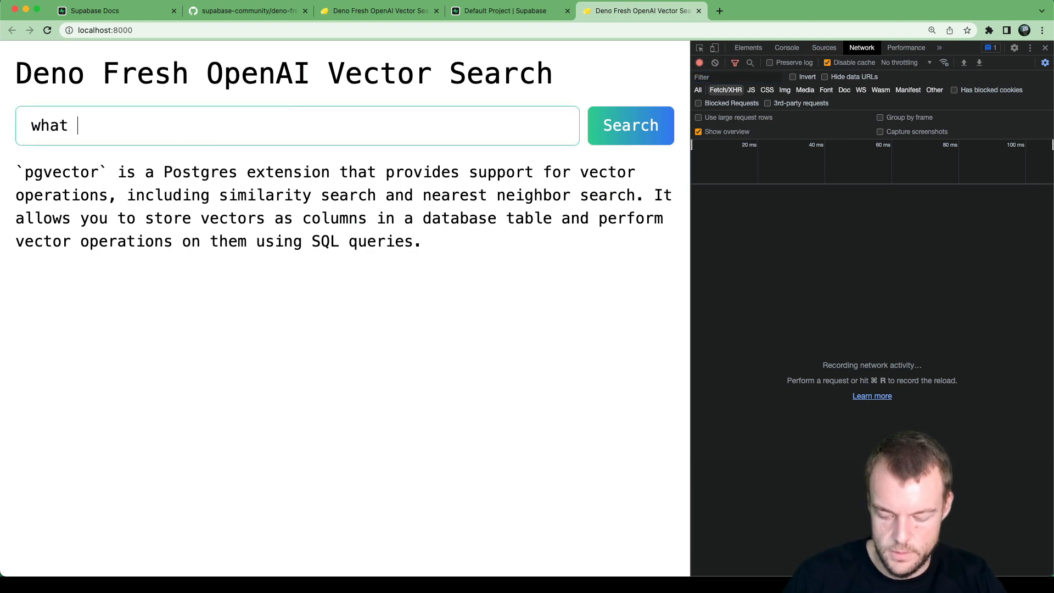
pyautogui.write('is supabase')
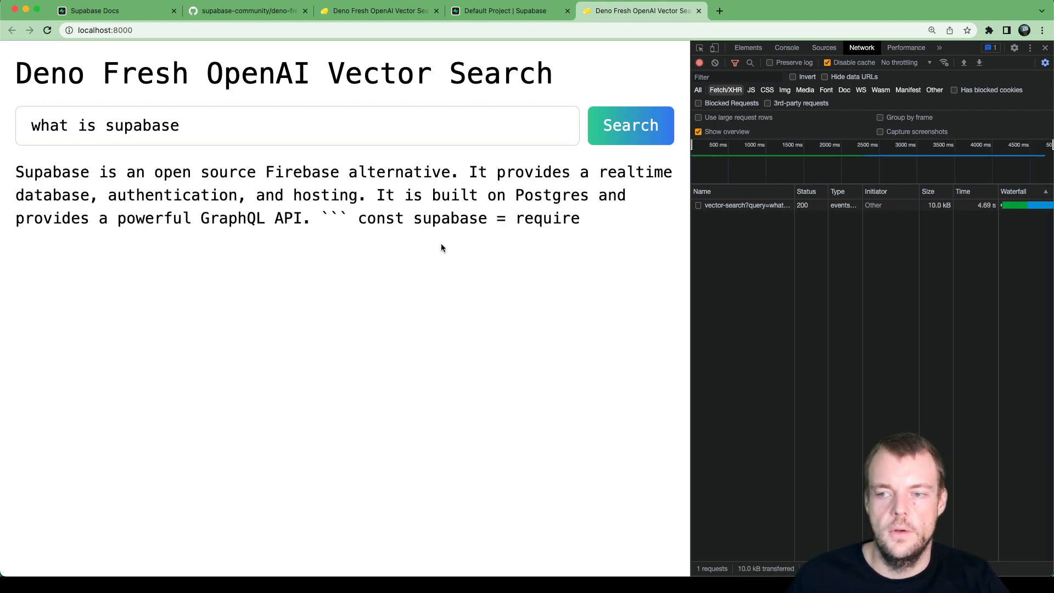
pyautogui.click(745, 205)
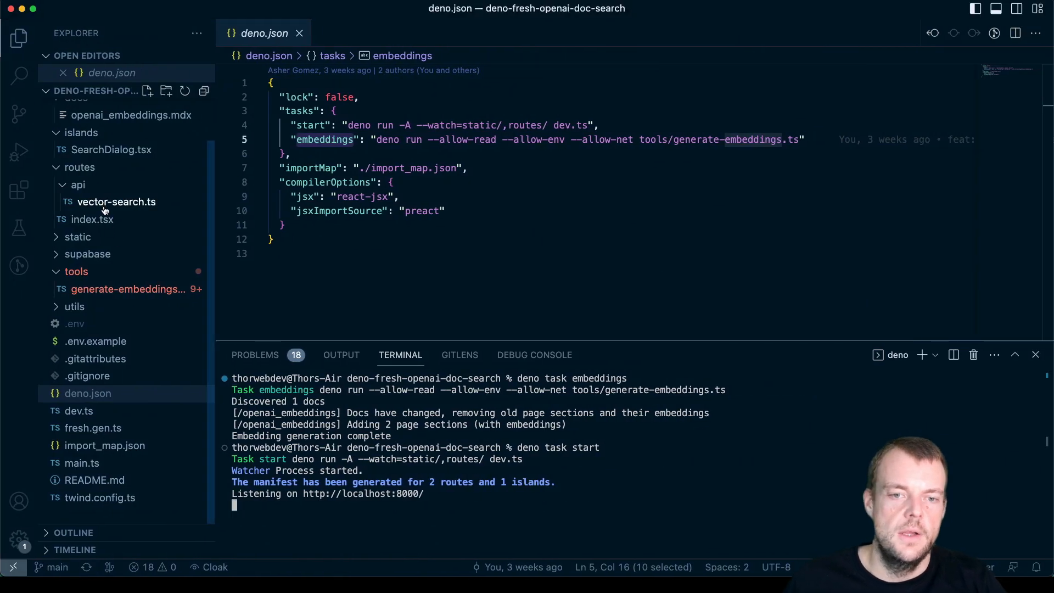
# Review routes/api/vector-search.ts, marking the createModeration content moderation call.
pyautogui.click(116, 202)
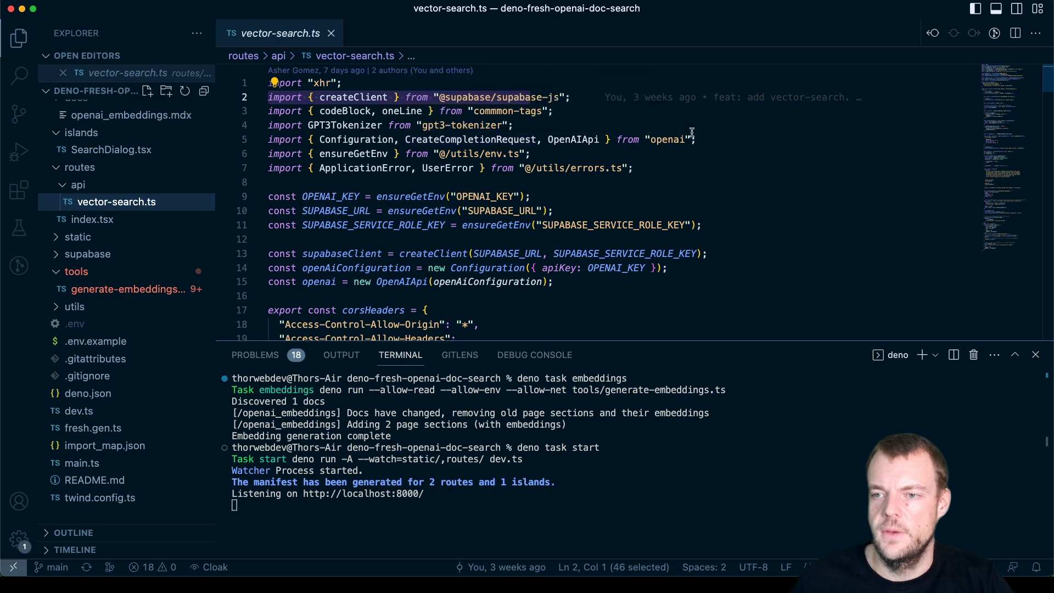
pyautogui.scroll(-3)
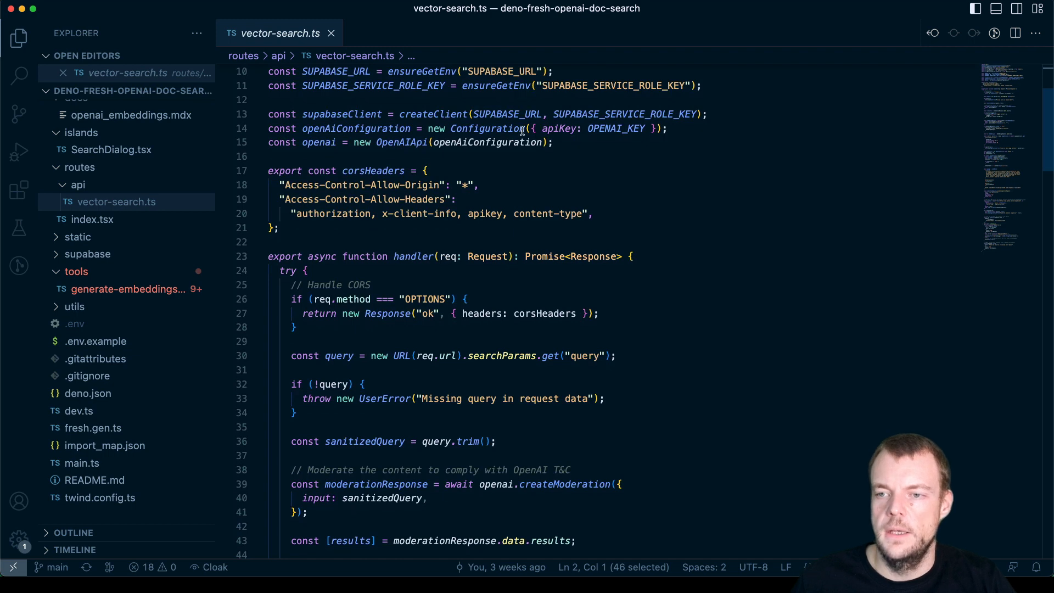
pyautogui.click(418, 114)
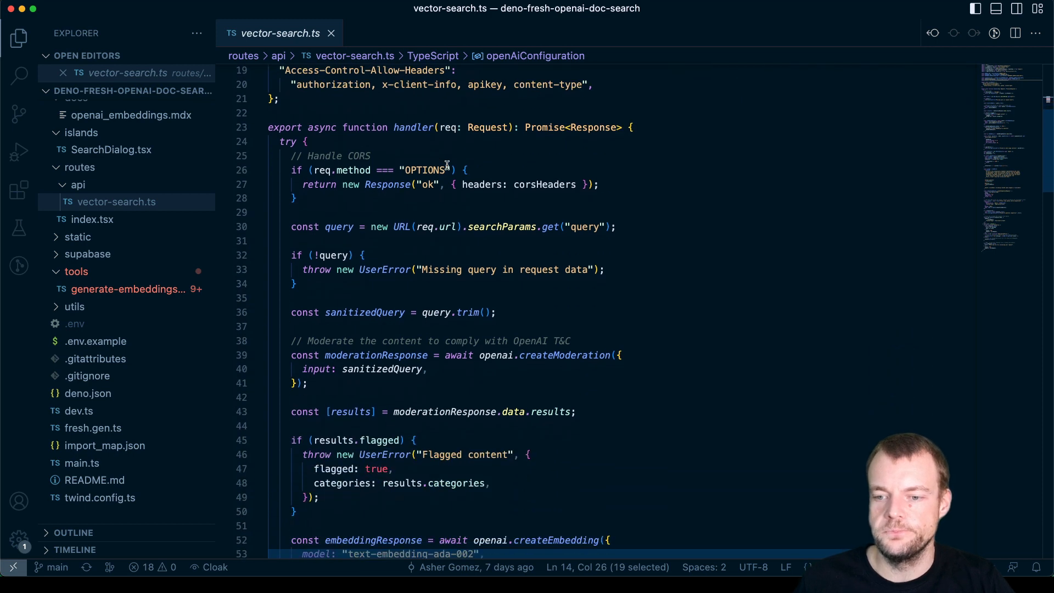
pyautogui.scroll(-3)
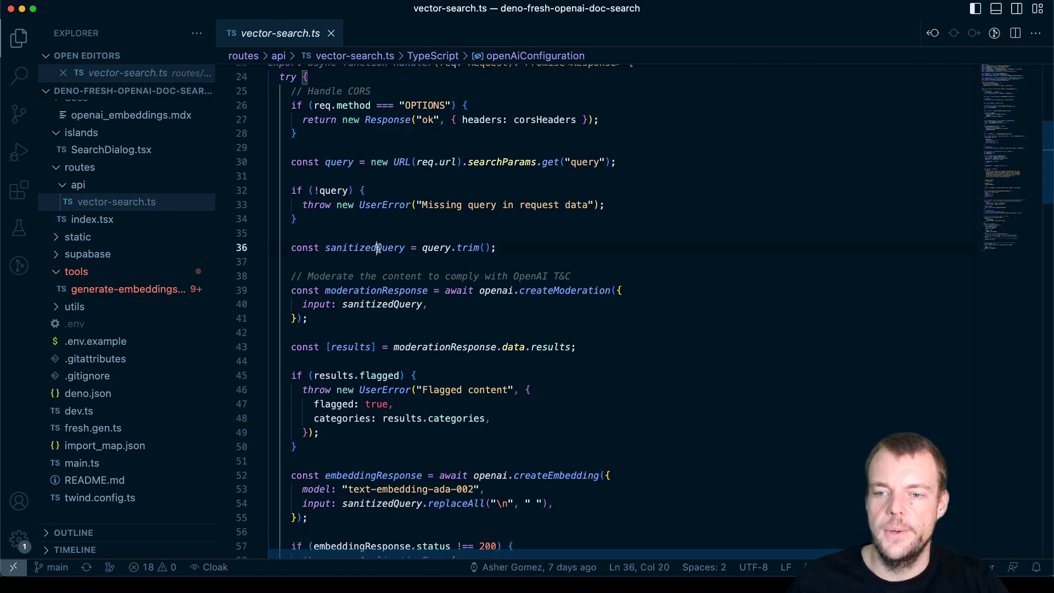
pyautogui.doubleClick(565, 237)
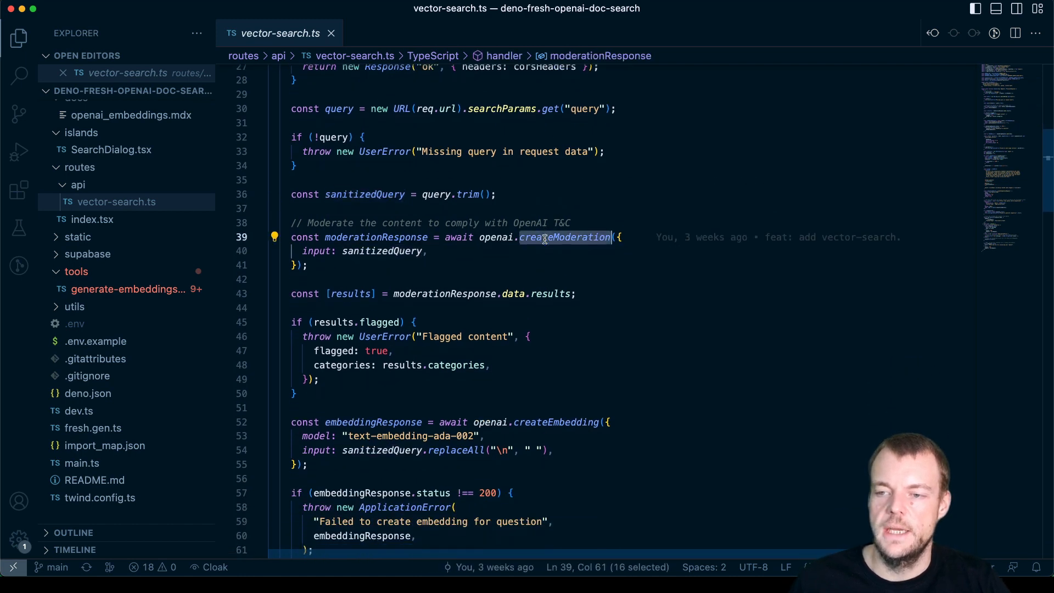
pyautogui.scroll(-3)
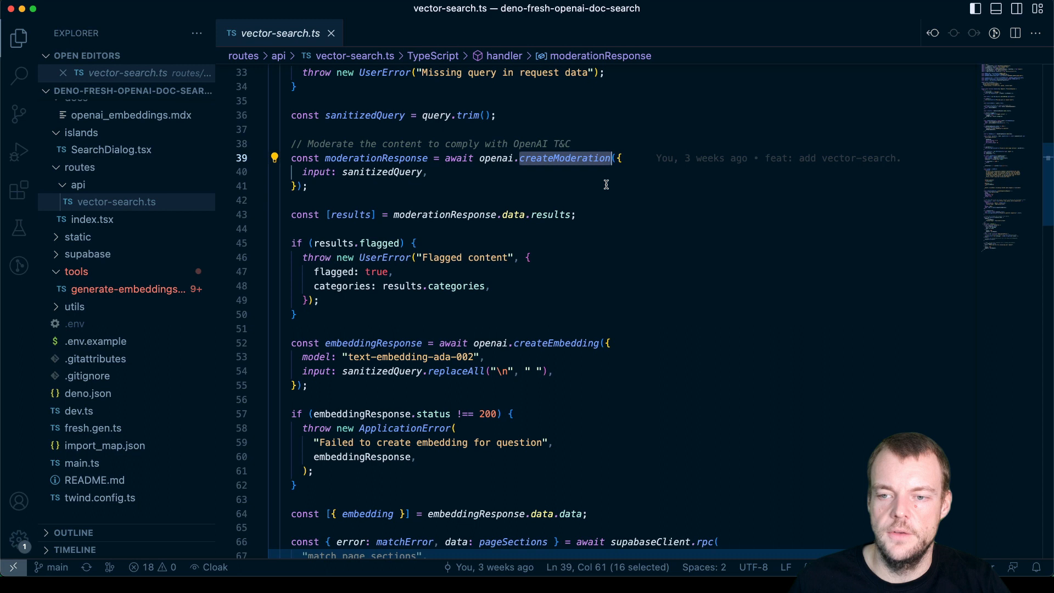
pyautogui.scroll(-3)
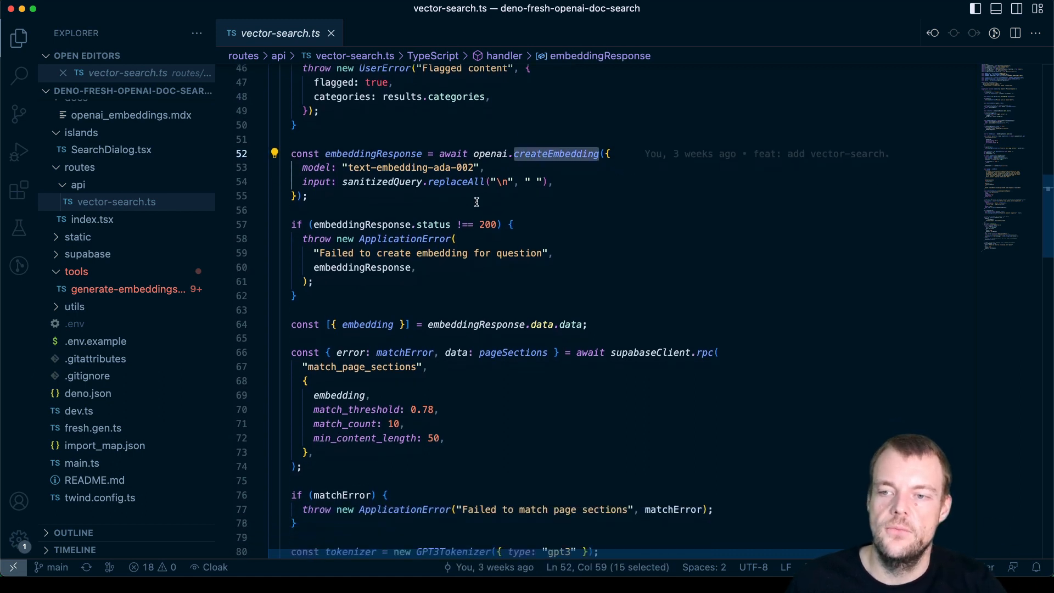
# Scroll to the createEmbedding and rpc code, select match_page_sections and expand the supabase folder.
pyautogui.scroll(-3)
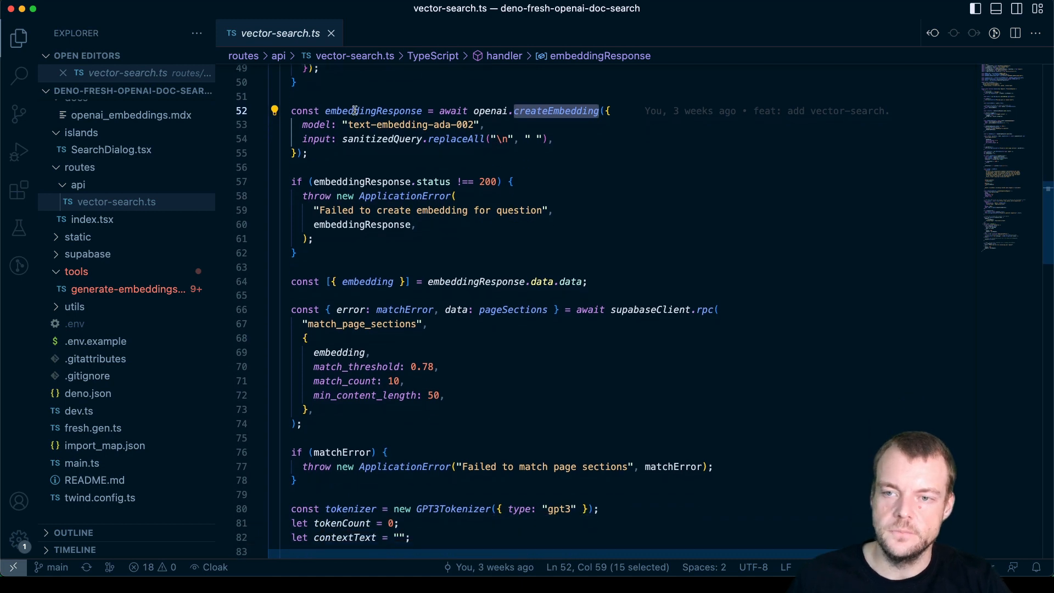
pyautogui.scroll(-3)
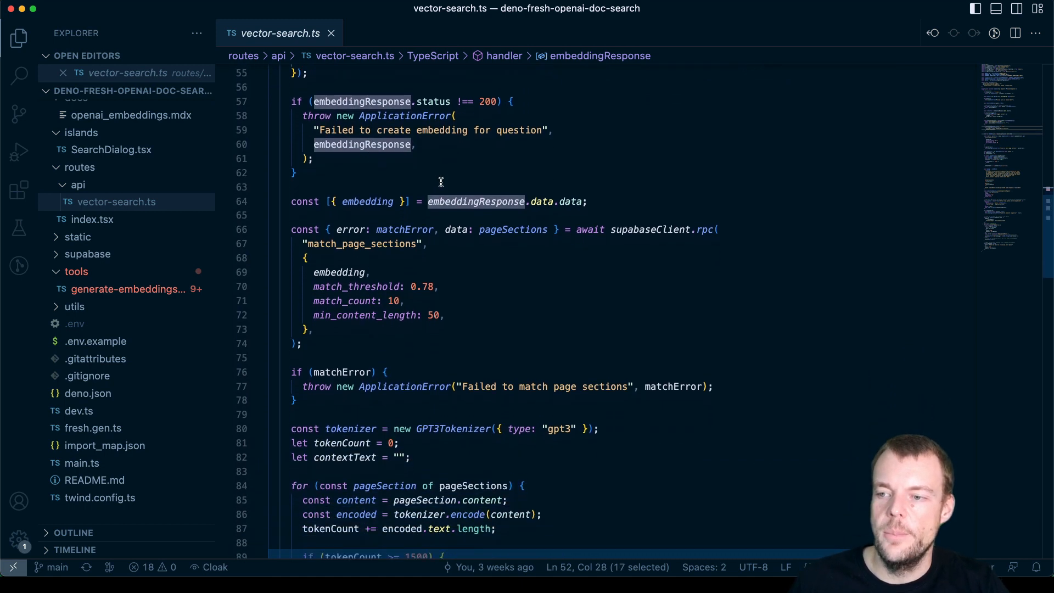
pyautogui.scroll(-3)
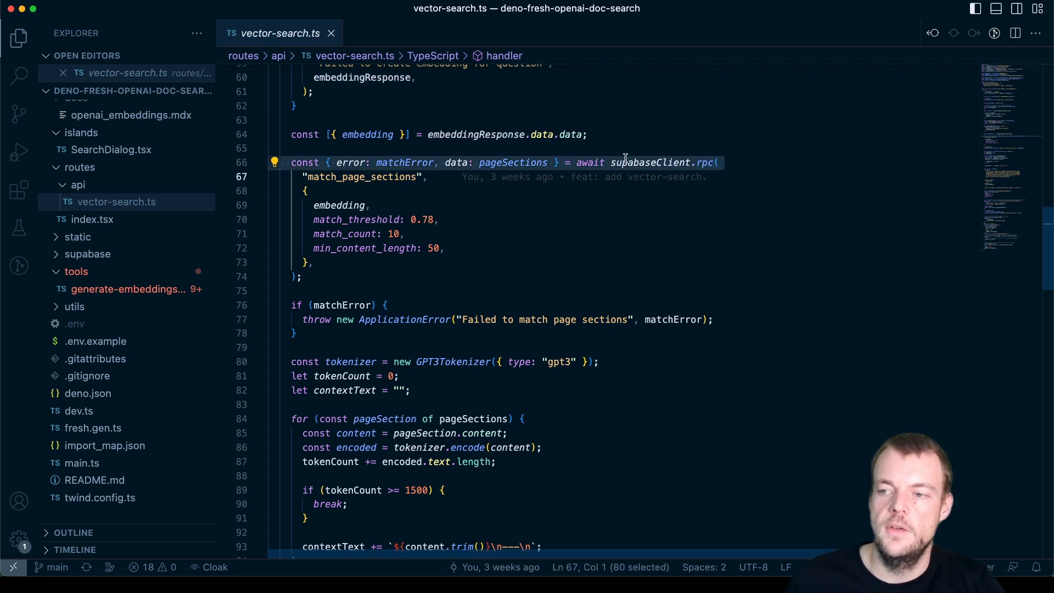
pyautogui.click(329, 176)
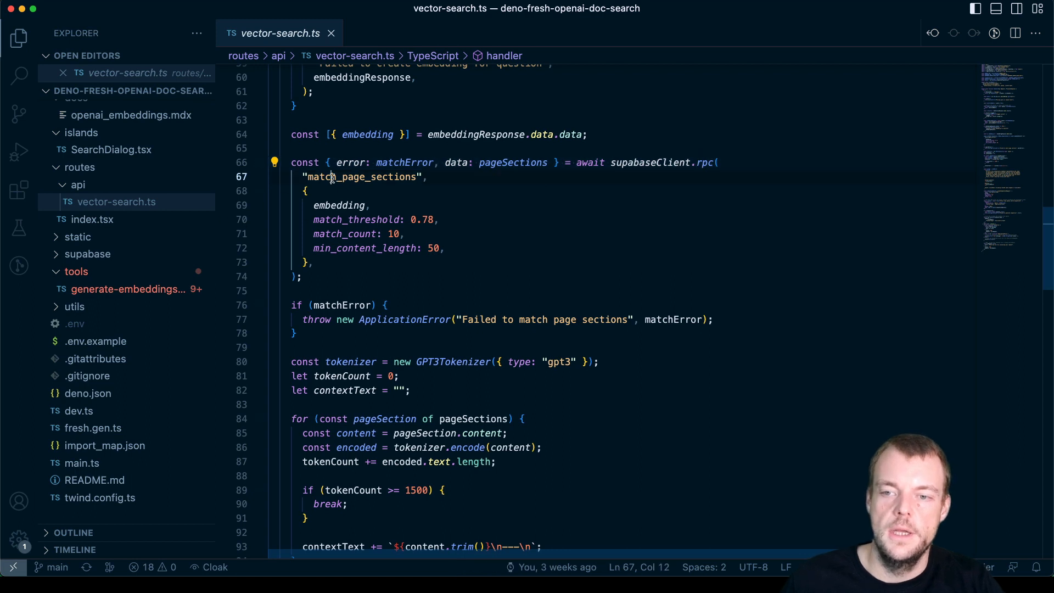
pyautogui.doubleClick(362, 177)
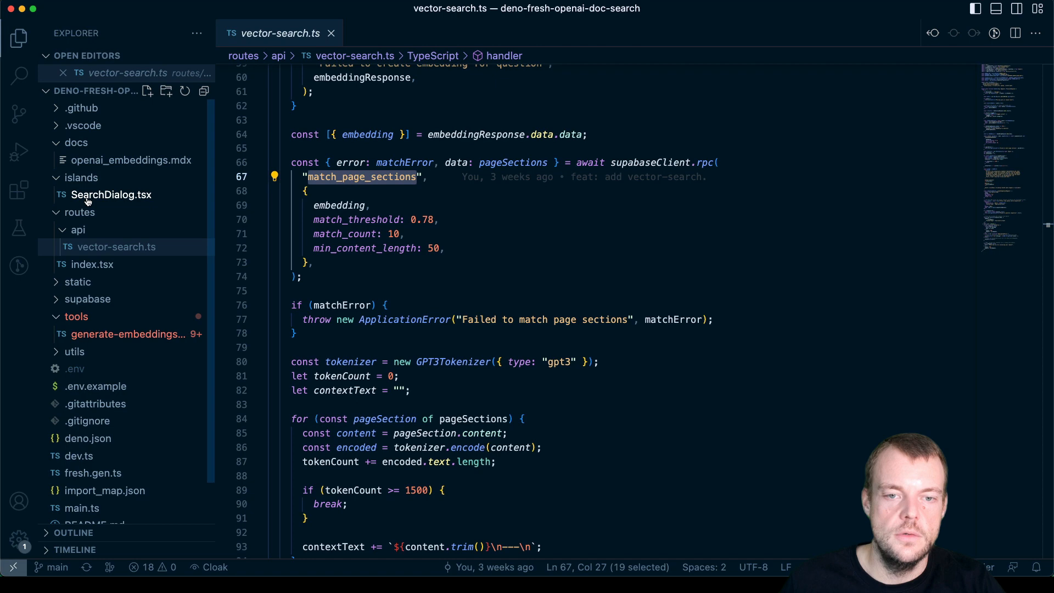
pyautogui.moveTo(103, 276)
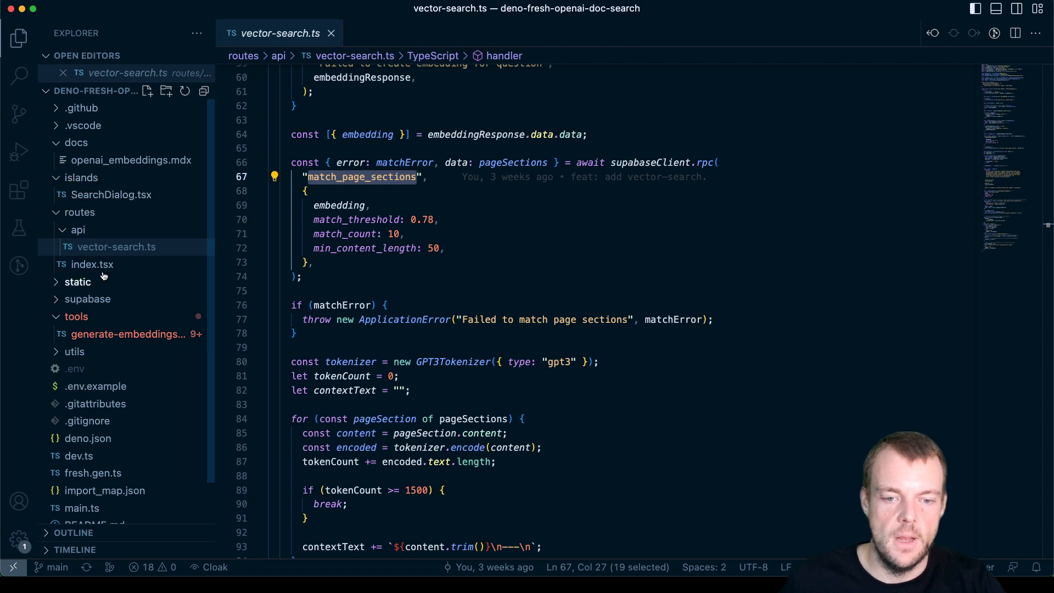
pyautogui.click(88, 298)
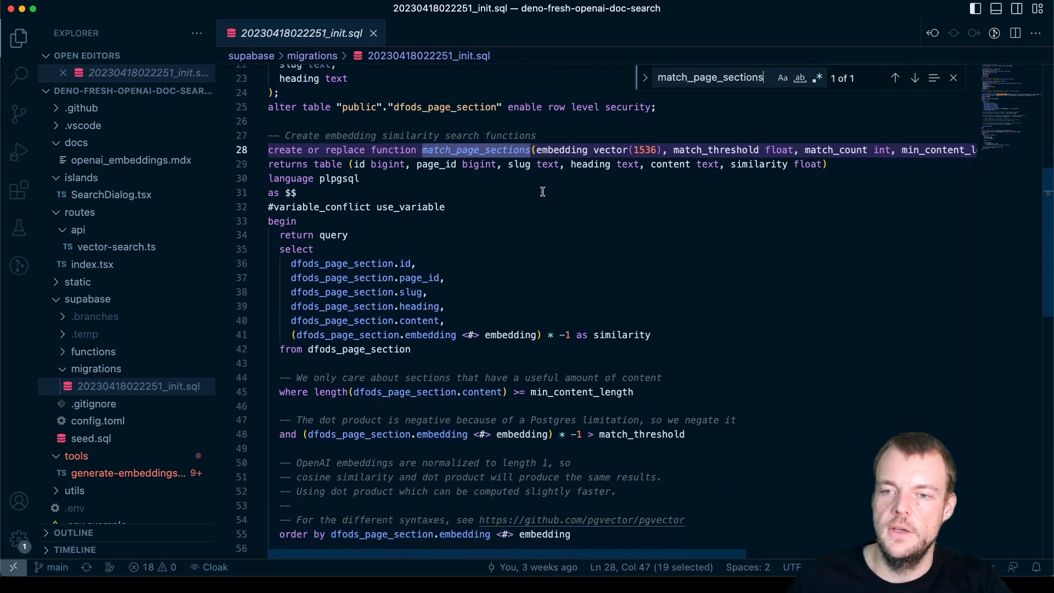
# Scroll the init migration to the match_page_sections function body.
pyautogui.scroll(-3)
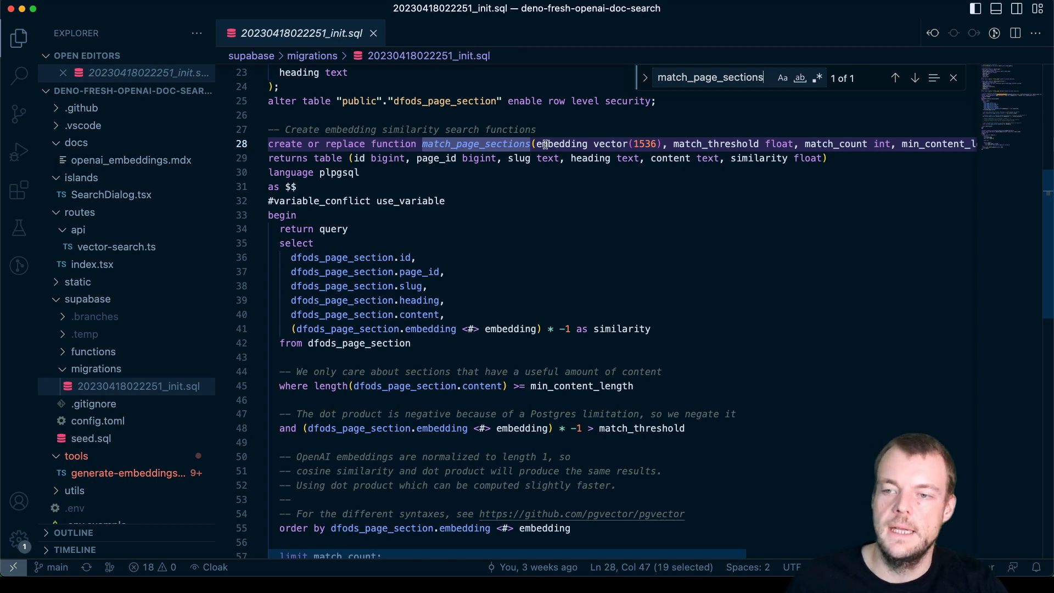
pyautogui.moveTo(430, 254)
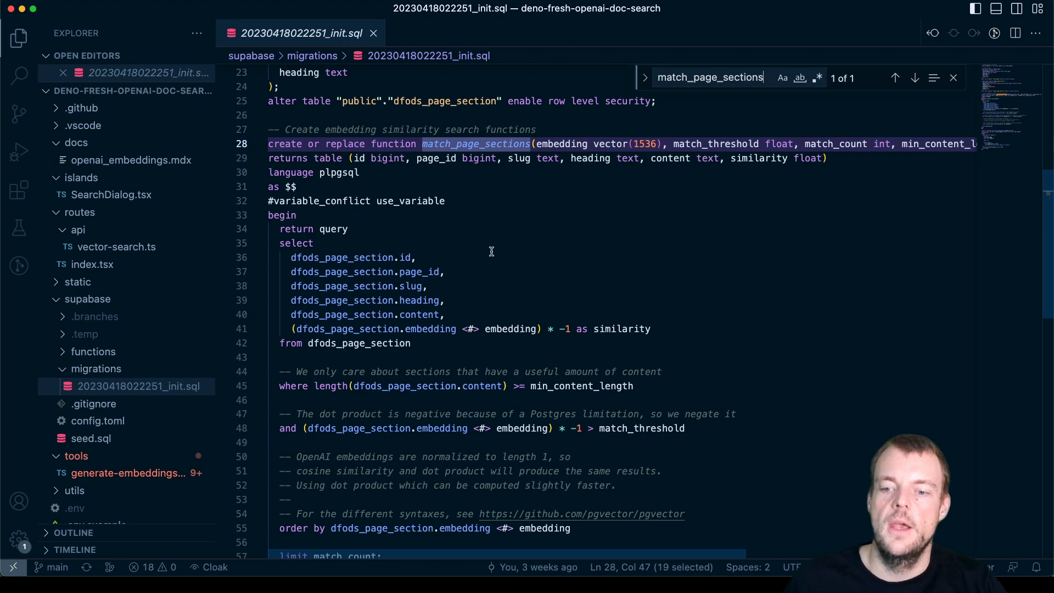
pyautogui.moveTo(458, 163)
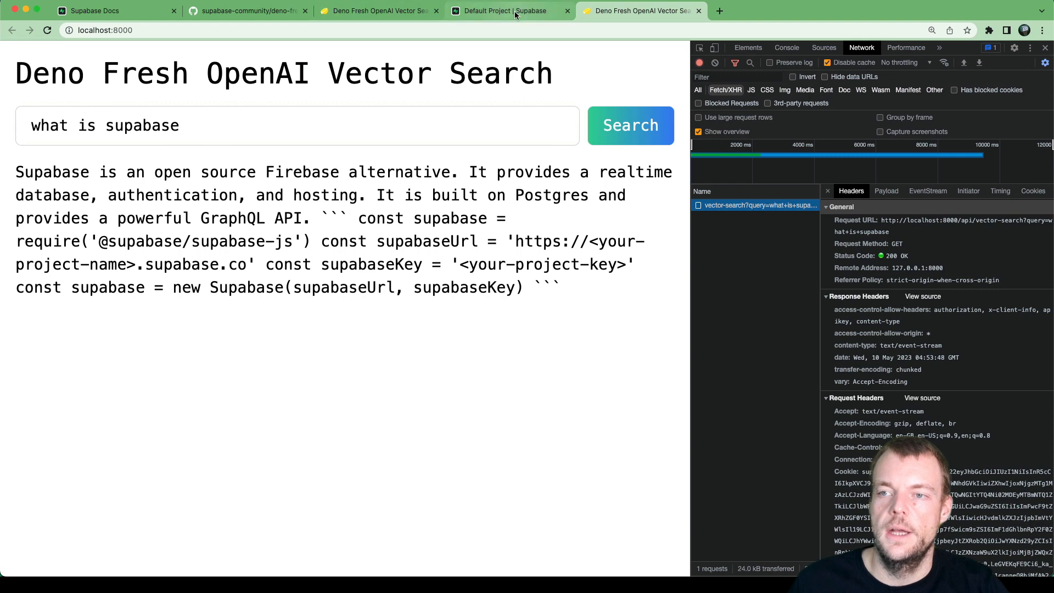
# View dfods_page_section rows in the Table editor, scrolled right to the embedding column.
pyautogui.click(509, 11)
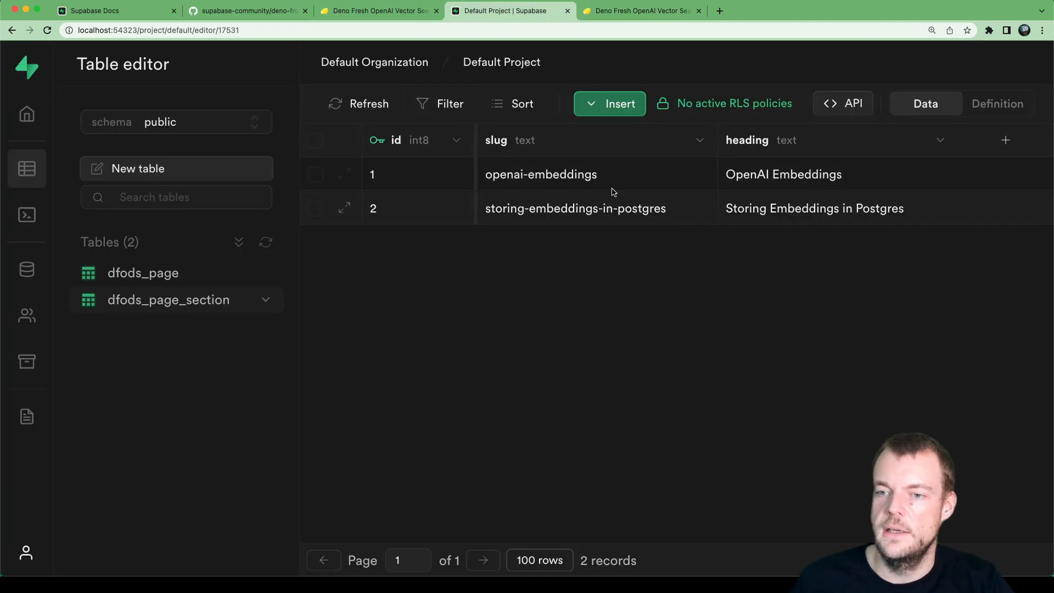
pyautogui.hscroll(3)
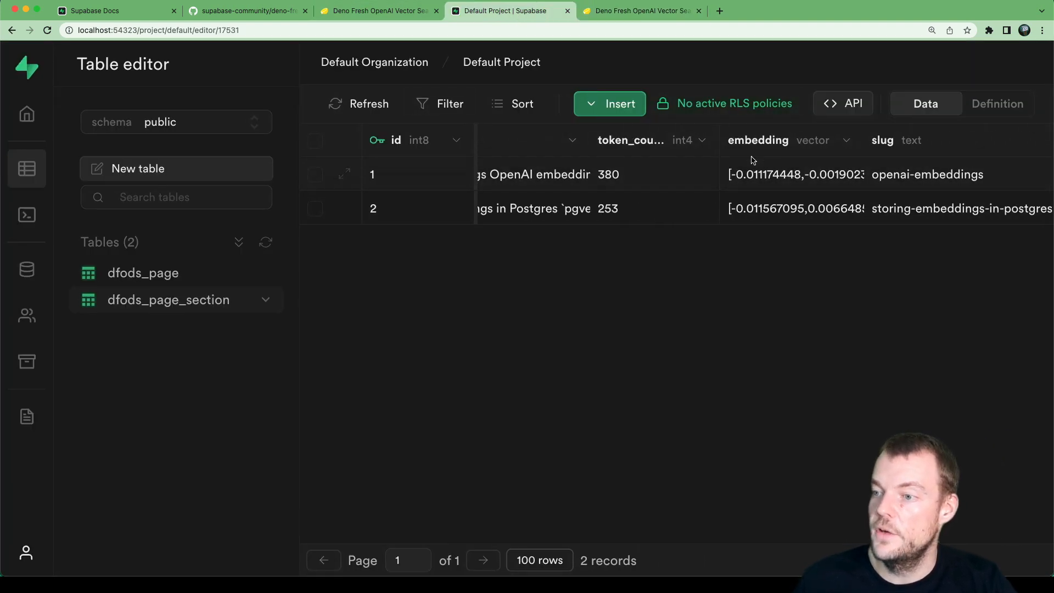
pyautogui.moveTo(762, 199)
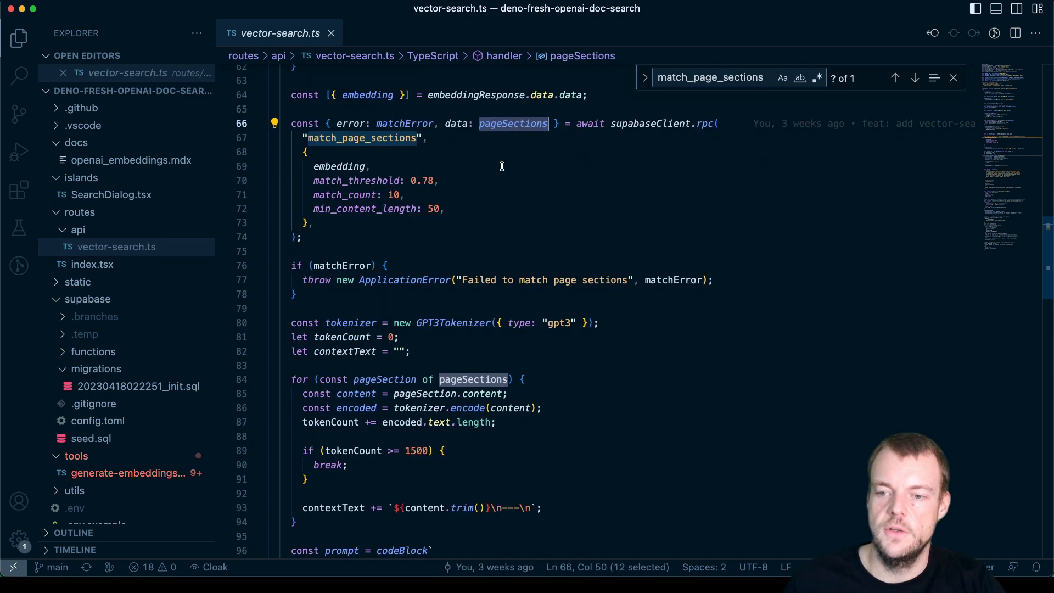
# Review the route's prompt building, OpenAI completion fetch and error handling, then open islands/SearchDialog.tsx.
pyautogui.scroll(-3)
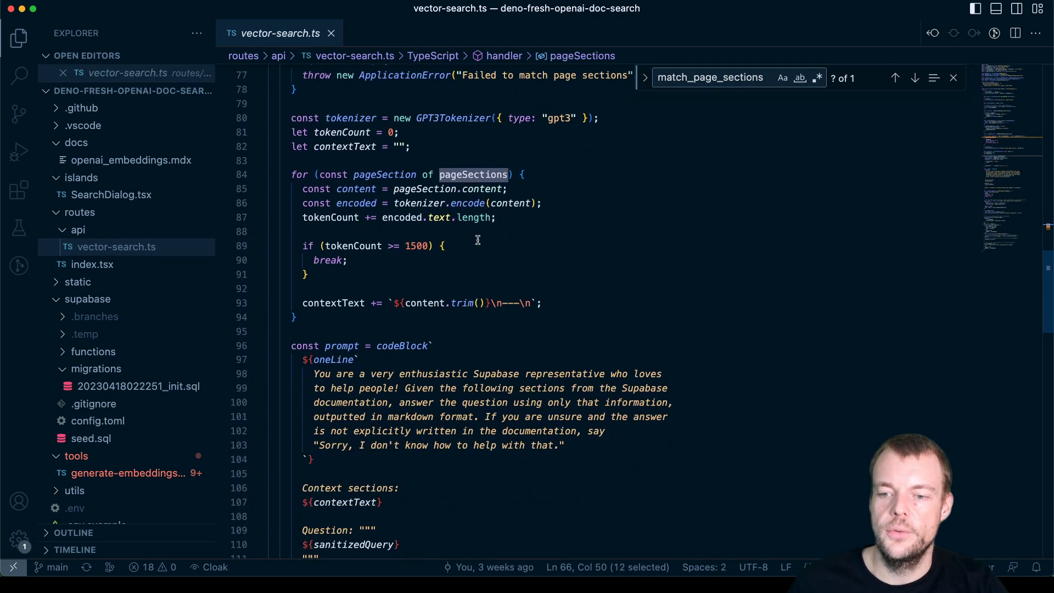
pyautogui.scroll(-3)
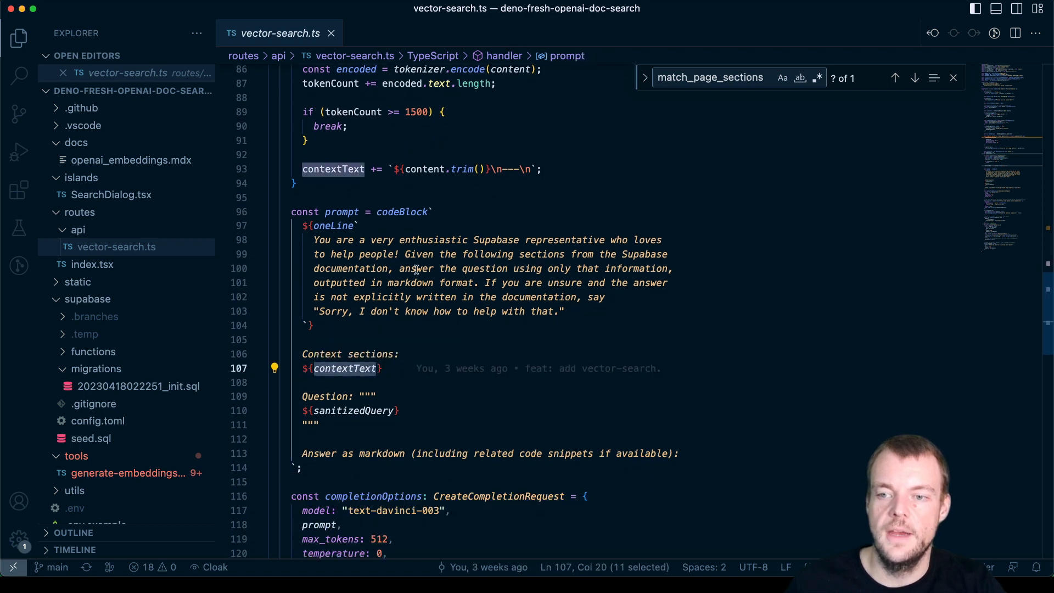
pyautogui.scroll(-3)
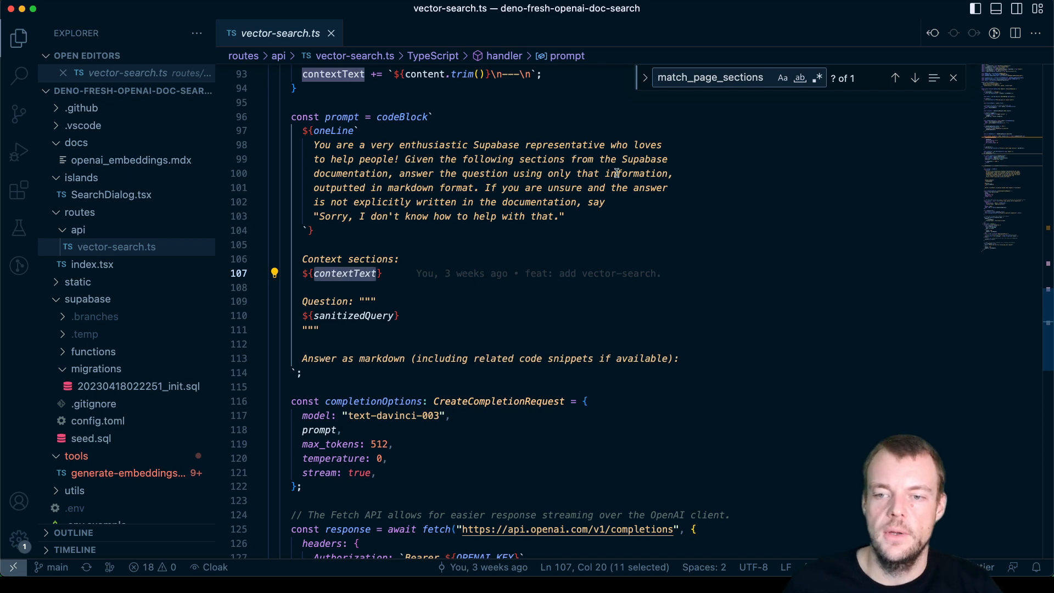
pyautogui.moveTo(344, 276)
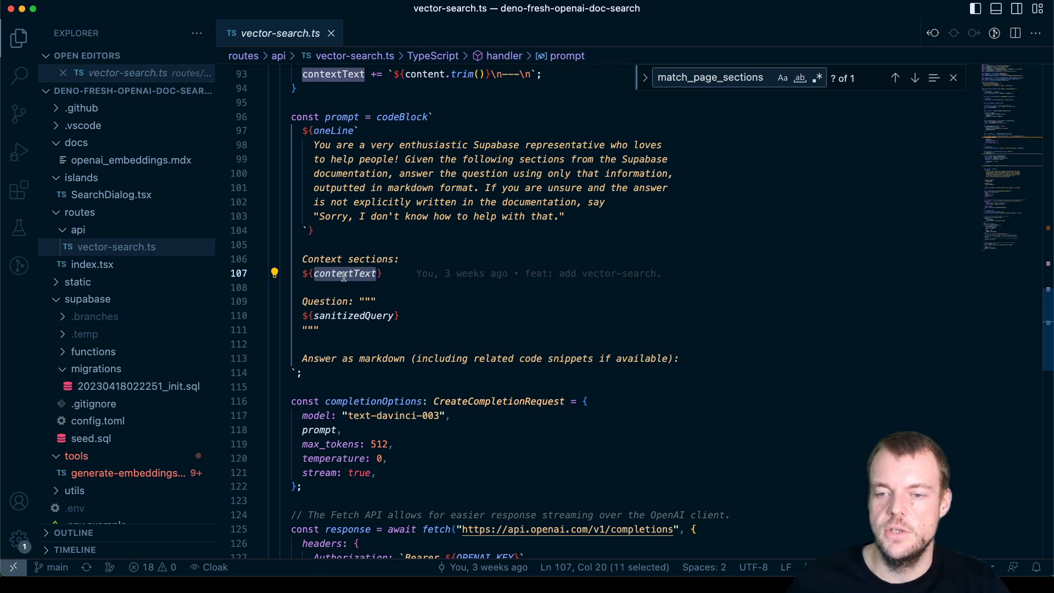
pyautogui.moveTo(479, 187)
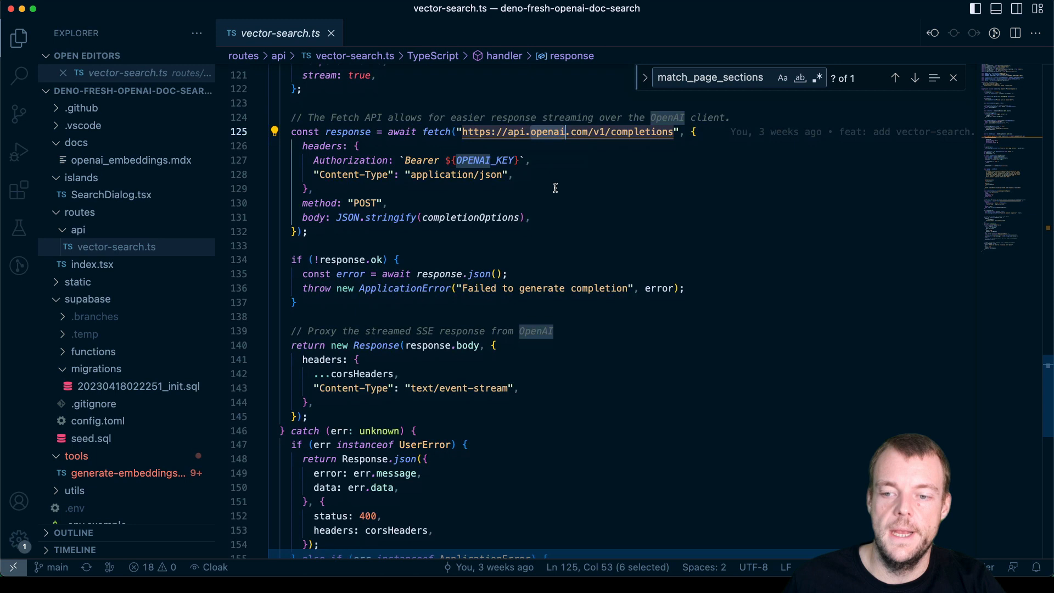
pyautogui.scroll(-3)
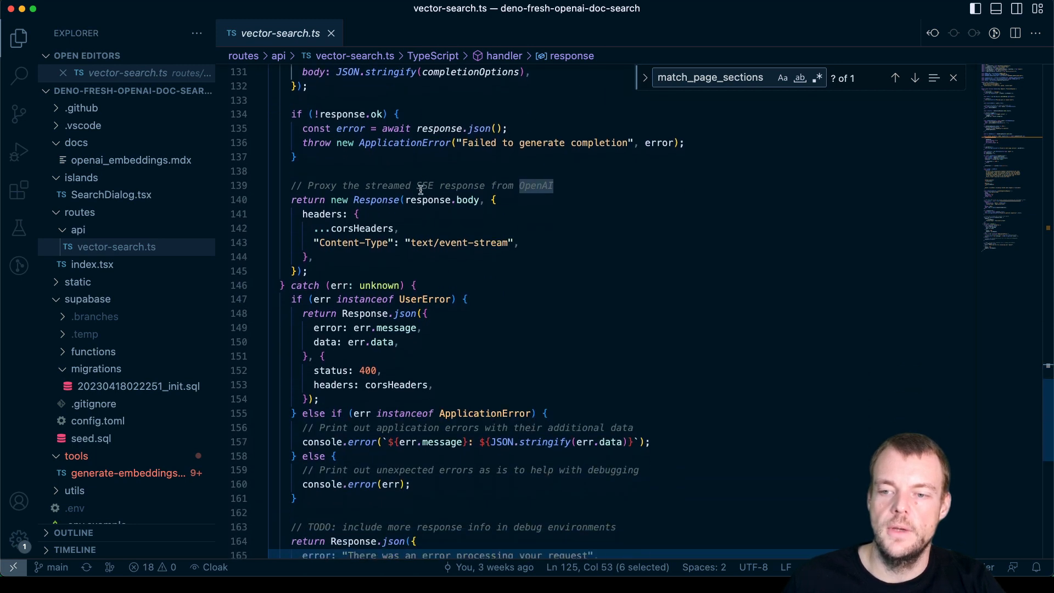
pyautogui.click(445, 242)
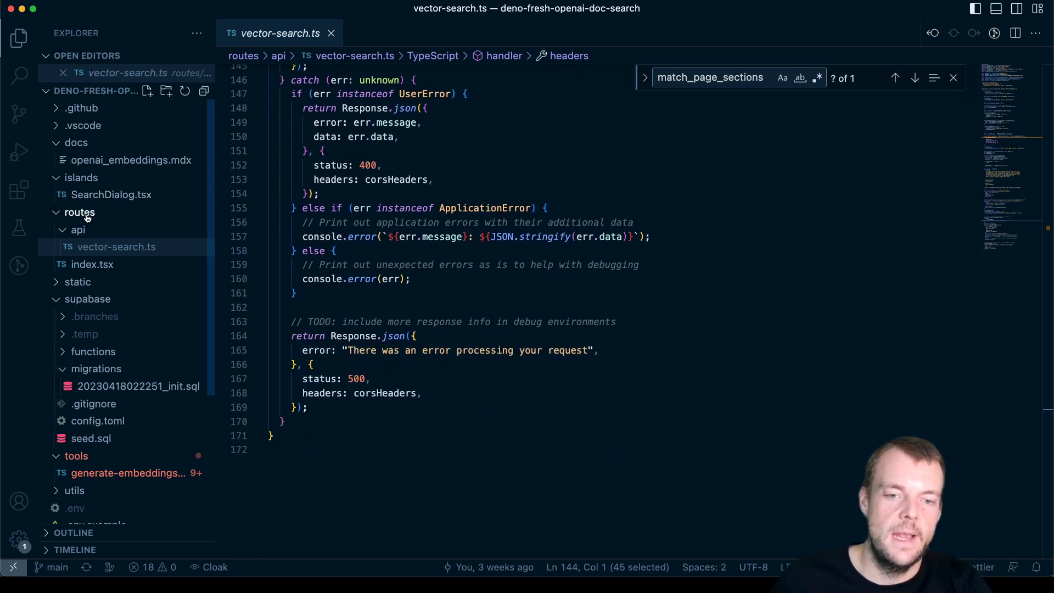
pyautogui.click(112, 194)
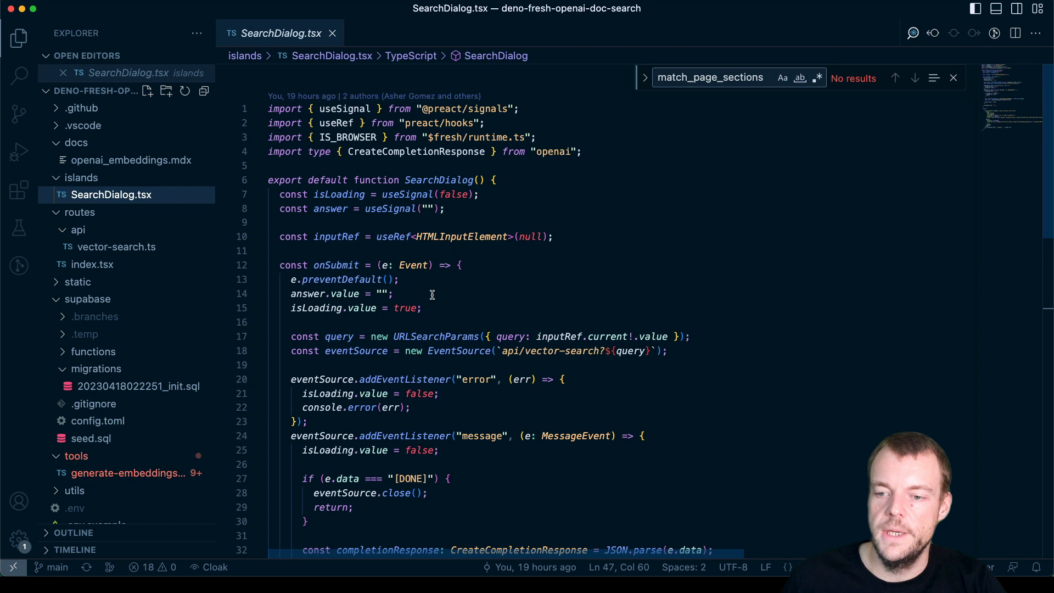
# Highlight eventSource uses and review its vector-search message handlers, then bring Chrome forward.
pyautogui.doubleClick(458, 305)
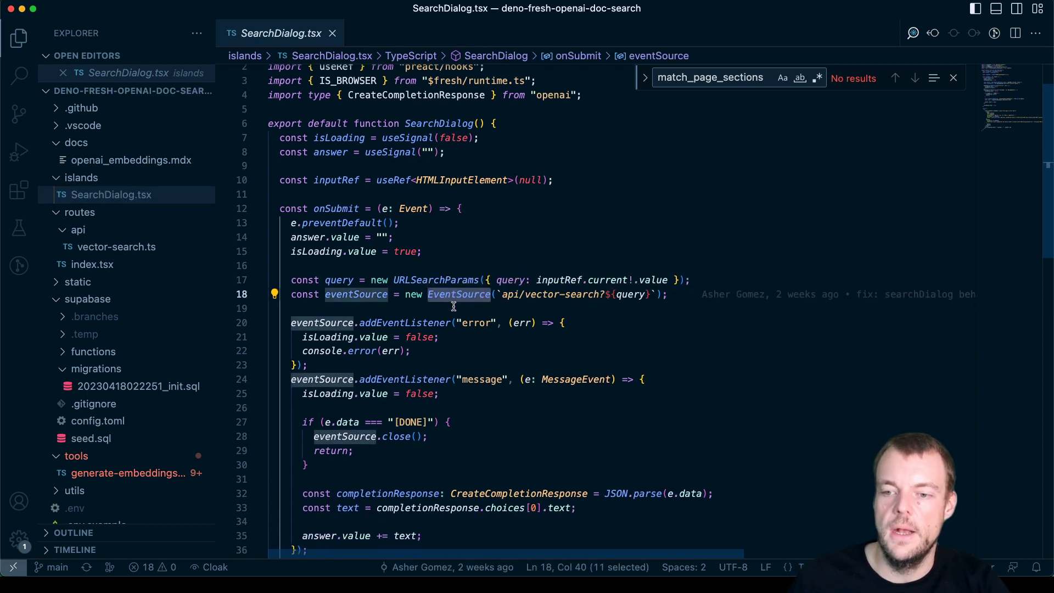
pyautogui.scroll(-3)
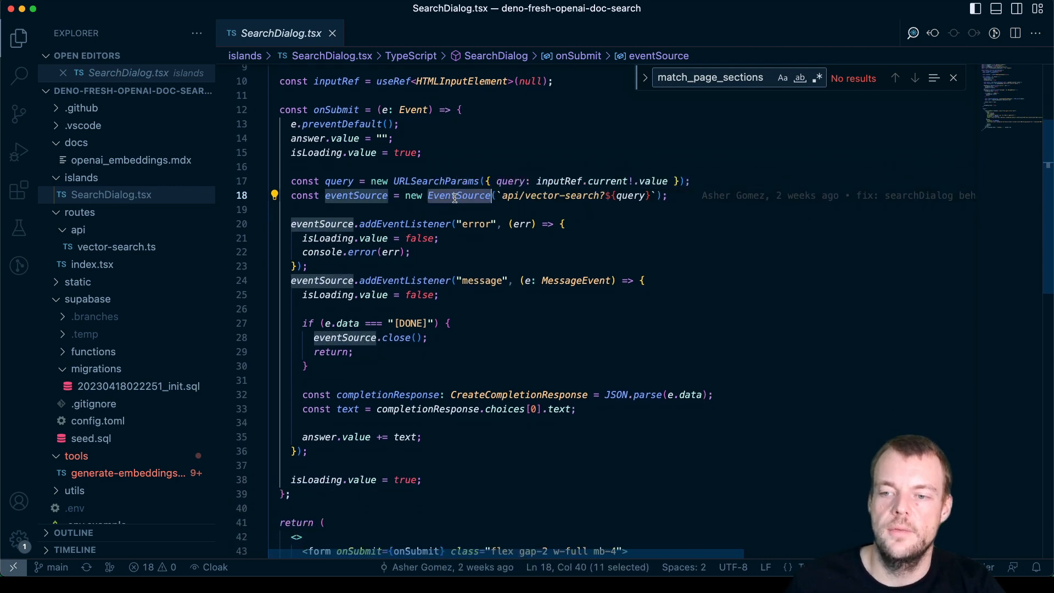
pyautogui.scroll(-3)
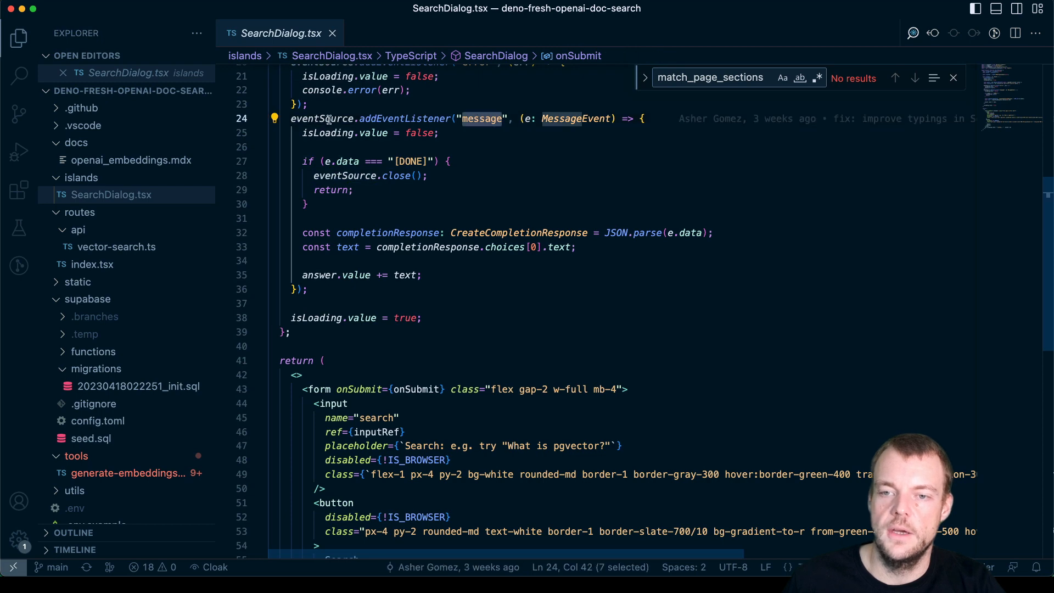
pyautogui.click(509, 11)
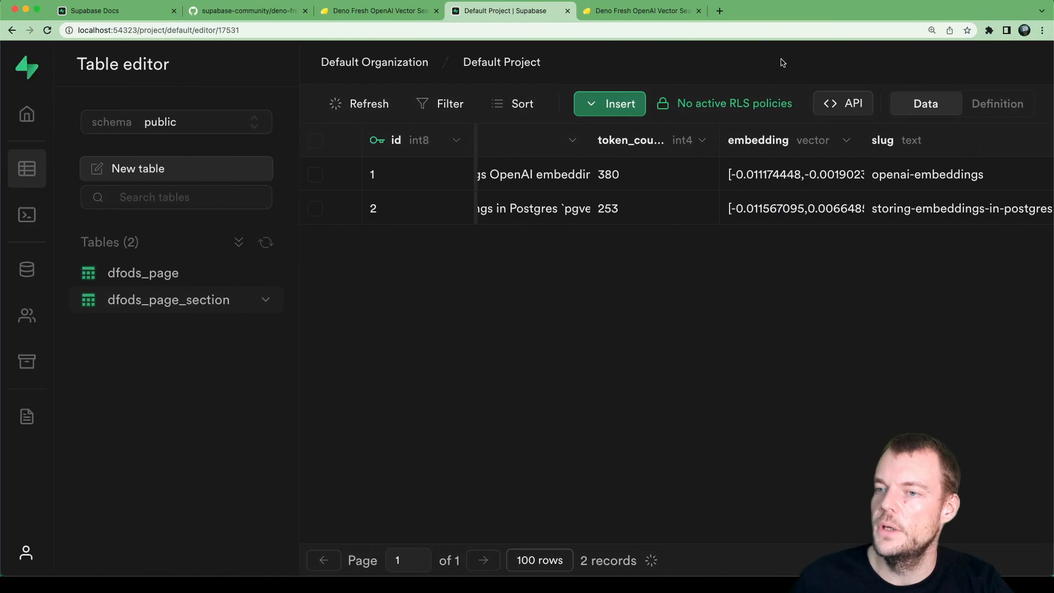
# Inspect the vector-search request's text/event-stream EventStream on the demo tab's Network panel.
pyautogui.click(638, 11)
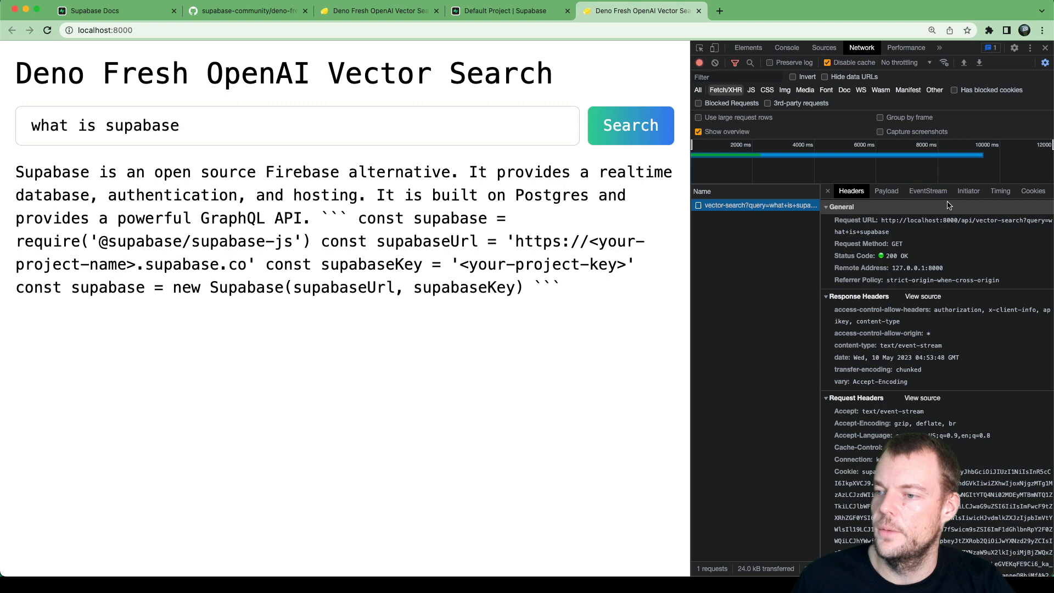
pyautogui.click(928, 191)
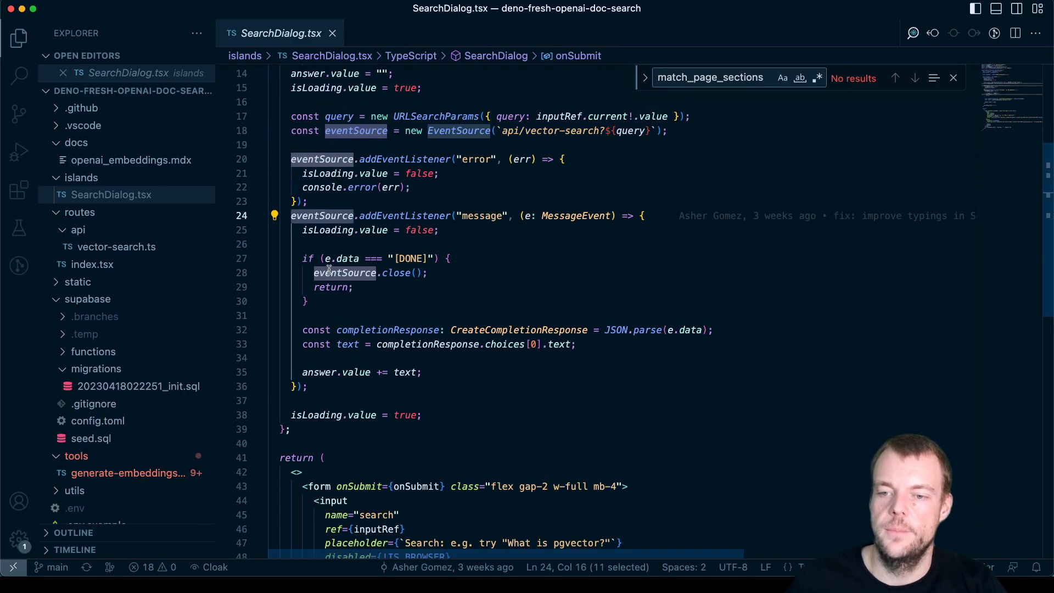
# Review how SearchDialog.tsx renders the answer, highlighting the text variable and the form JSX.
pyautogui.click(346, 258)
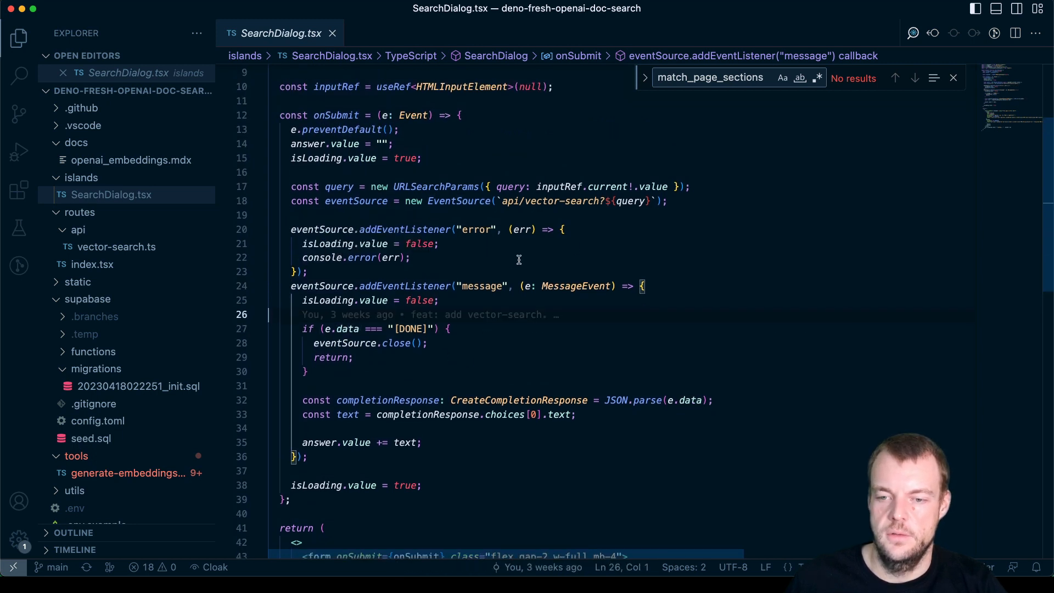
pyautogui.scroll(-3)
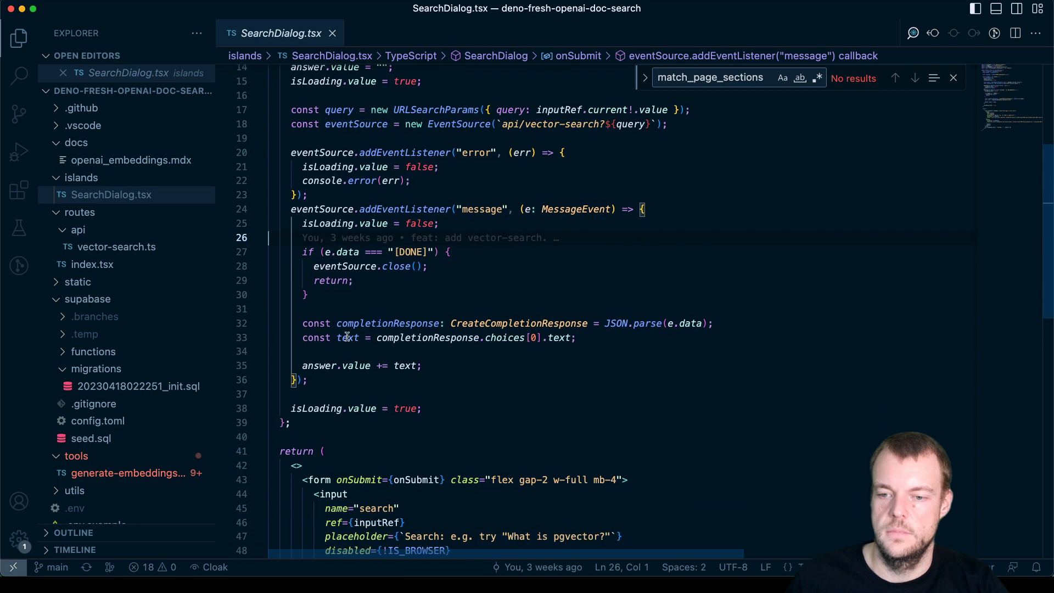
pyautogui.doubleClick(320, 365)
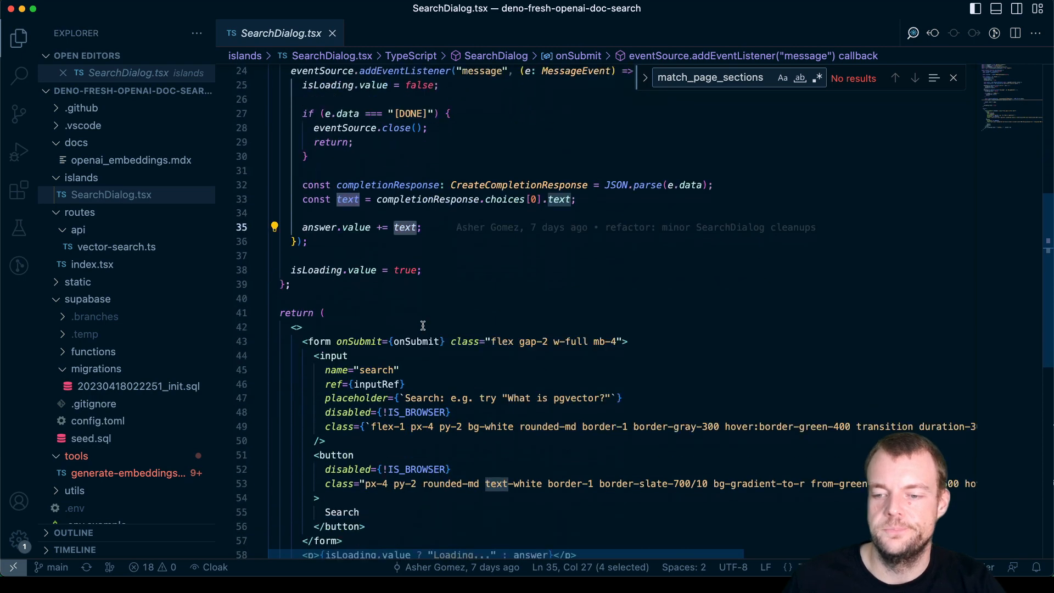
pyautogui.scroll(-3)
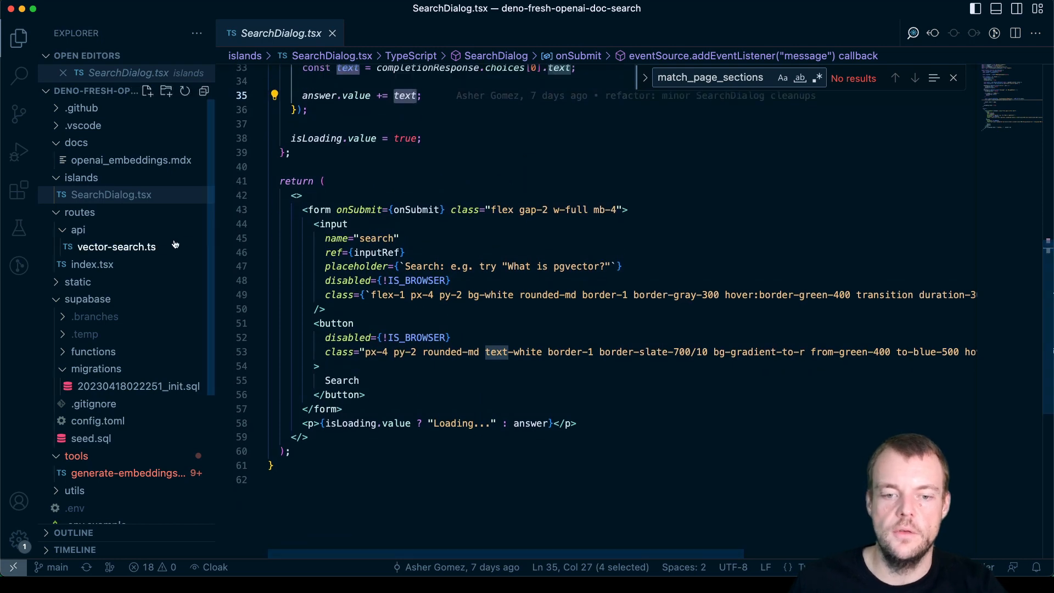
pyautogui.scroll(-3)
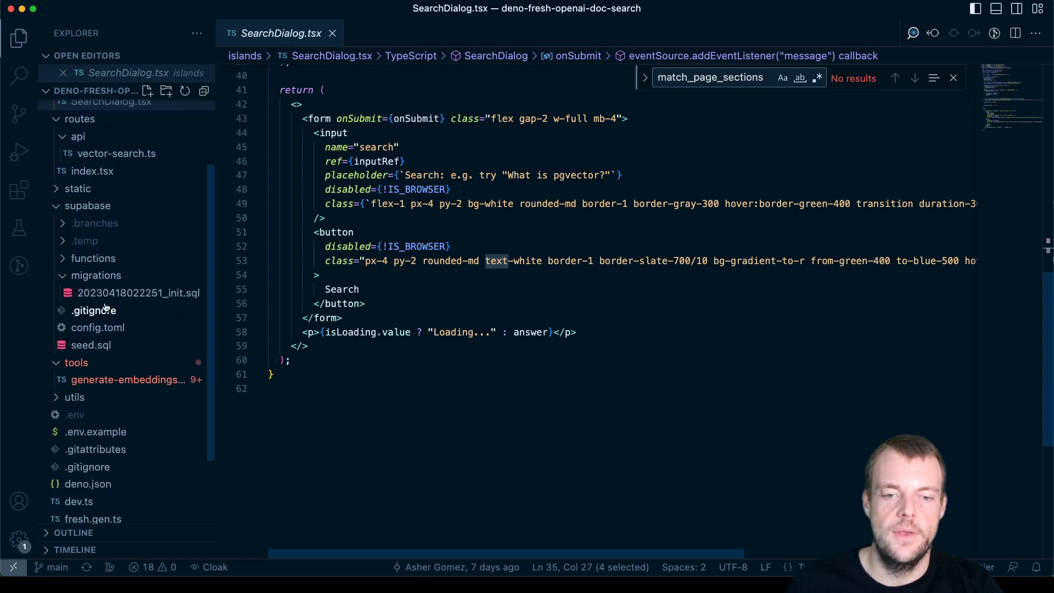
# Switch to Chrome and start a new tab for app.supabase.com.
pyautogui.click(138, 293)
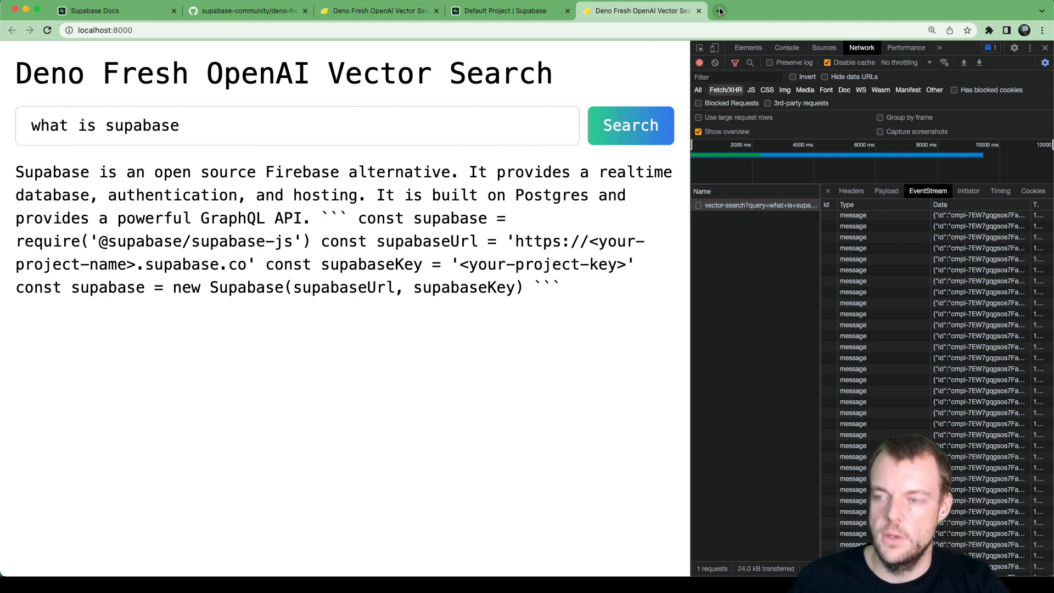
pyautogui.click(719, 11)
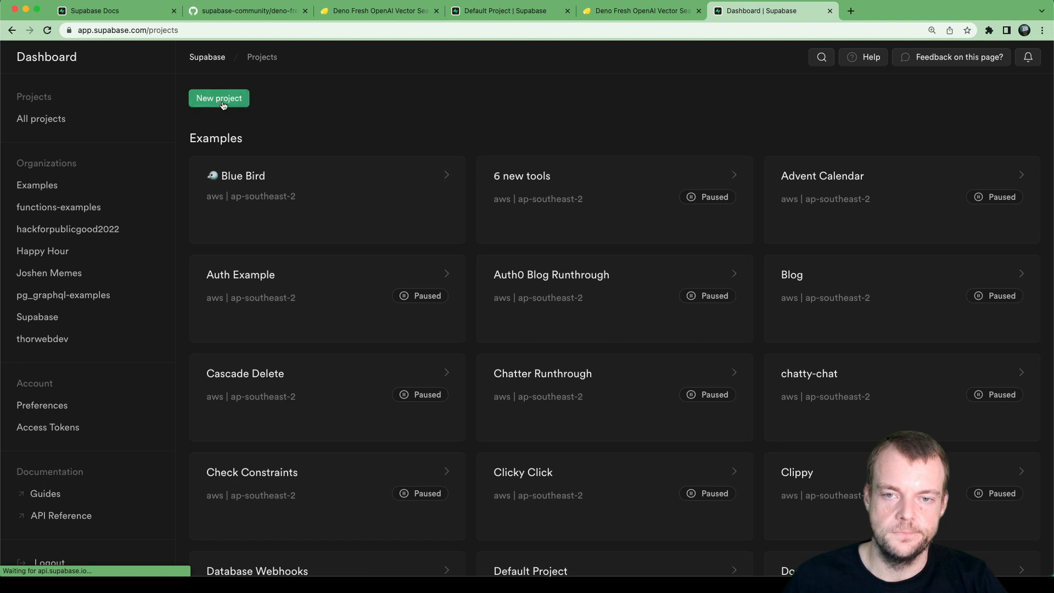
# Create Supabase project 'deno-chatgpt-demo' with a generated strong database password.
pyautogui.click(218, 99)
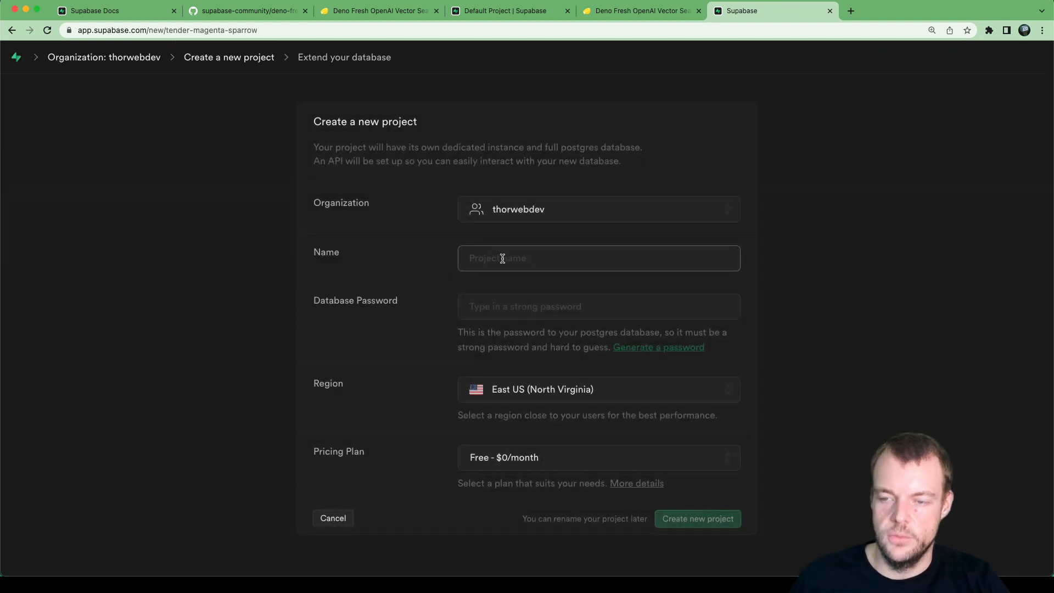
pyautogui.write('deno-chatgp')
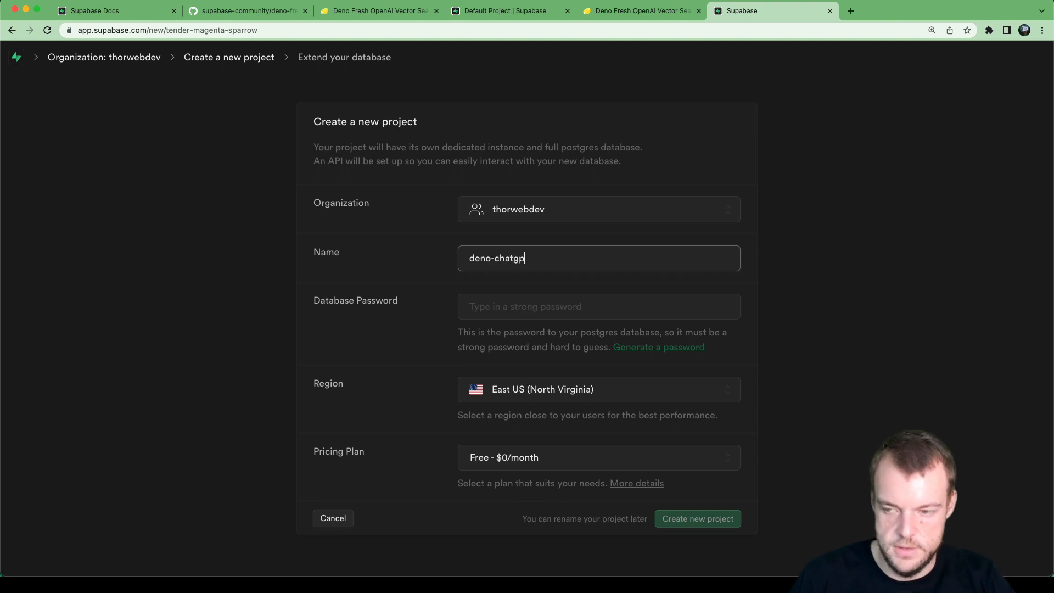
pyautogui.write('t-demo')
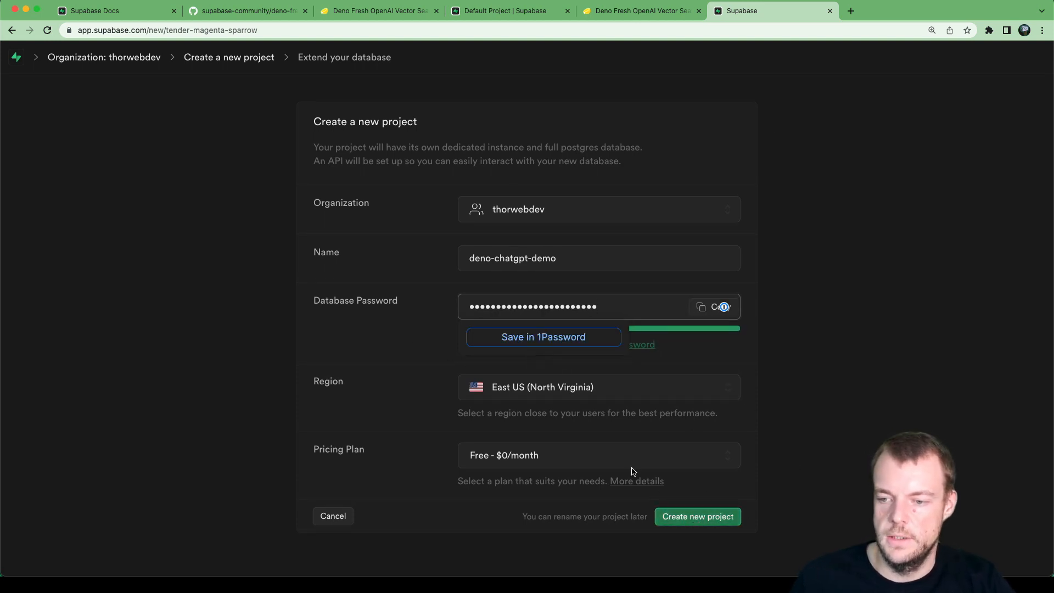
pyautogui.click(697, 515)
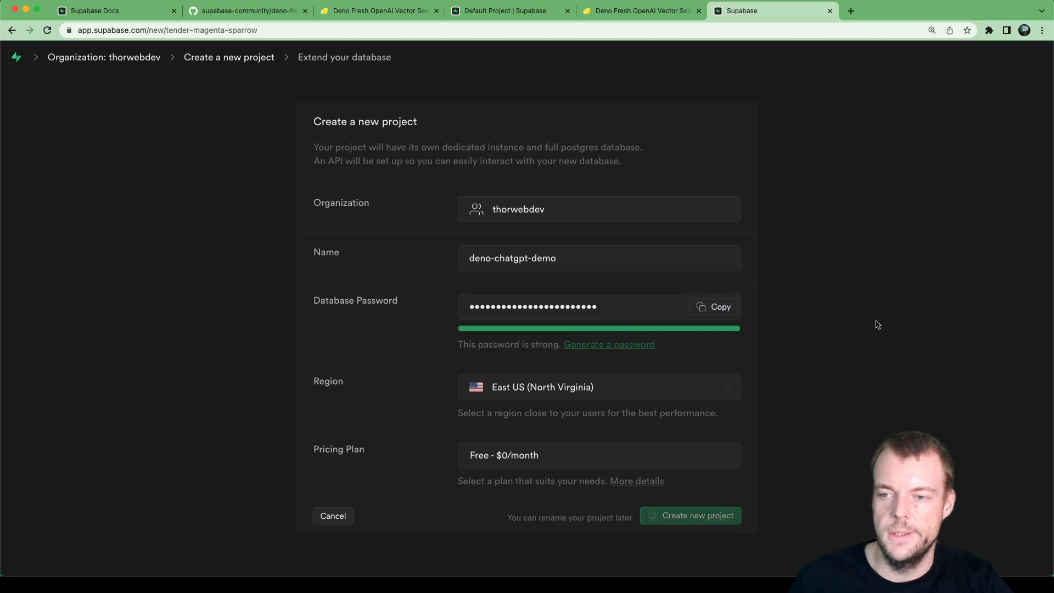
pyautogui.click(689, 515)
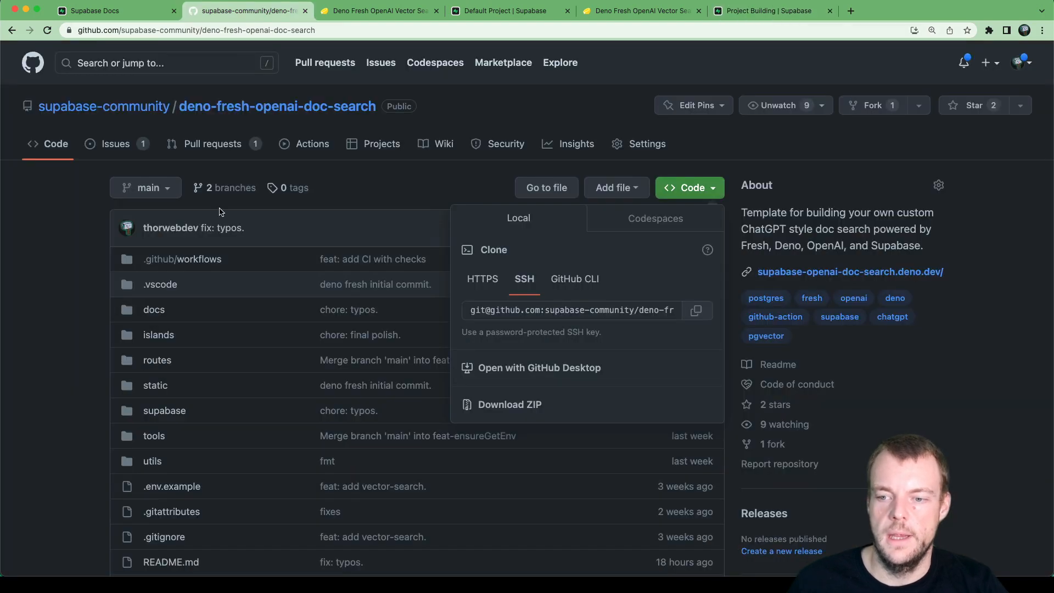
# Scroll the repository README down to the Deploy steps and Technical Details sections.
pyautogui.scroll(-3)
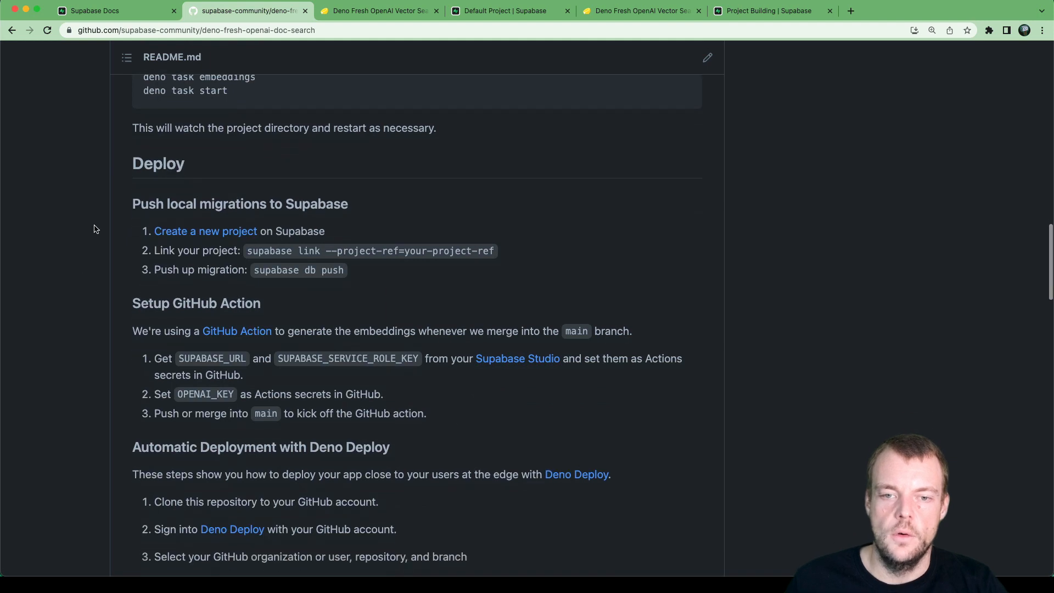
pyautogui.scroll(-3)
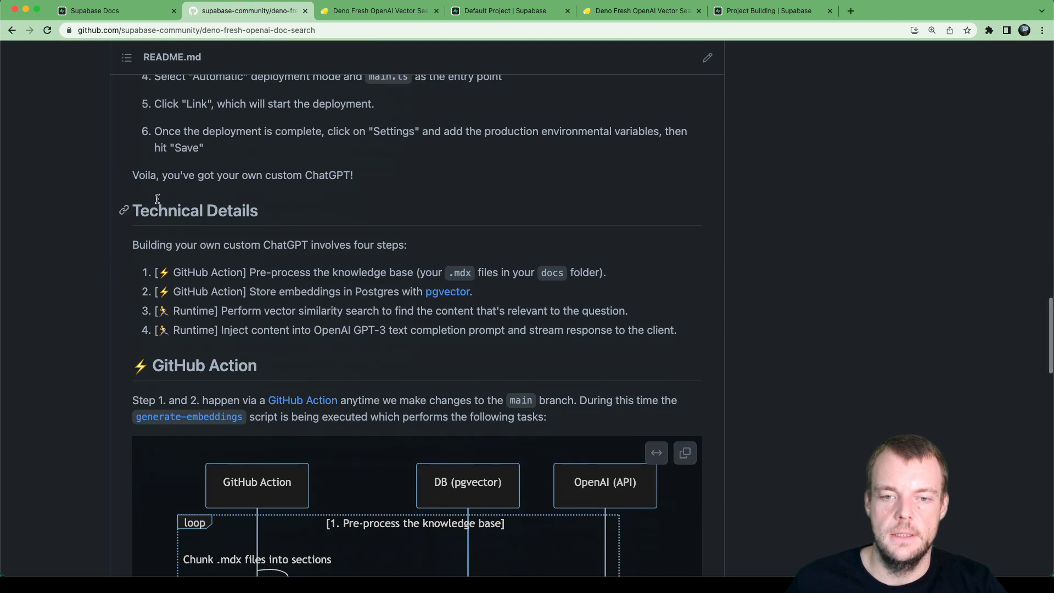
pyautogui.scroll(-3)
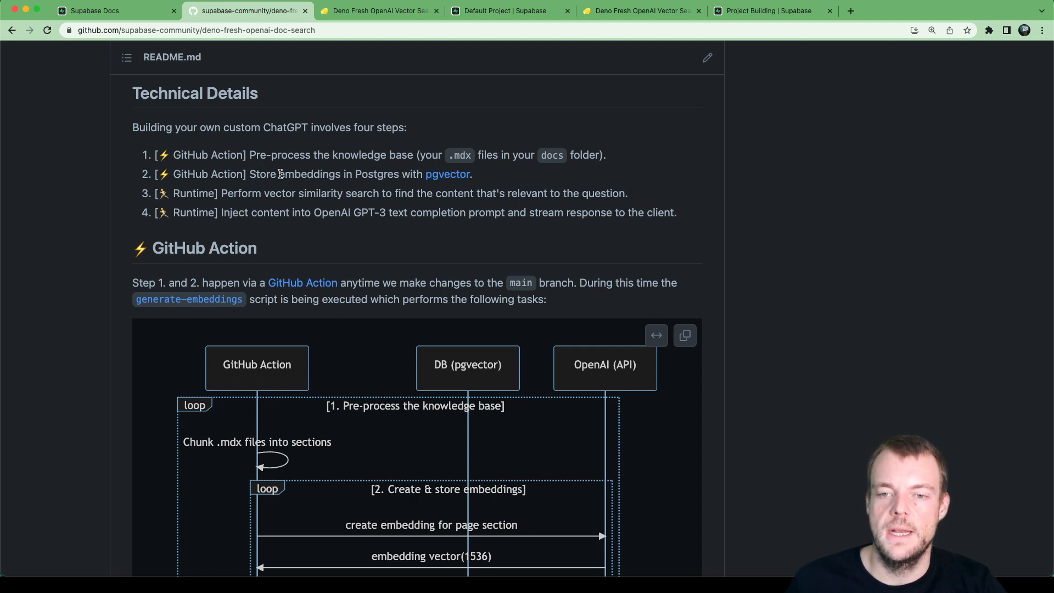
pyautogui.moveTo(408, 164)
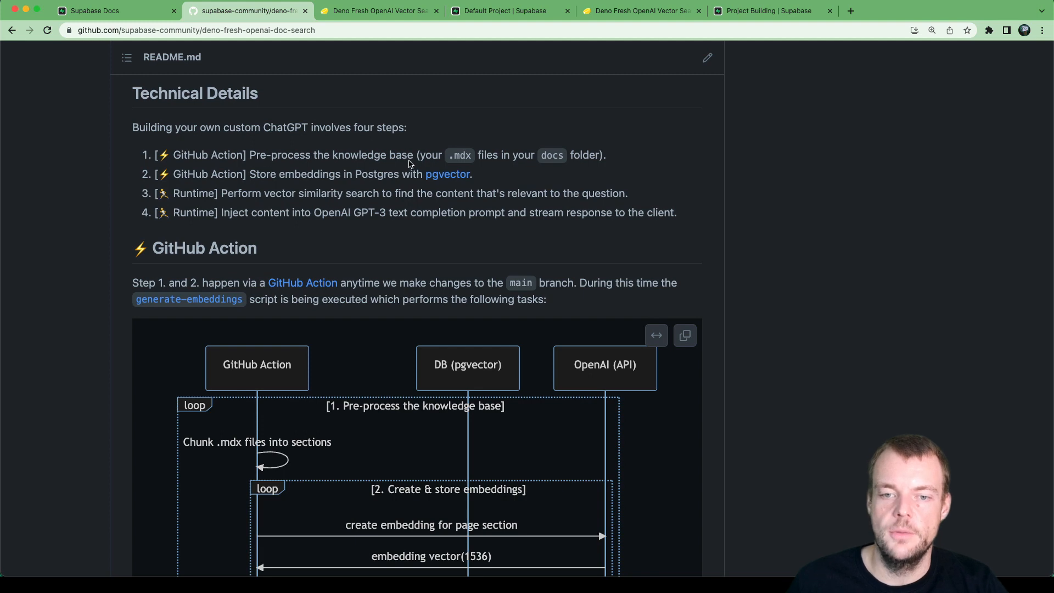
pyautogui.moveTo(402, 175)
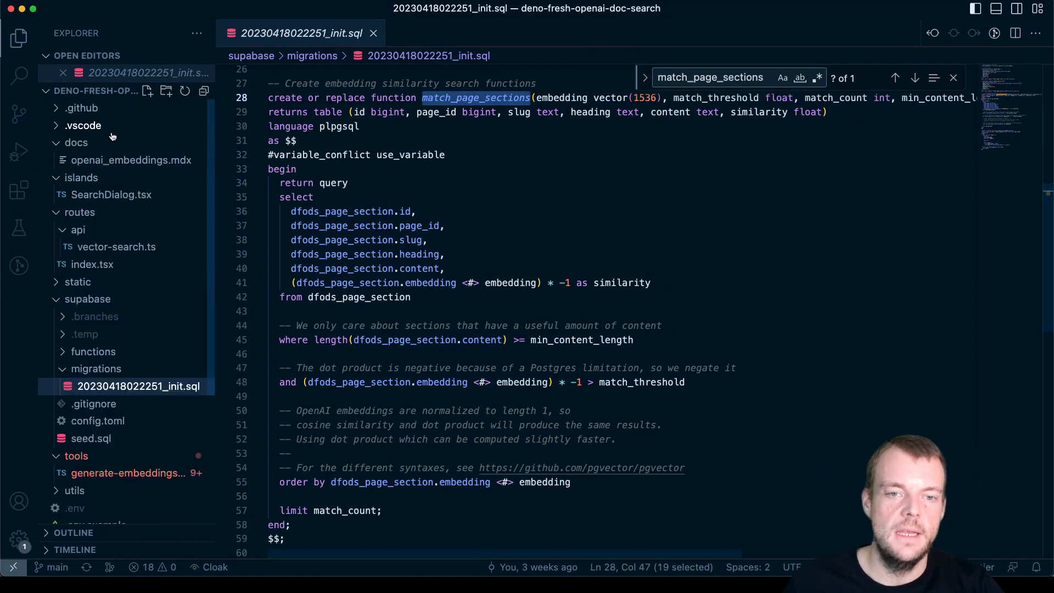
# Review generate-embeddings.yaml's 'deno task embeddings' run step, then view import_map.json.
pyautogui.click(137, 143)
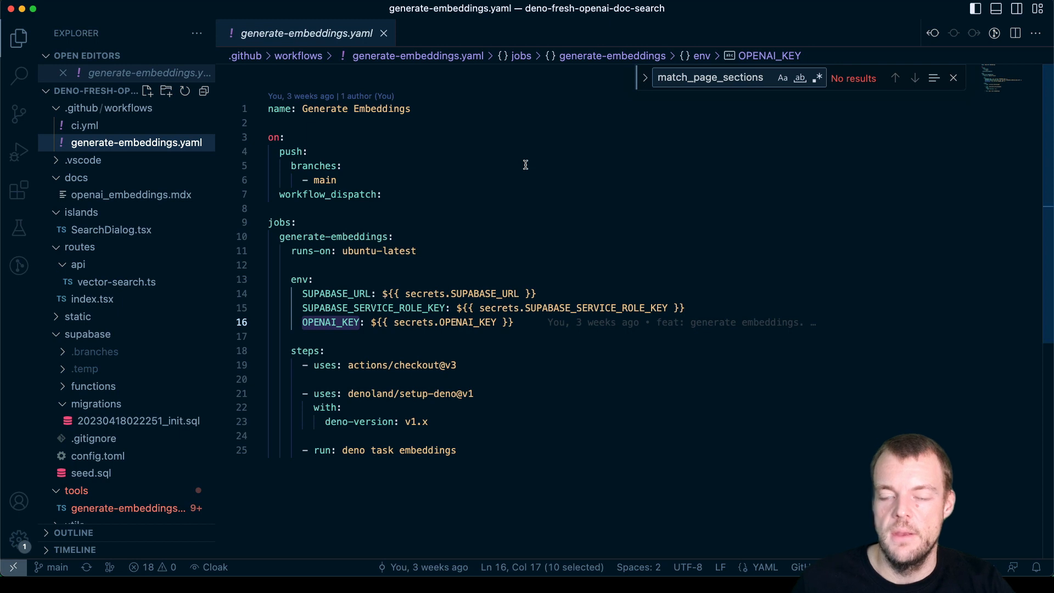
pyautogui.click(347, 393)
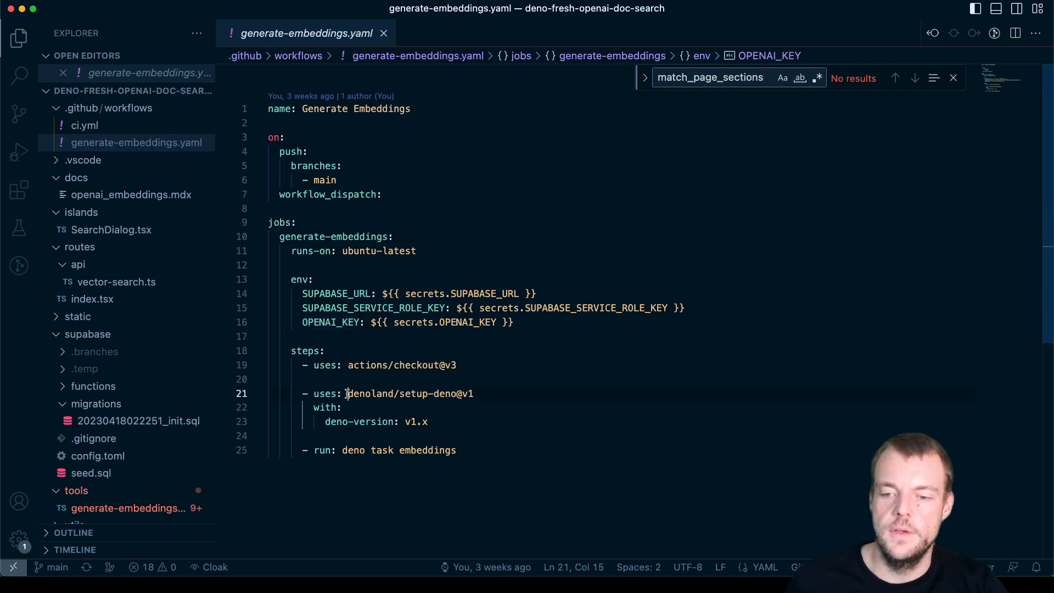
pyautogui.doubleClick(413, 393)
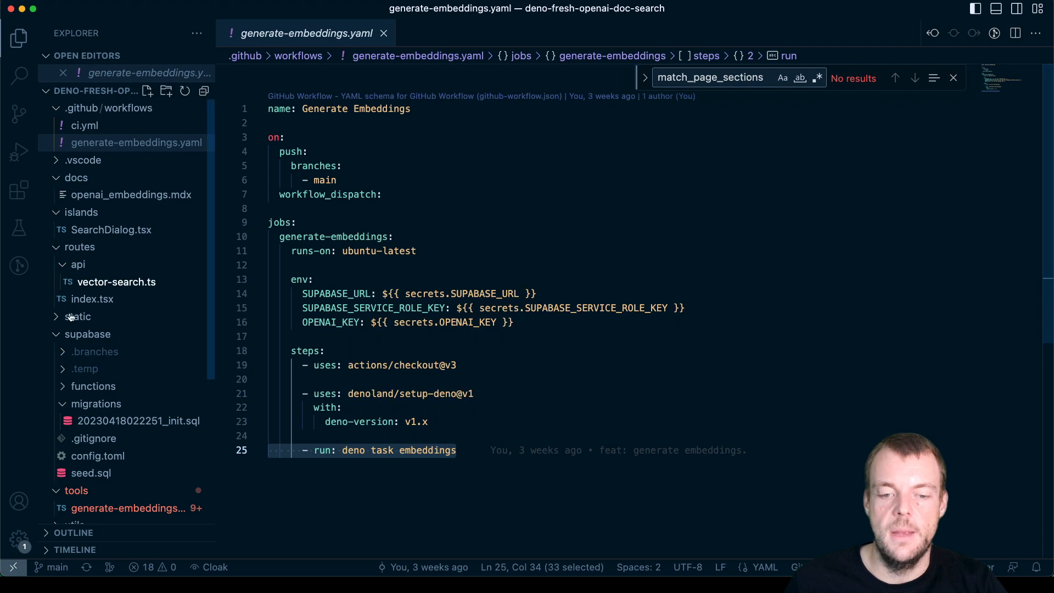
pyautogui.scroll(-3)
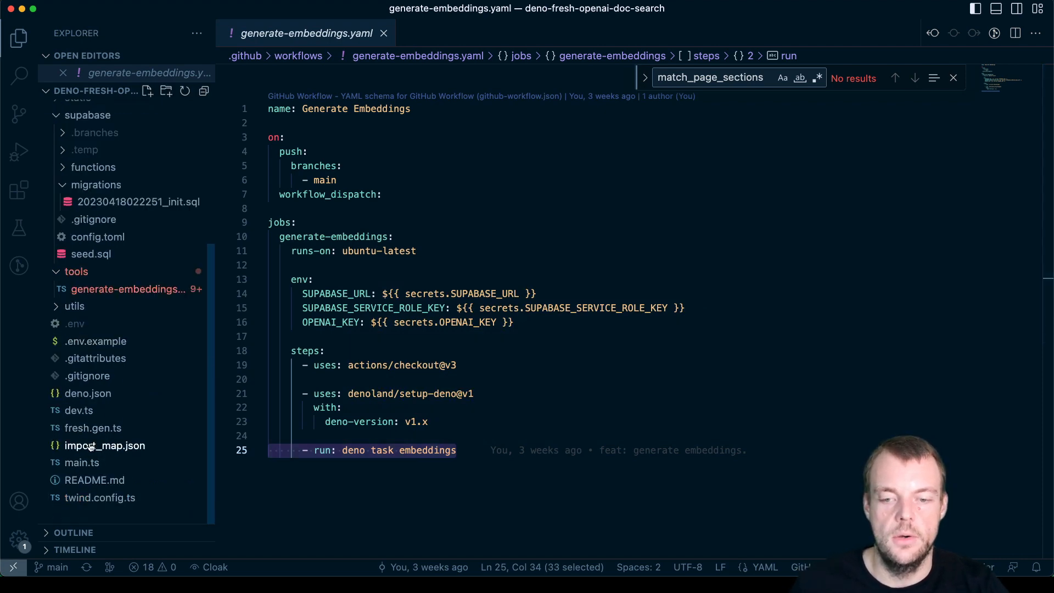
pyautogui.click(104, 445)
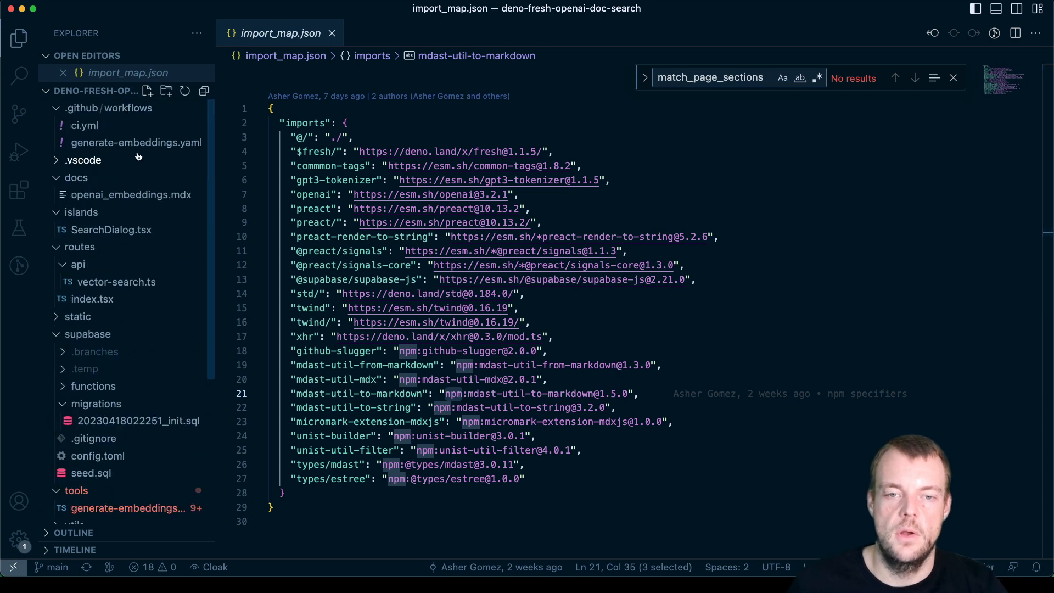
pyautogui.moveTo(119, 151)
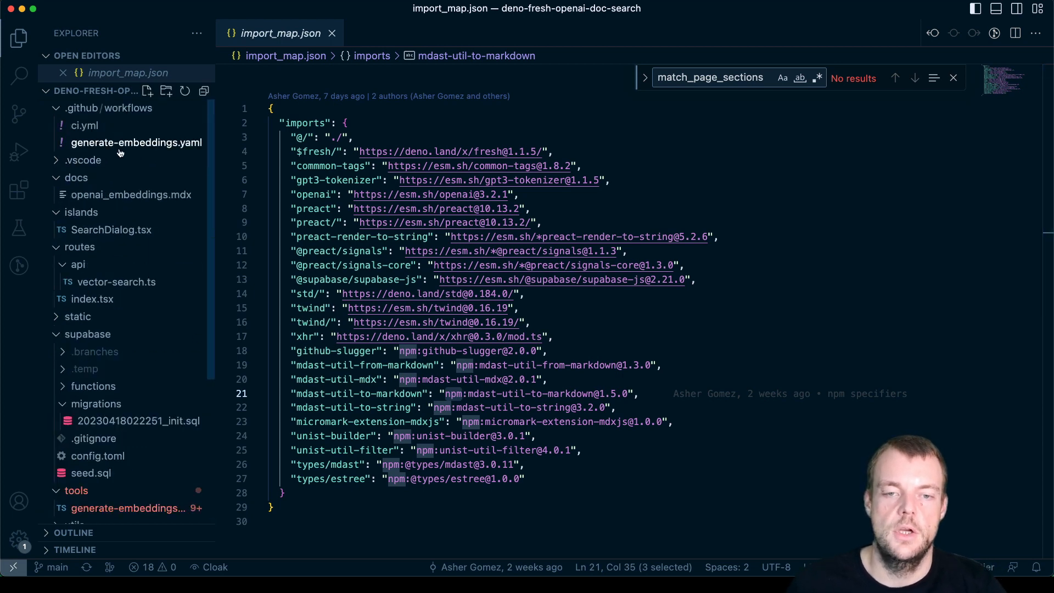
pyautogui.moveTo(135, 142)
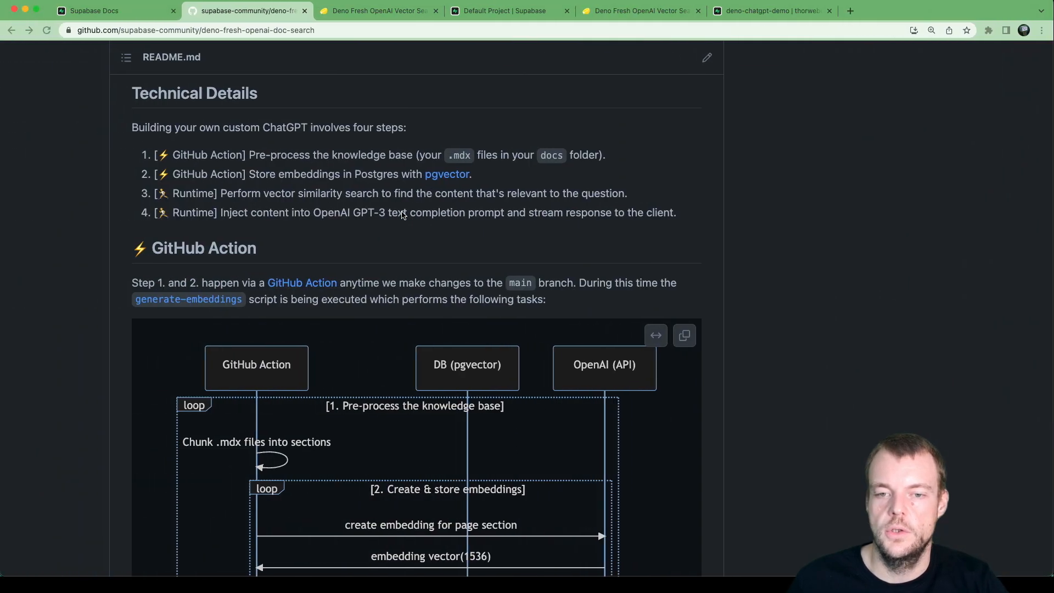
# Copy the deno-chatgpt-demo project's Reference ID and show its API settings.
pyautogui.click(772, 11)
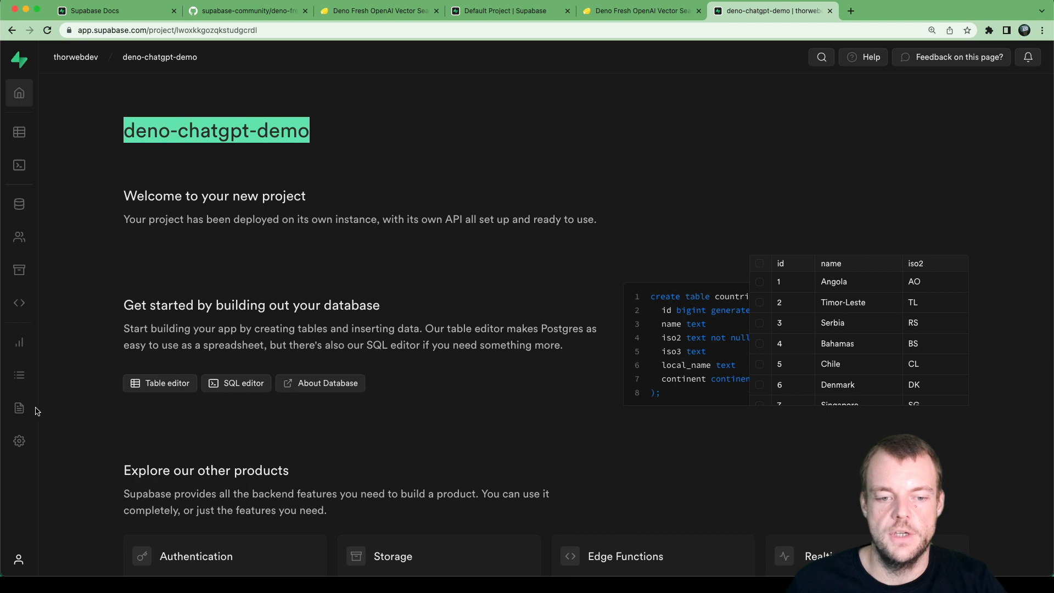
pyautogui.click(19, 441)
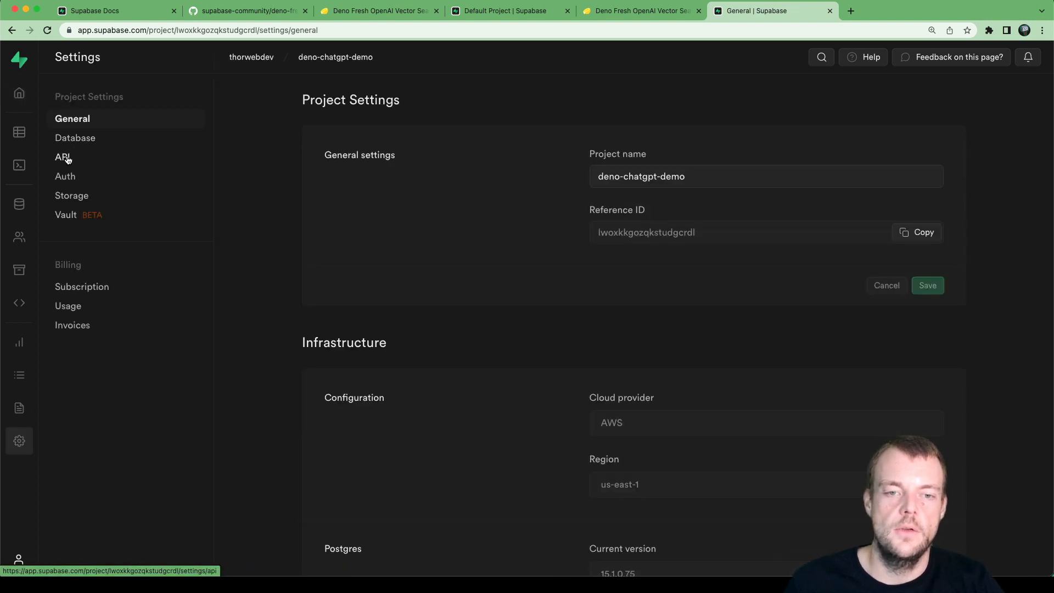
pyautogui.click(63, 158)
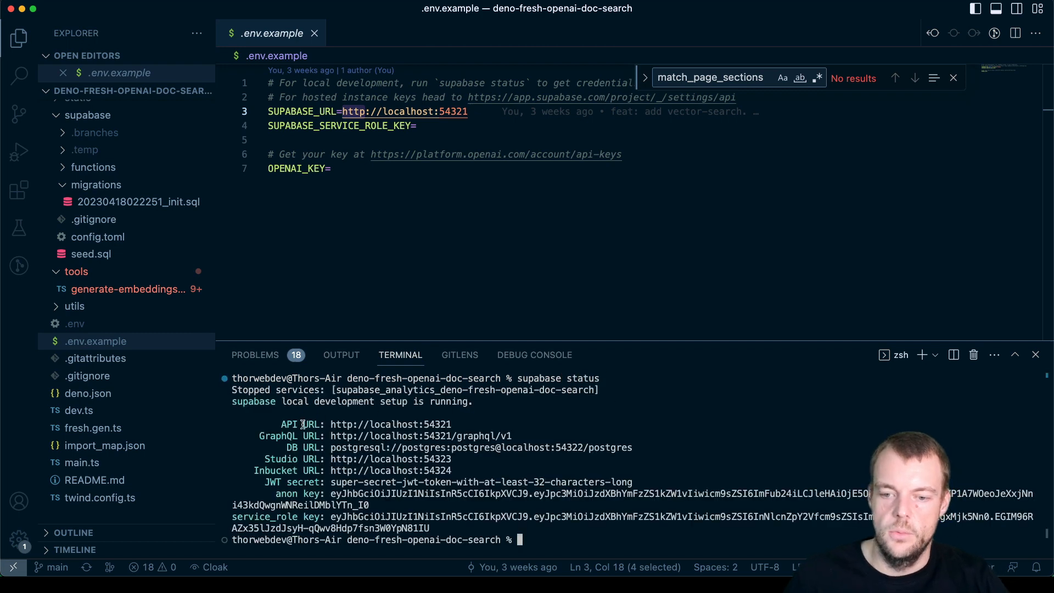
pyautogui.moveTo(389, 424)
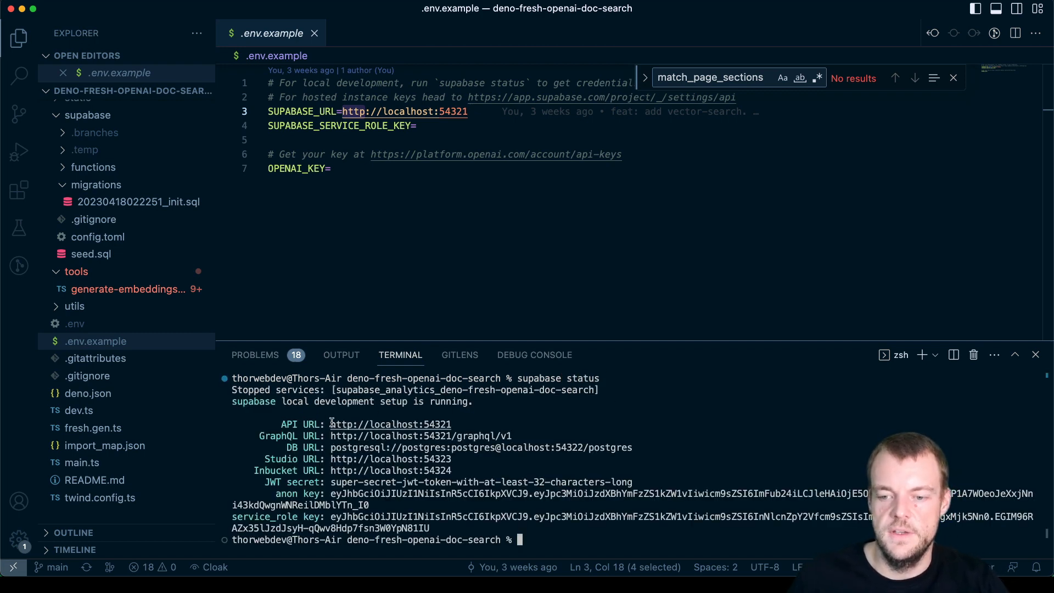
# Select the local API URL in the status output, keep .env open, and clear the terminal.
pyautogui.doubleClick(390, 424)
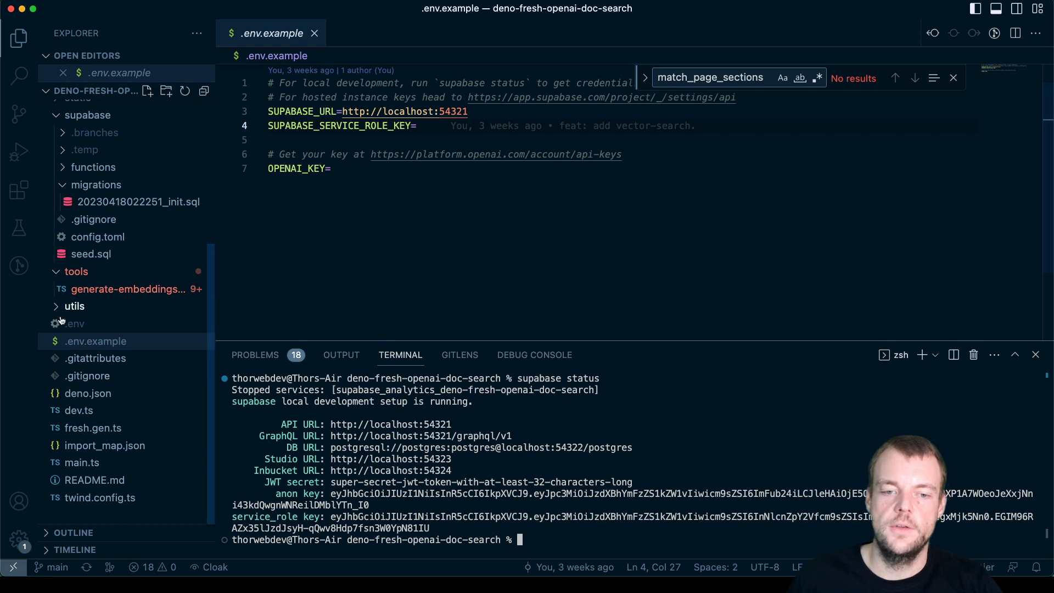
pyautogui.moveTo(81, 327)
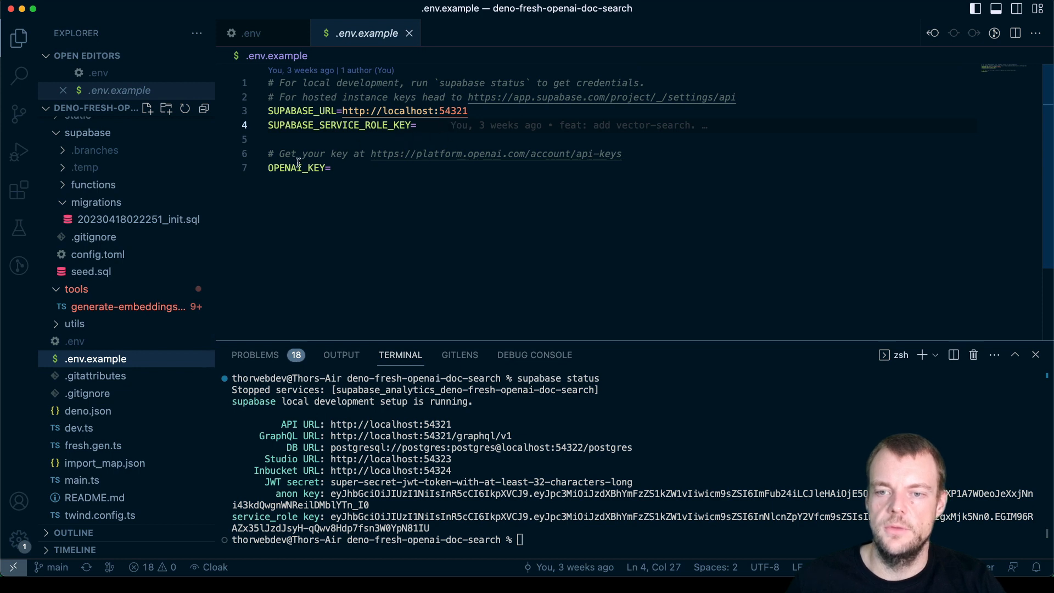
pyautogui.doubleClick(296, 167)
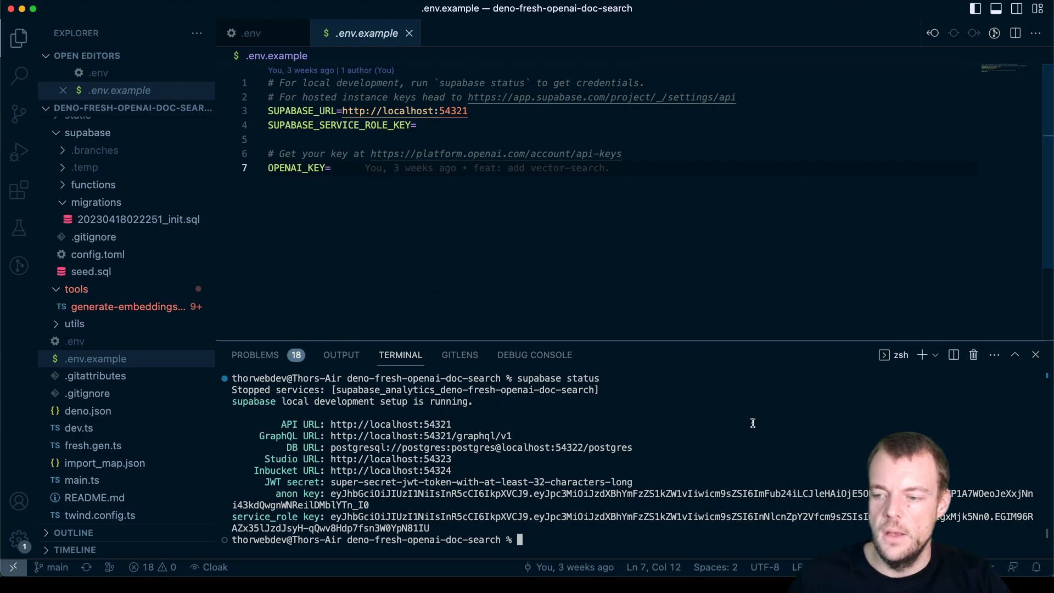
pyautogui.press('cmd+k')
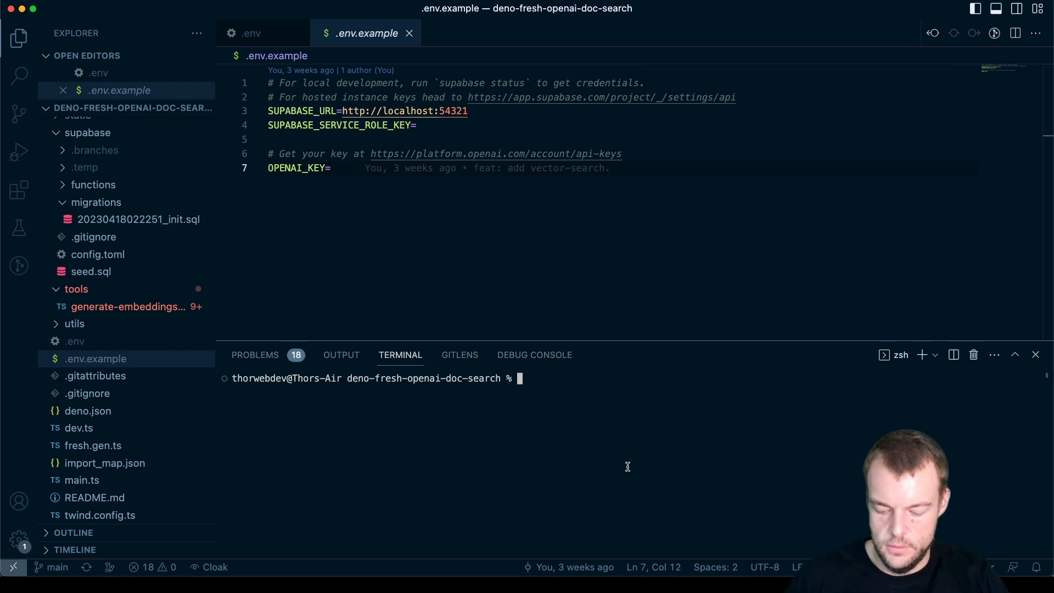
# Run supabase link with the copied project ref, then supabase db push to the hosted database.
pyautogui.write('supabase')
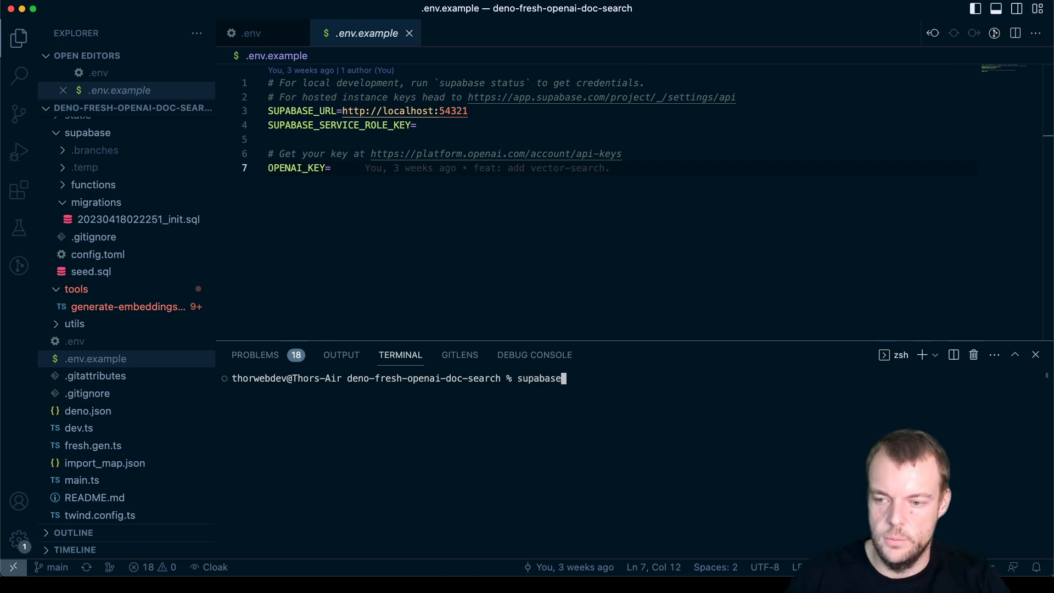
pyautogui.write('li')
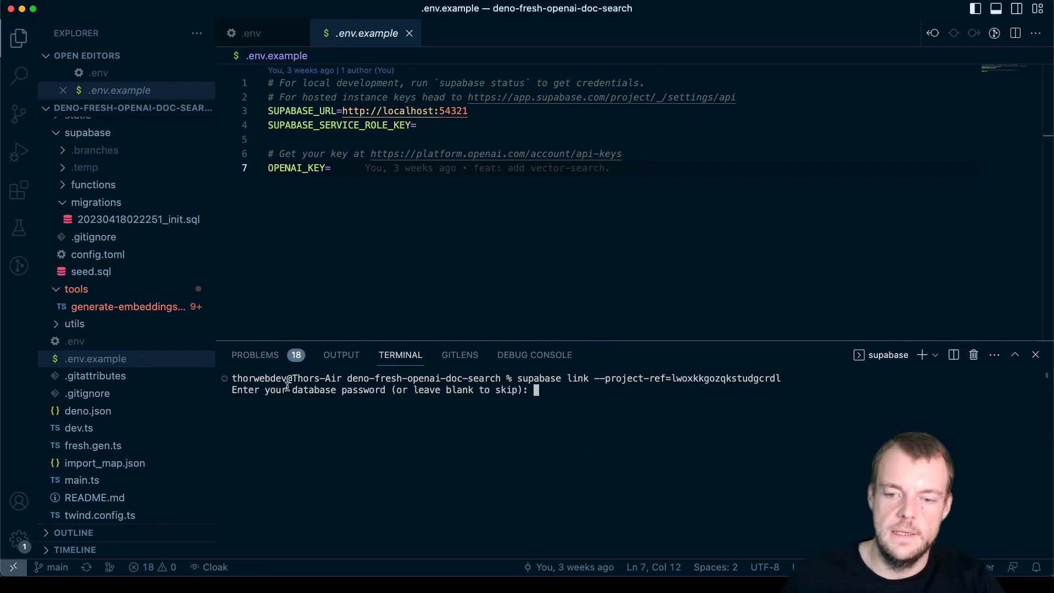
pyautogui.moveTo(497, 400)
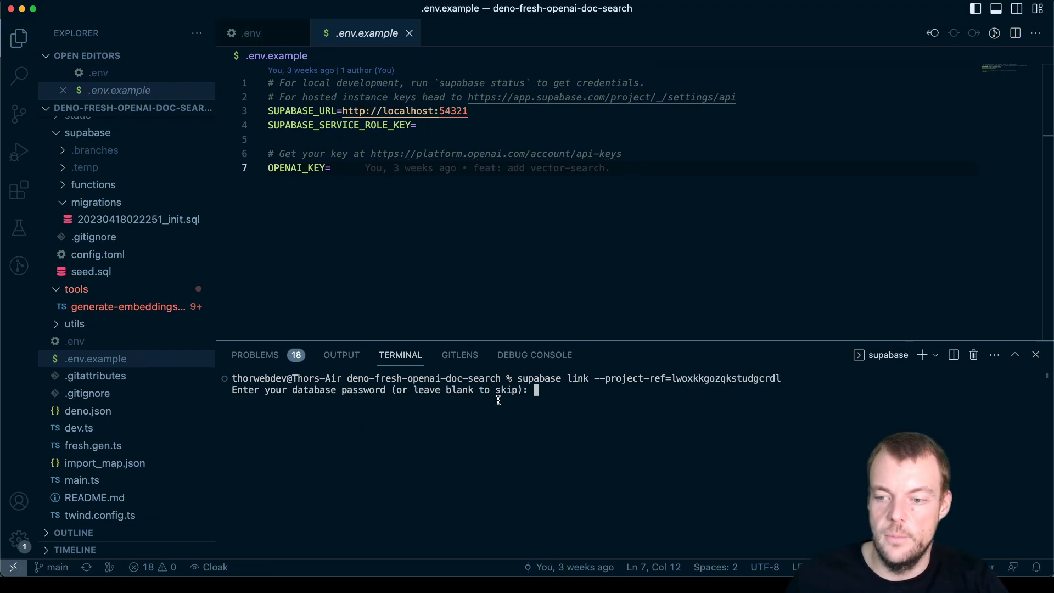
pyautogui.moveTo(730, 266)
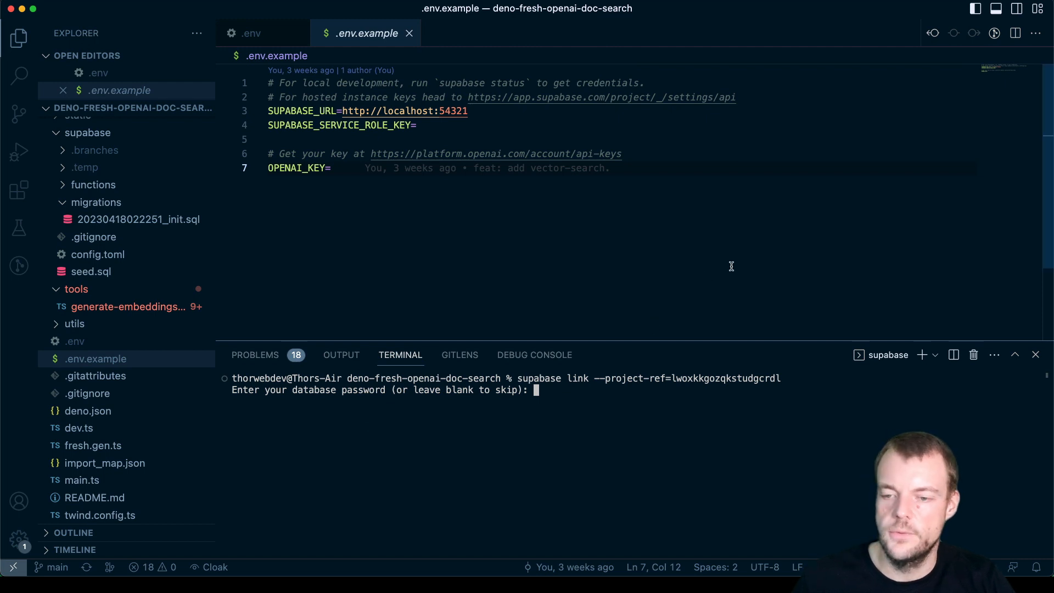
pyautogui.moveTo(564, 404)
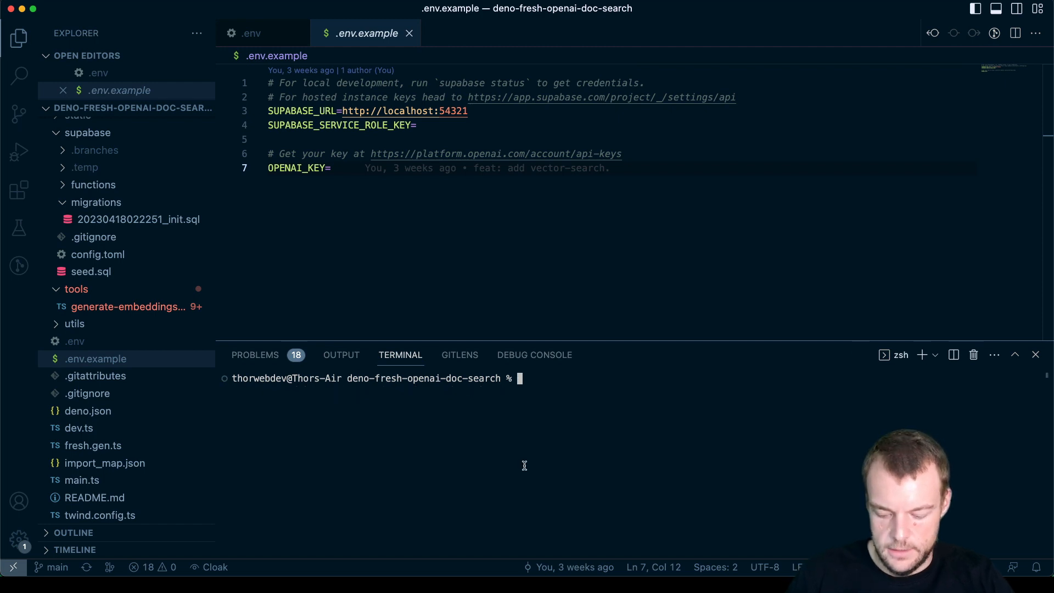
pyautogui.write('supabase')
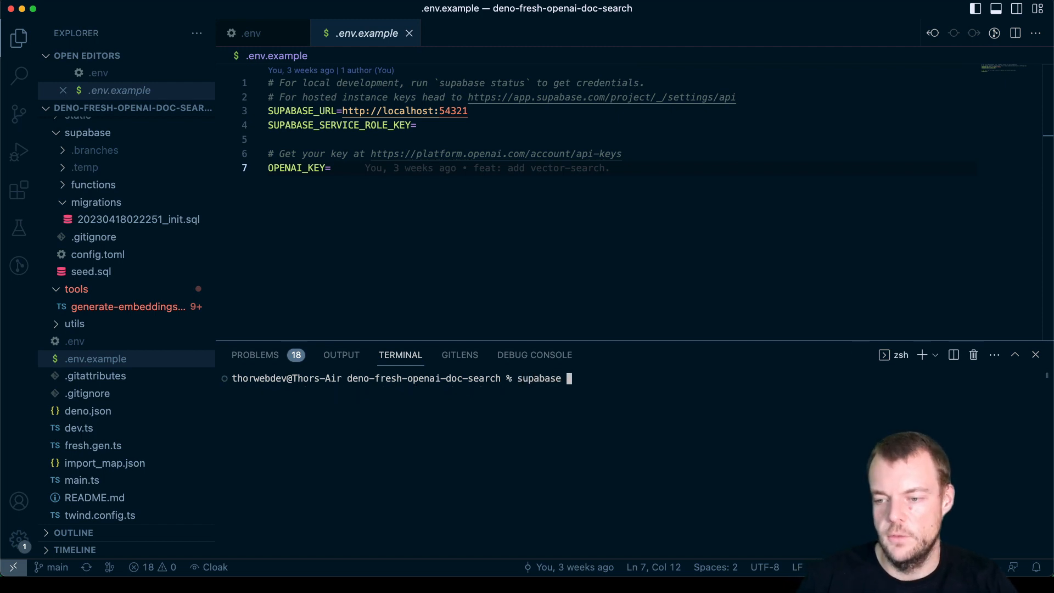
pyautogui.write('db push')
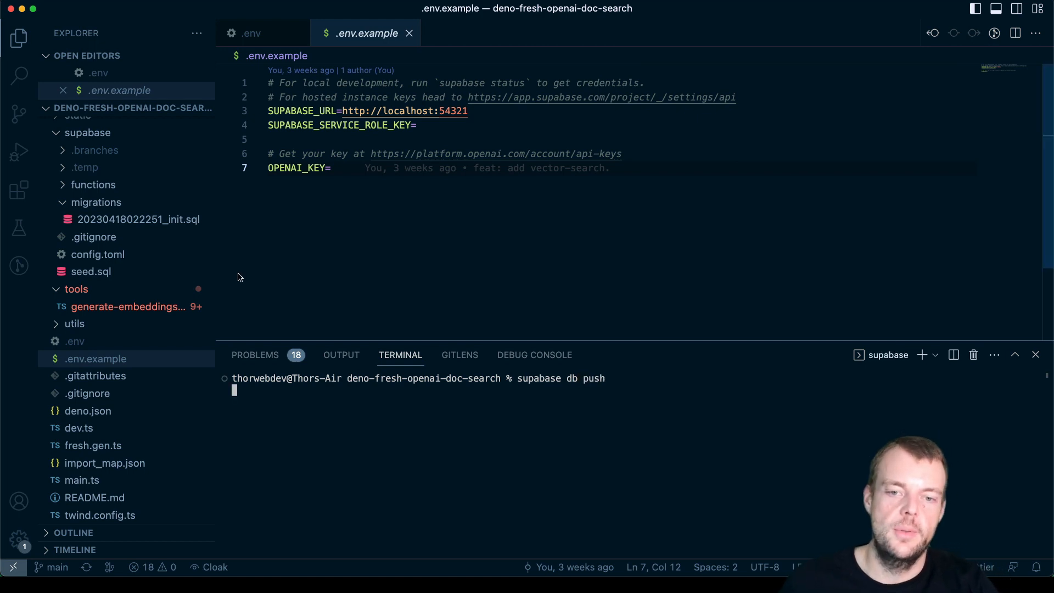
pyautogui.click(139, 218)
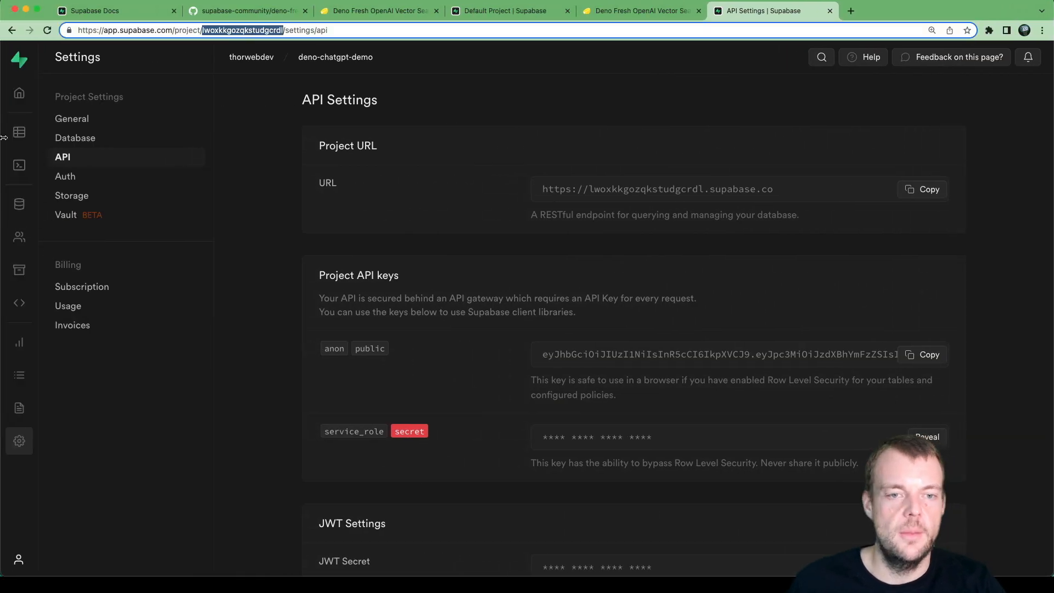
# View the hosted dfods_page table in Table Editor showing its columns and 0 records.
pyautogui.click(19, 132)
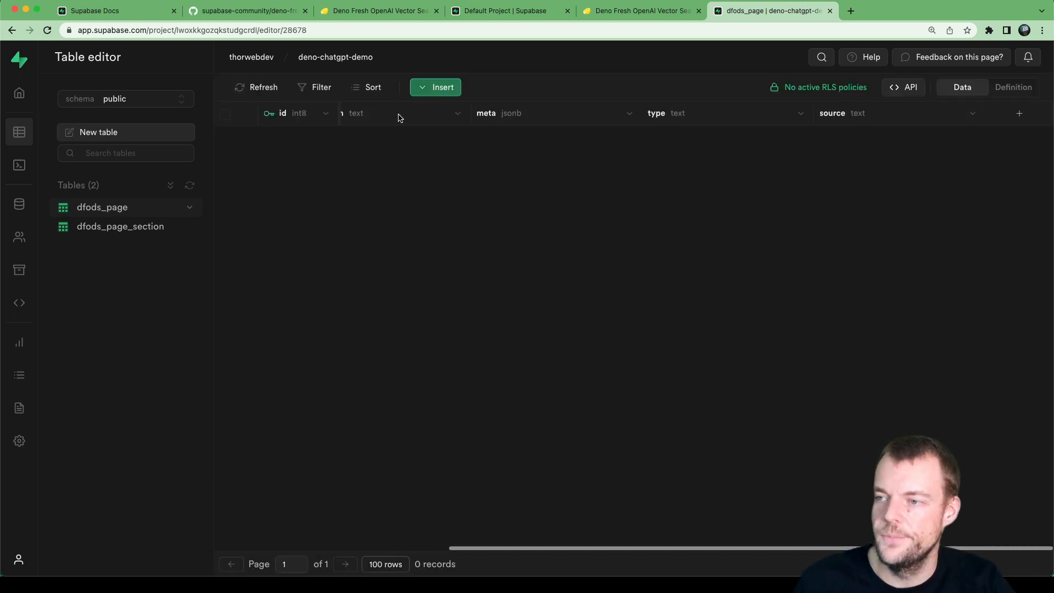
pyautogui.click(120, 226)
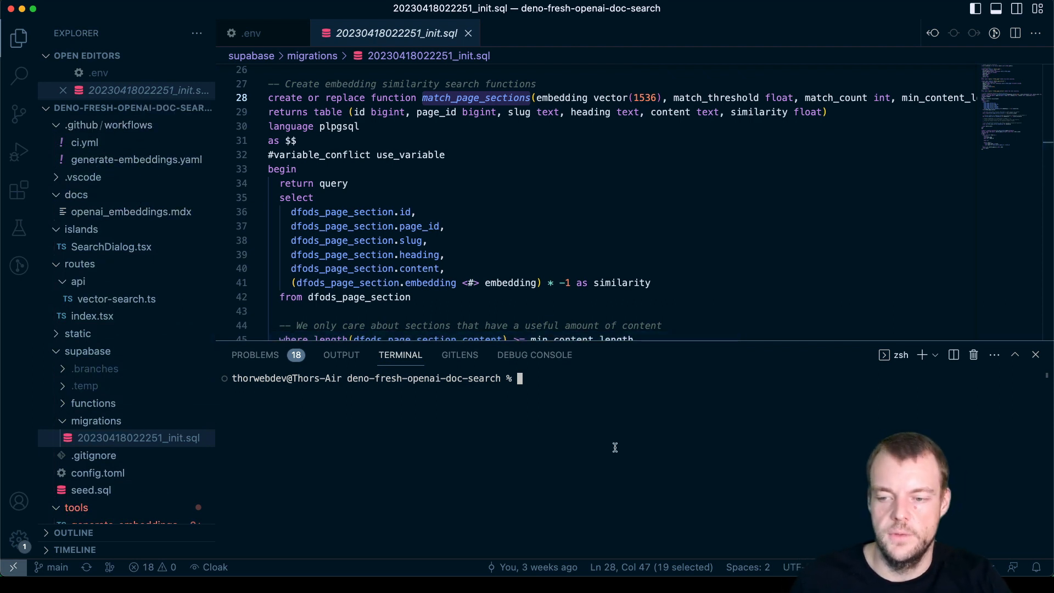
# Run 'deno task embeddings' to generate and store doc page section embeddings.
pyautogui.write('deno')
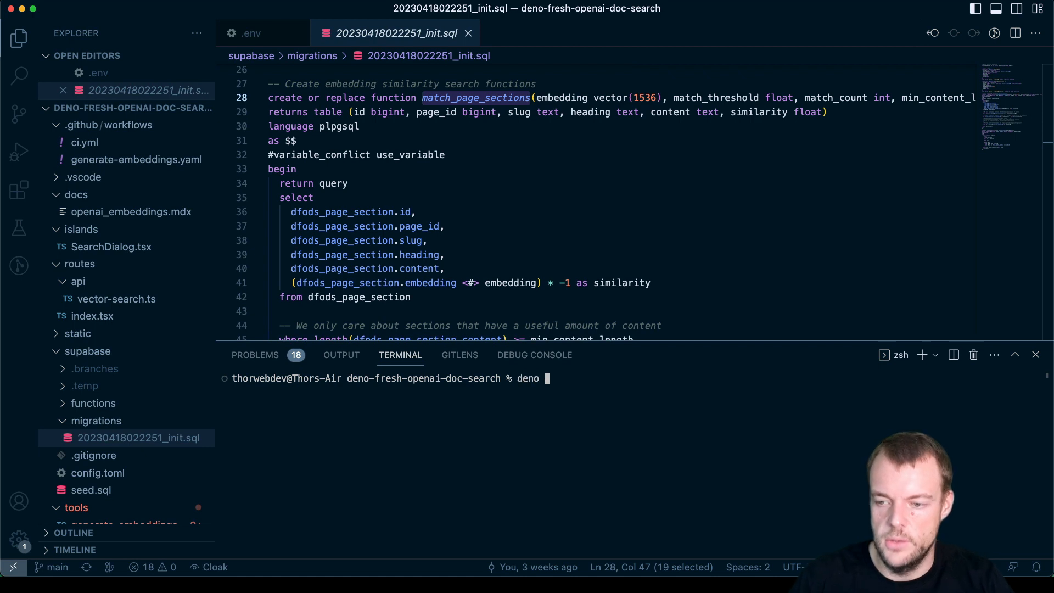
pyautogui.write('task embed')
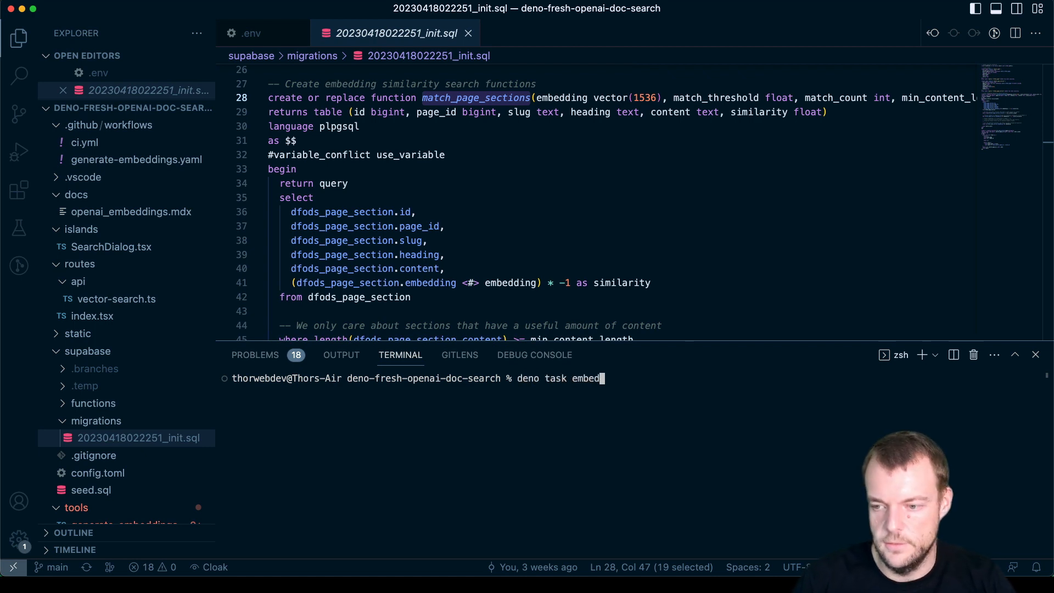
pyautogui.press('Enter')
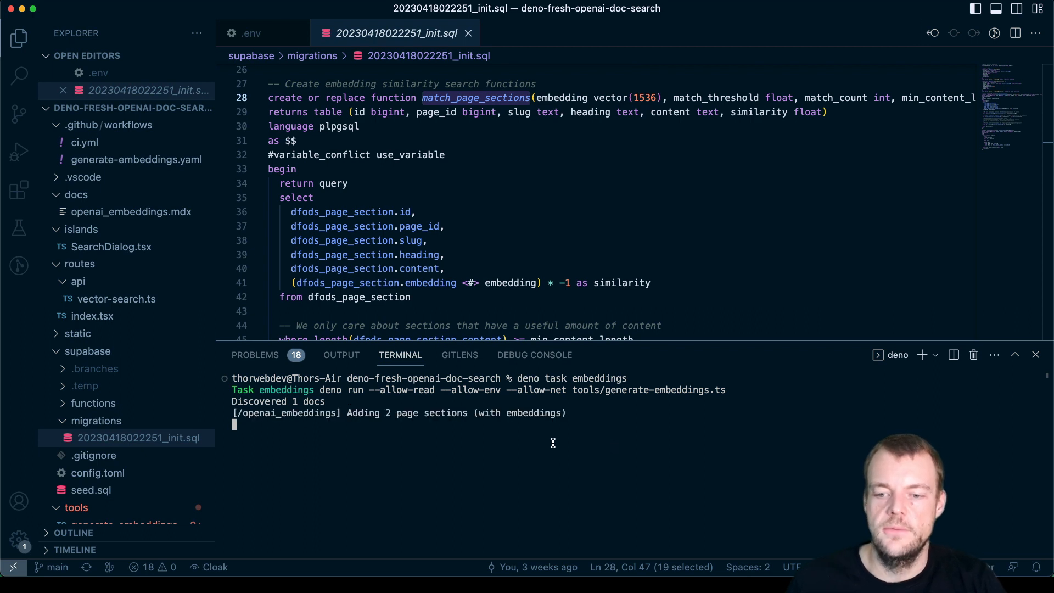
pyautogui.moveTo(334, 466)
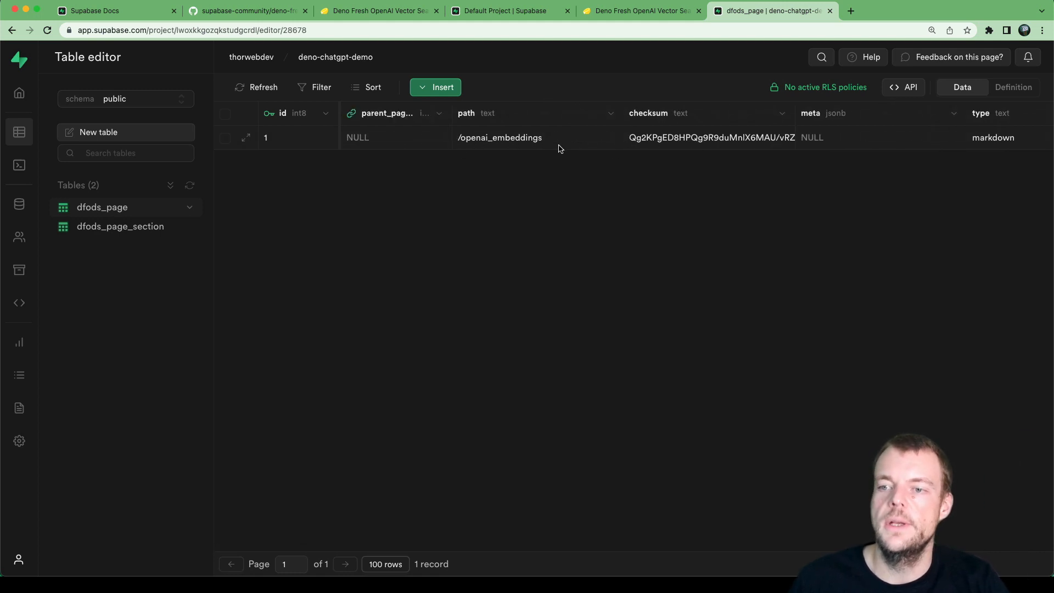
pyautogui.moveTo(15, 286)
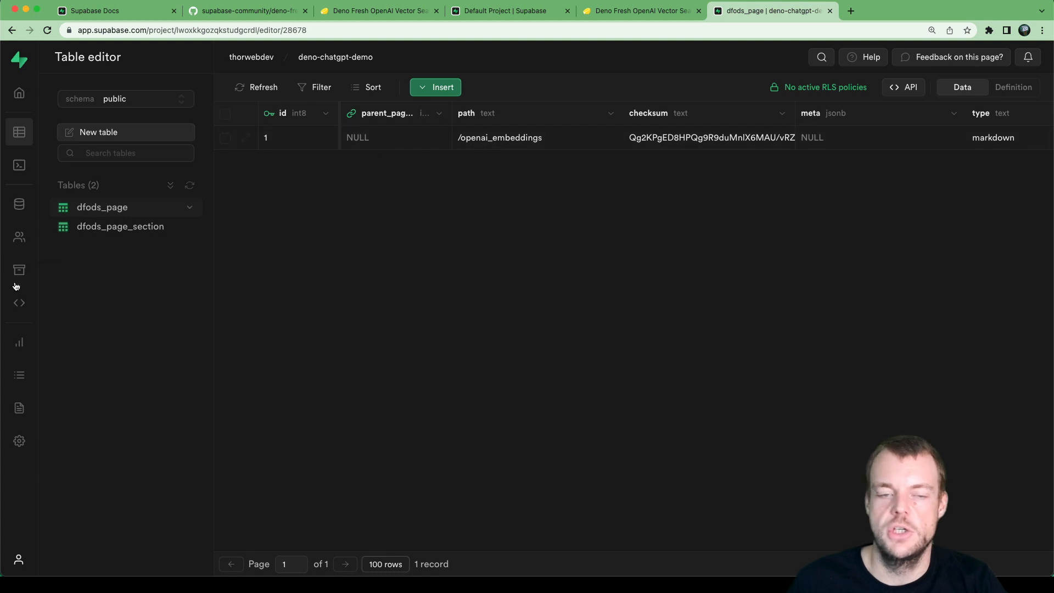
# Inspect dfods_page_section's two rows, scrolling to the embedding, slug and heading columns.
pyautogui.click(120, 226)
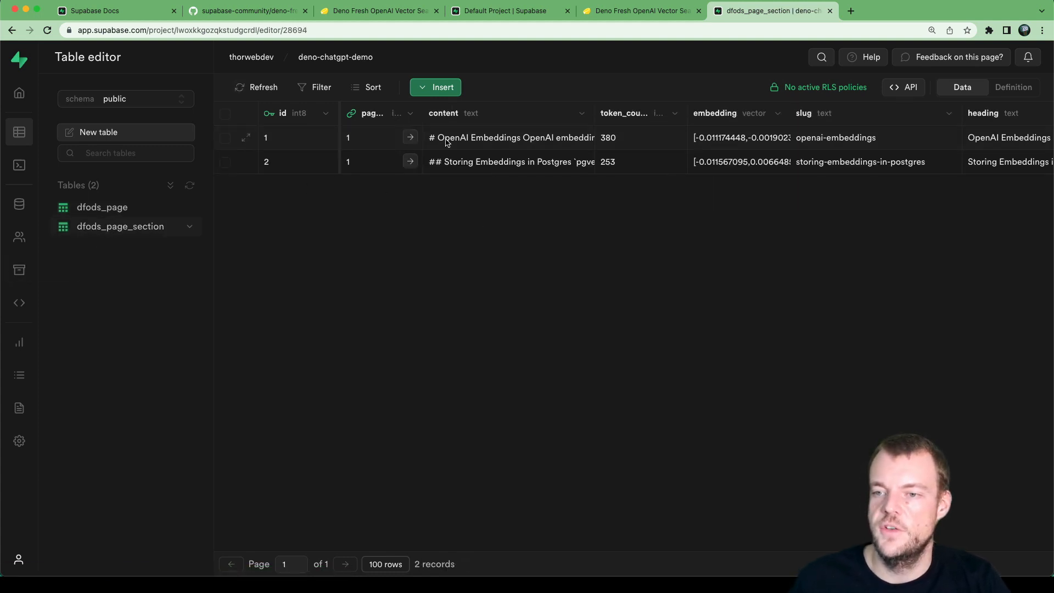
pyautogui.hscroll(3)
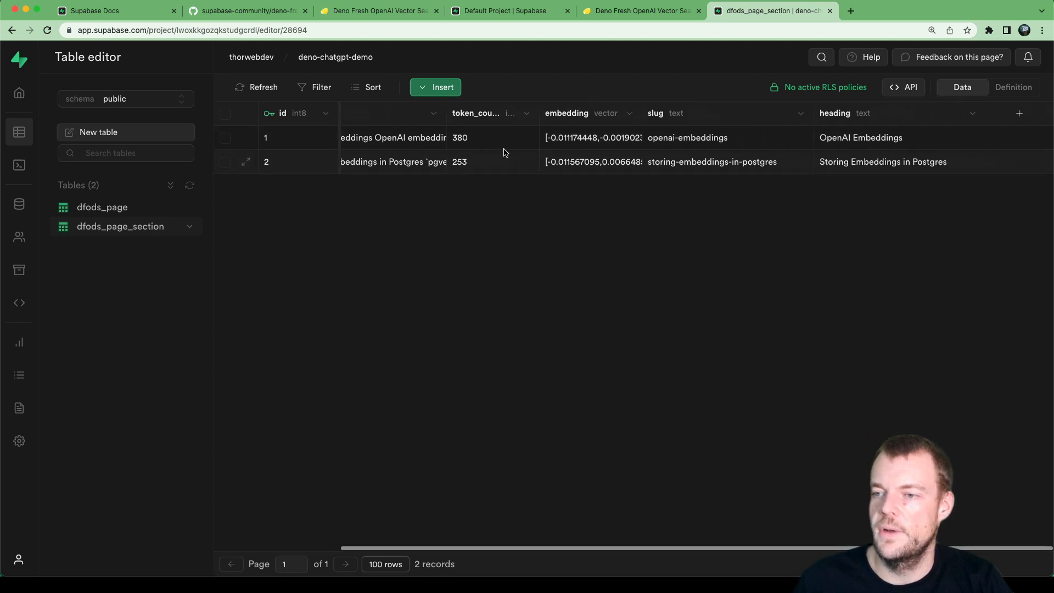
pyautogui.moveTo(557, 150)
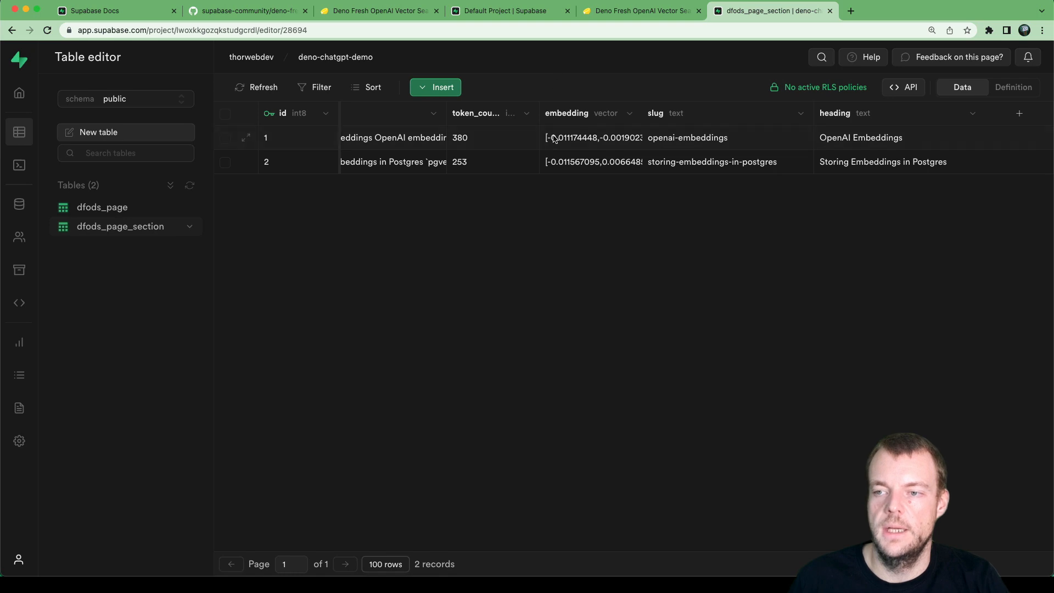
pyautogui.moveTo(653, 135)
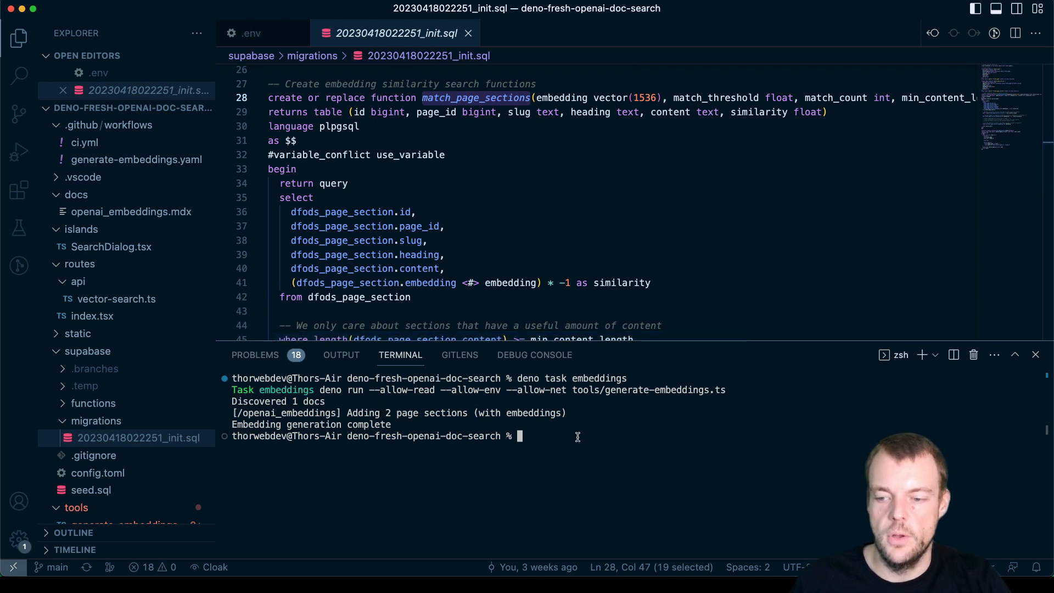
# Run 'deno task start' and enter 'what is pos' in the local search page's box.
pyautogui.write('deno')
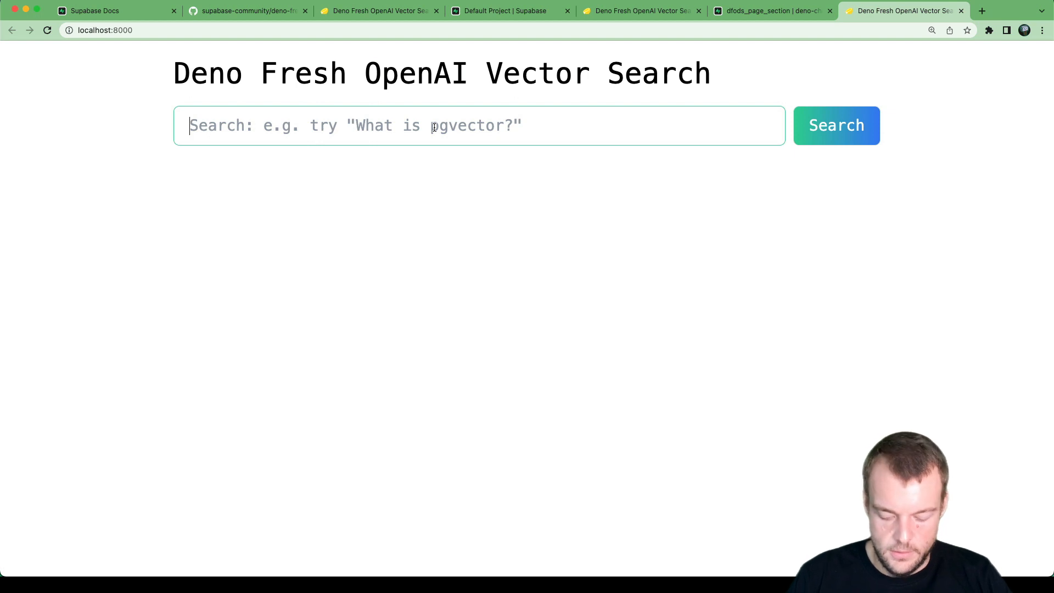
pyautogui.write('what is pos')
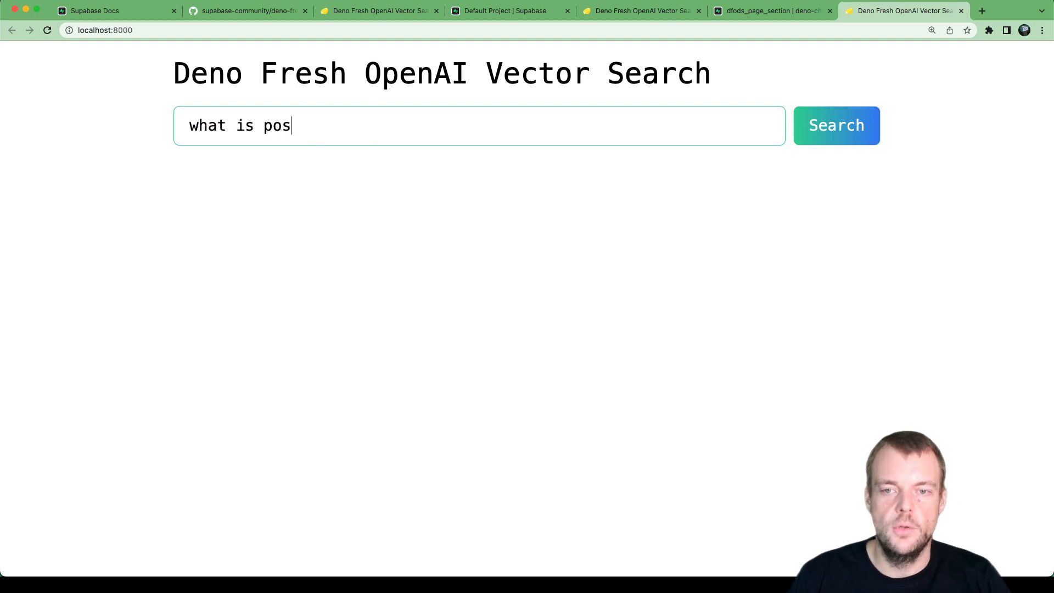